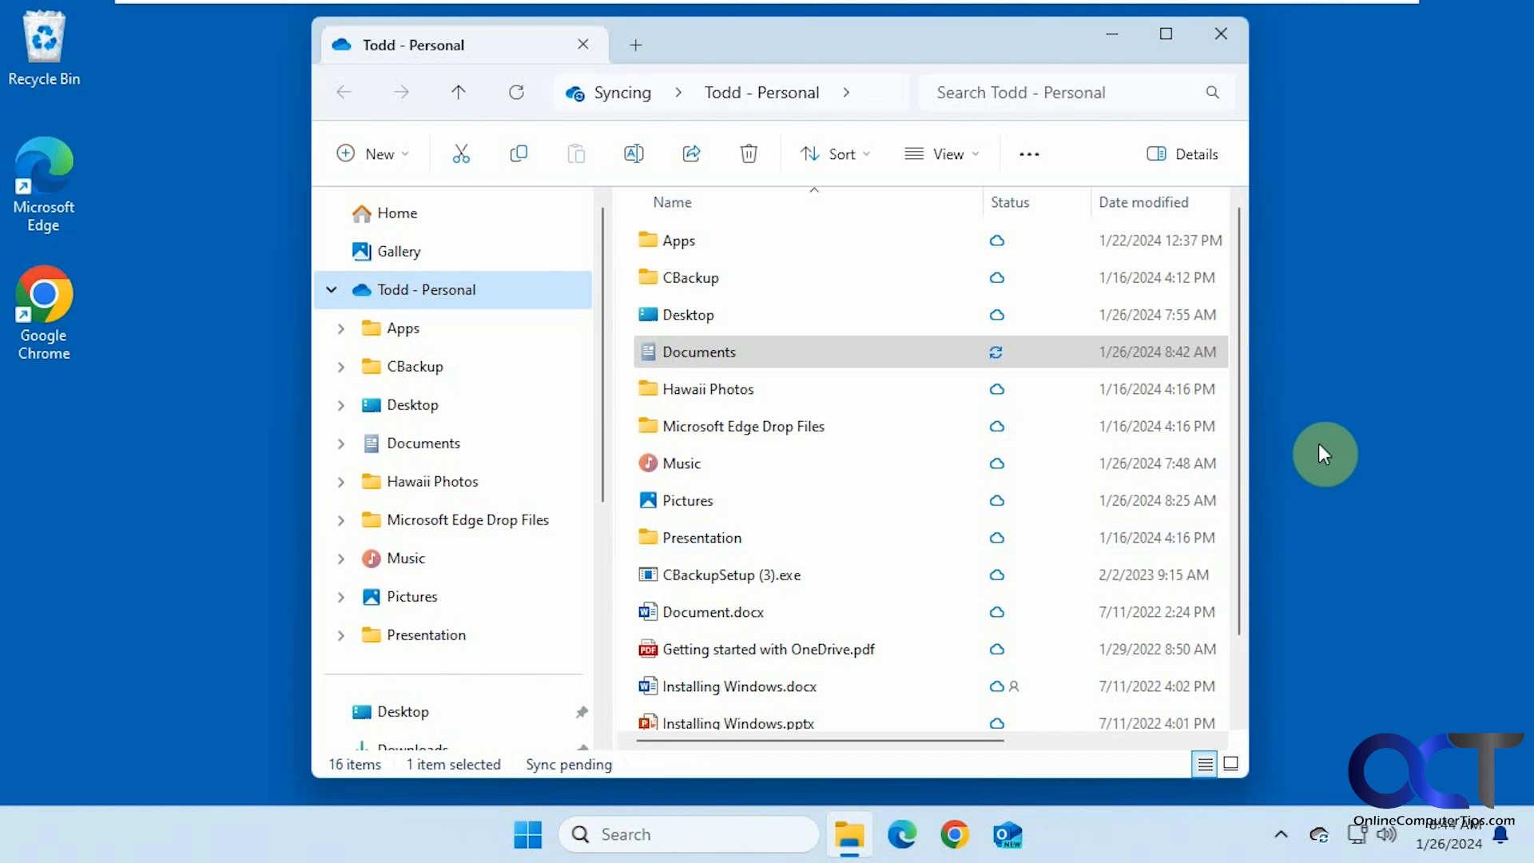
pyautogui.moveTo(438, 332)
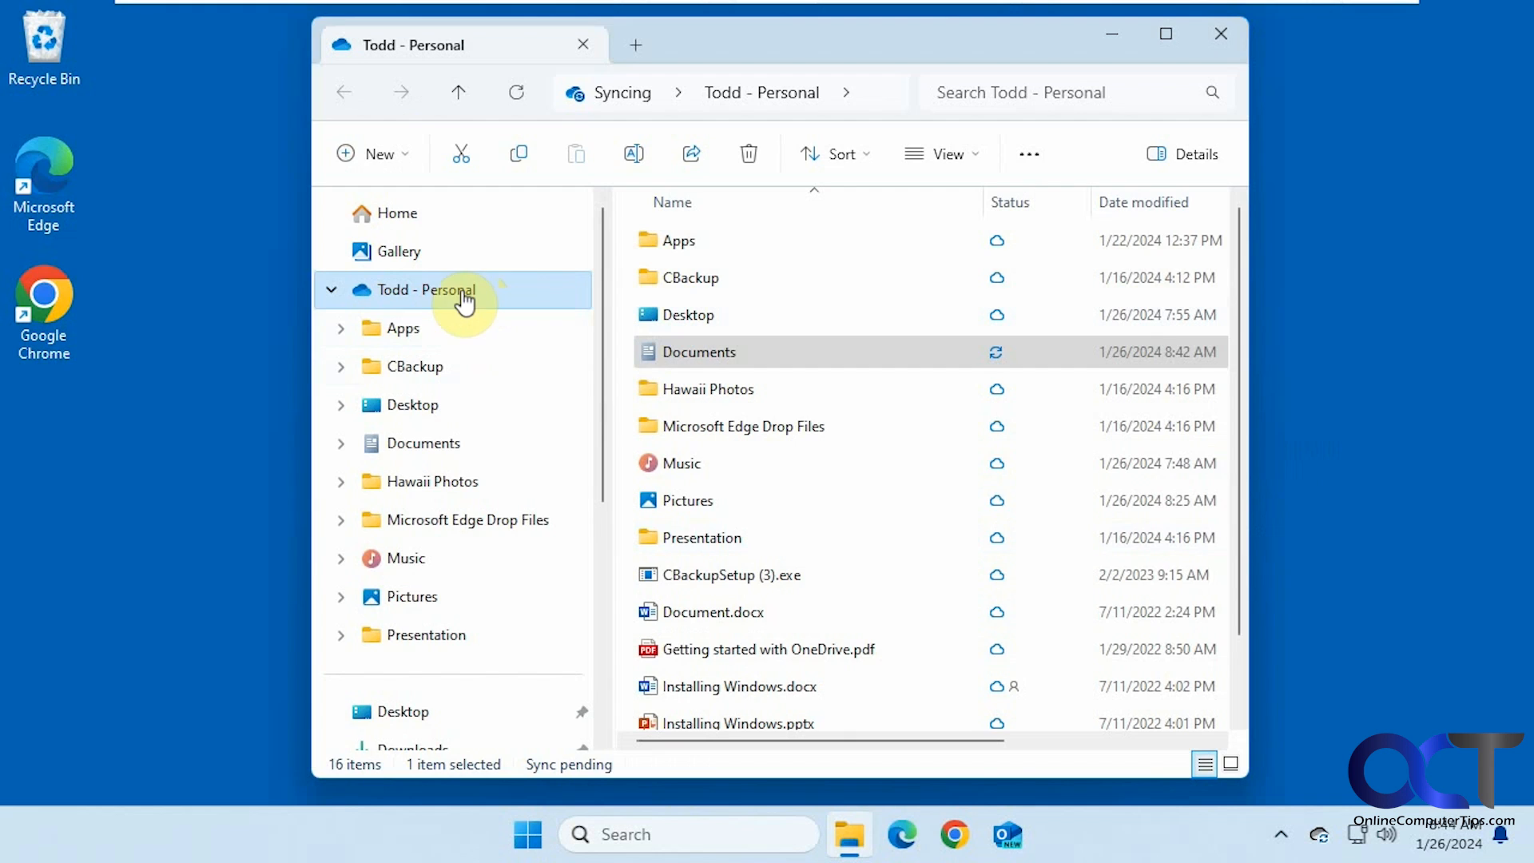
pyautogui.moveTo(446, 304)
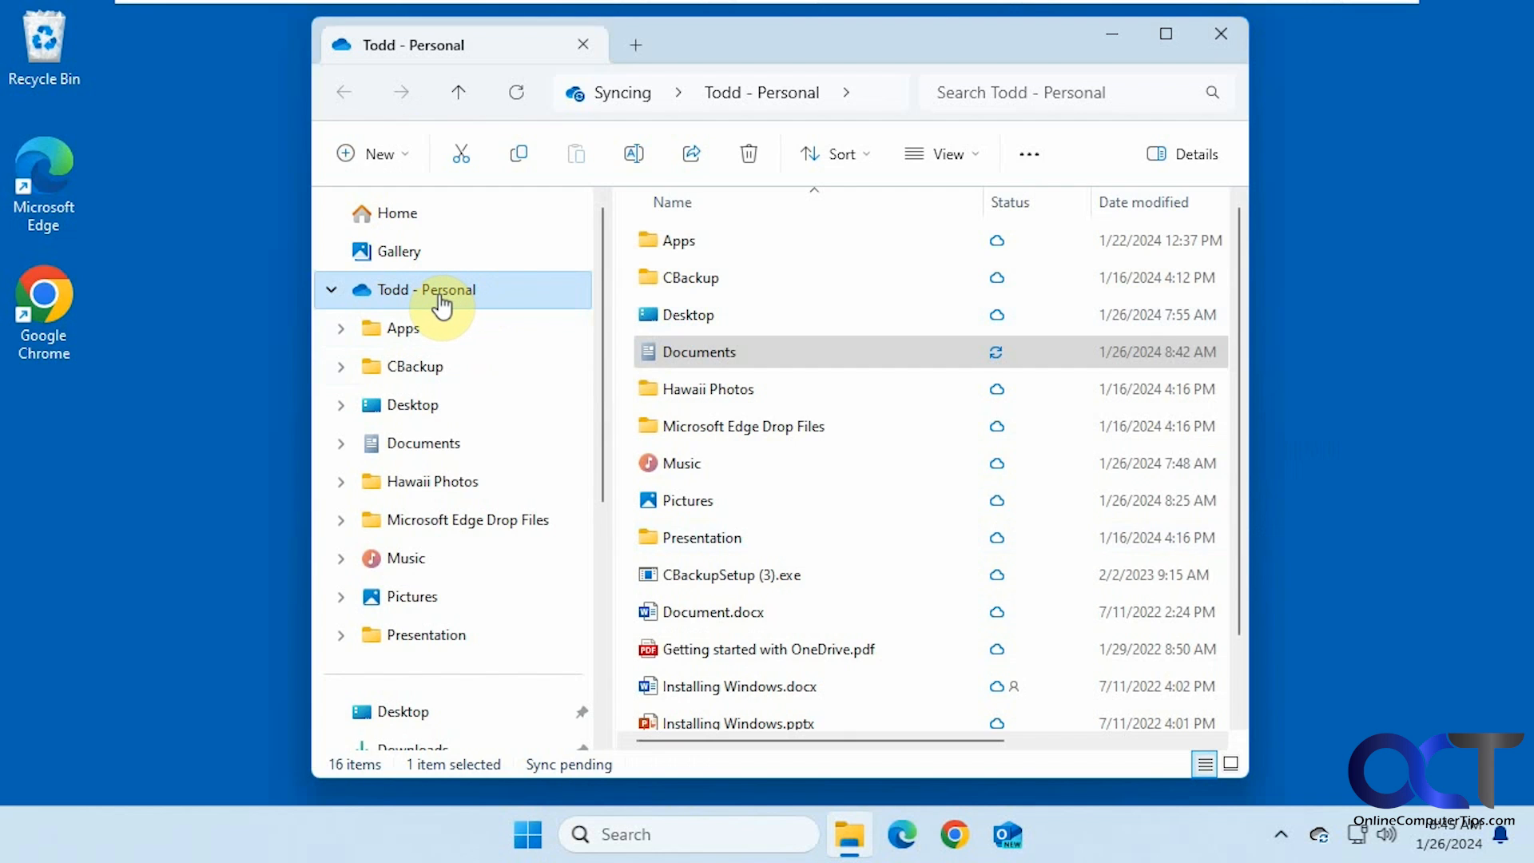
pyautogui.moveTo(443, 303)
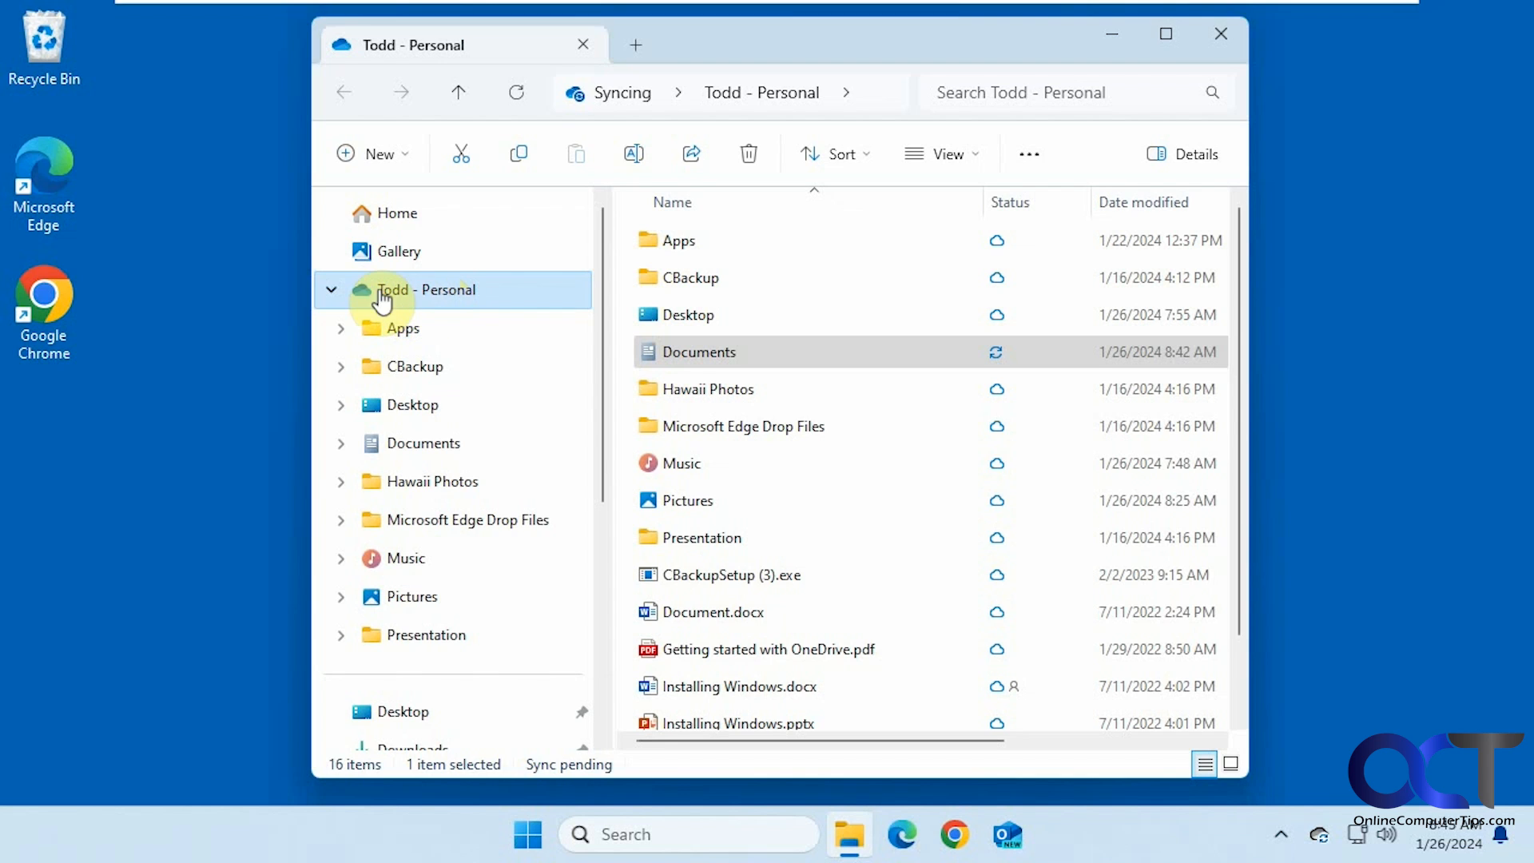
pyautogui.moveTo(429, 302)
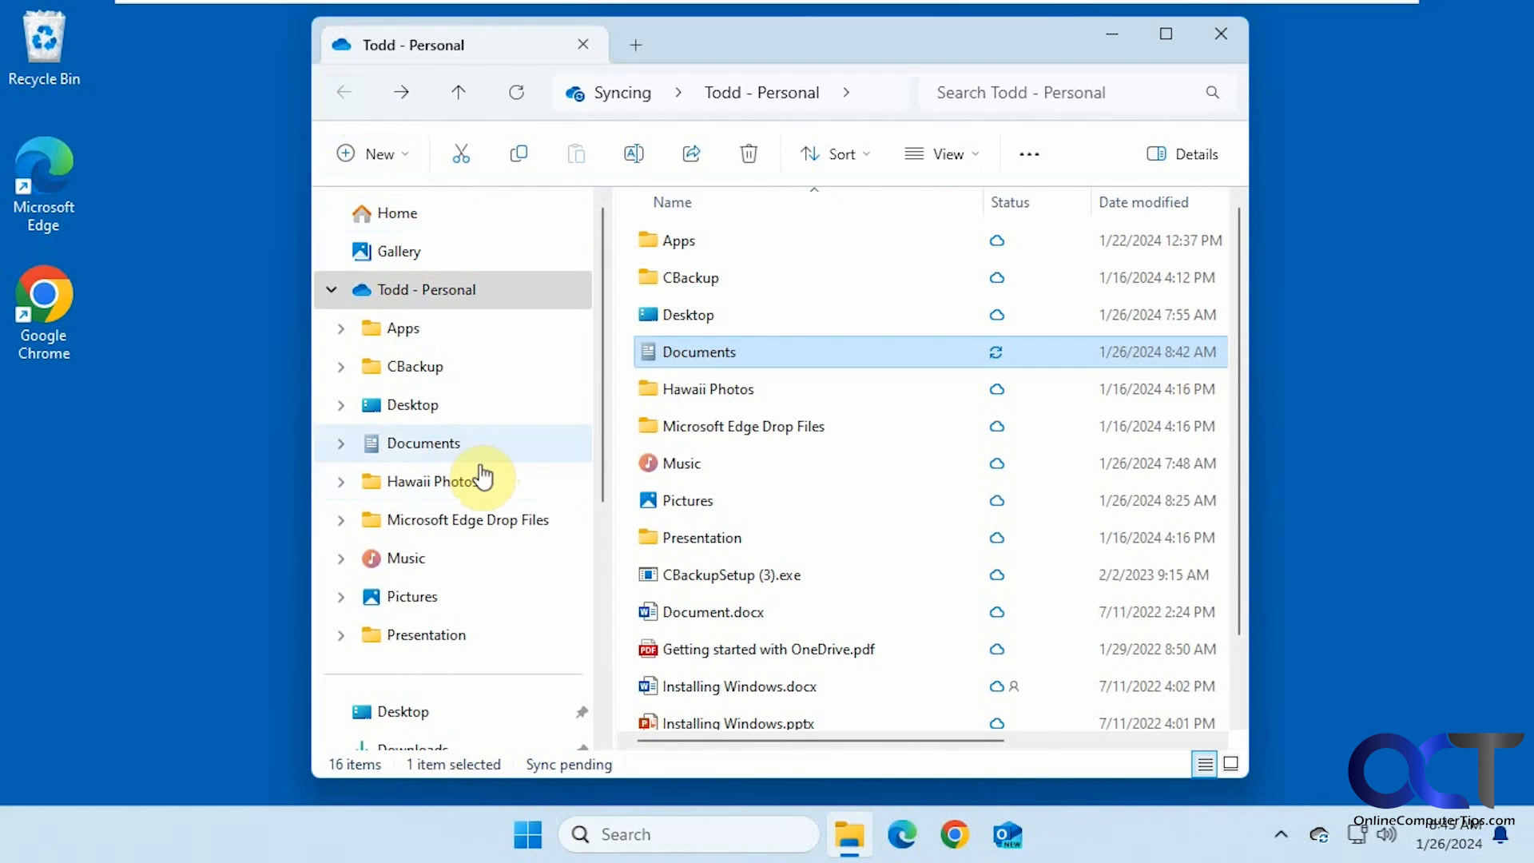
# Step: View the Documents folder's Properties Location, showing it stored at C:\Users\todds\OneDrive\Documents
pyautogui.scroll(-3)
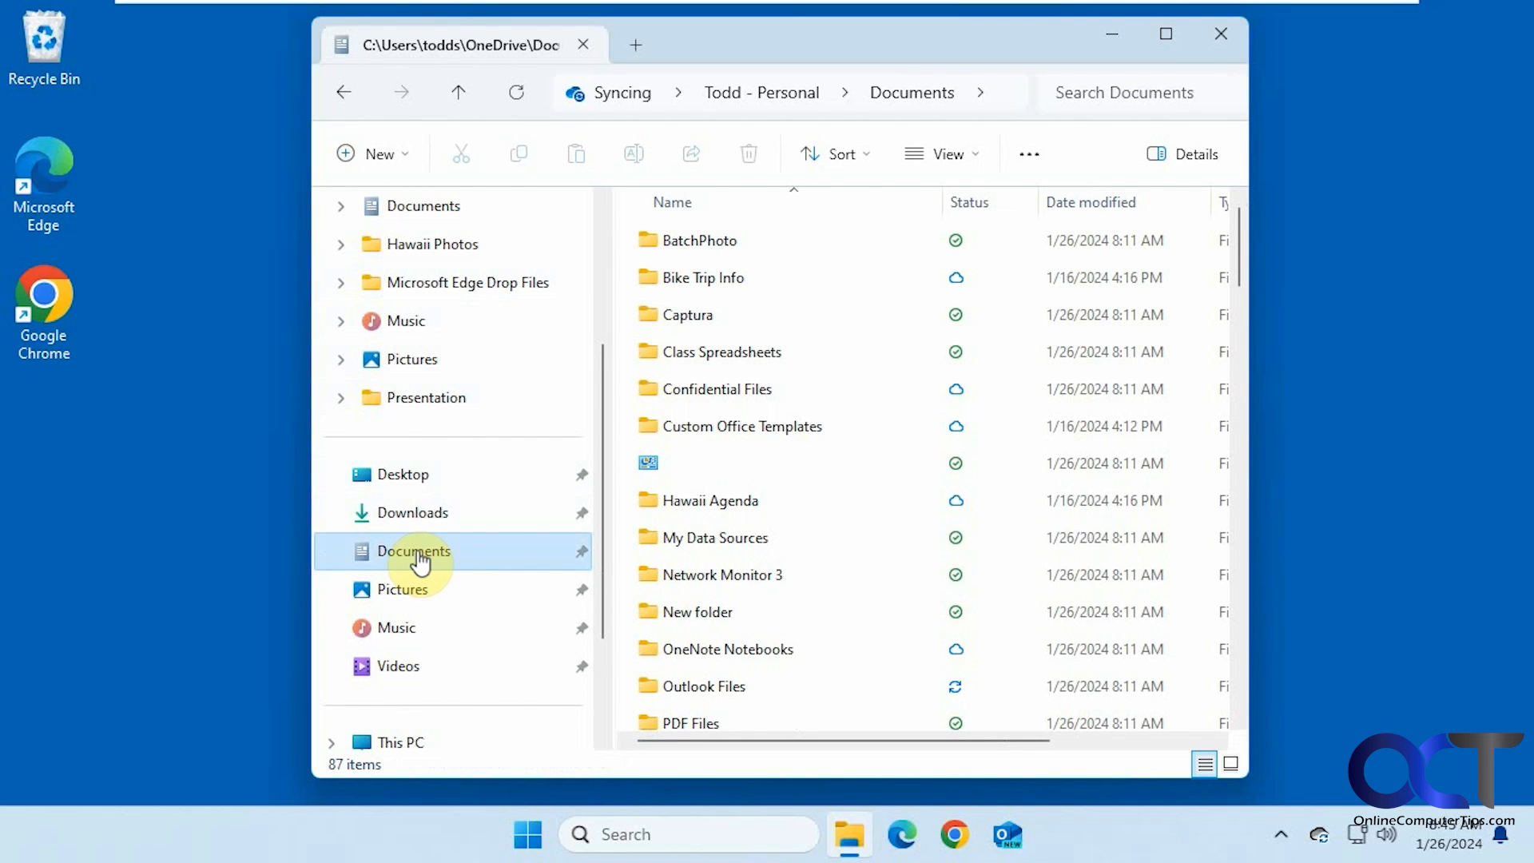
pyautogui.moveTo(442, 567)
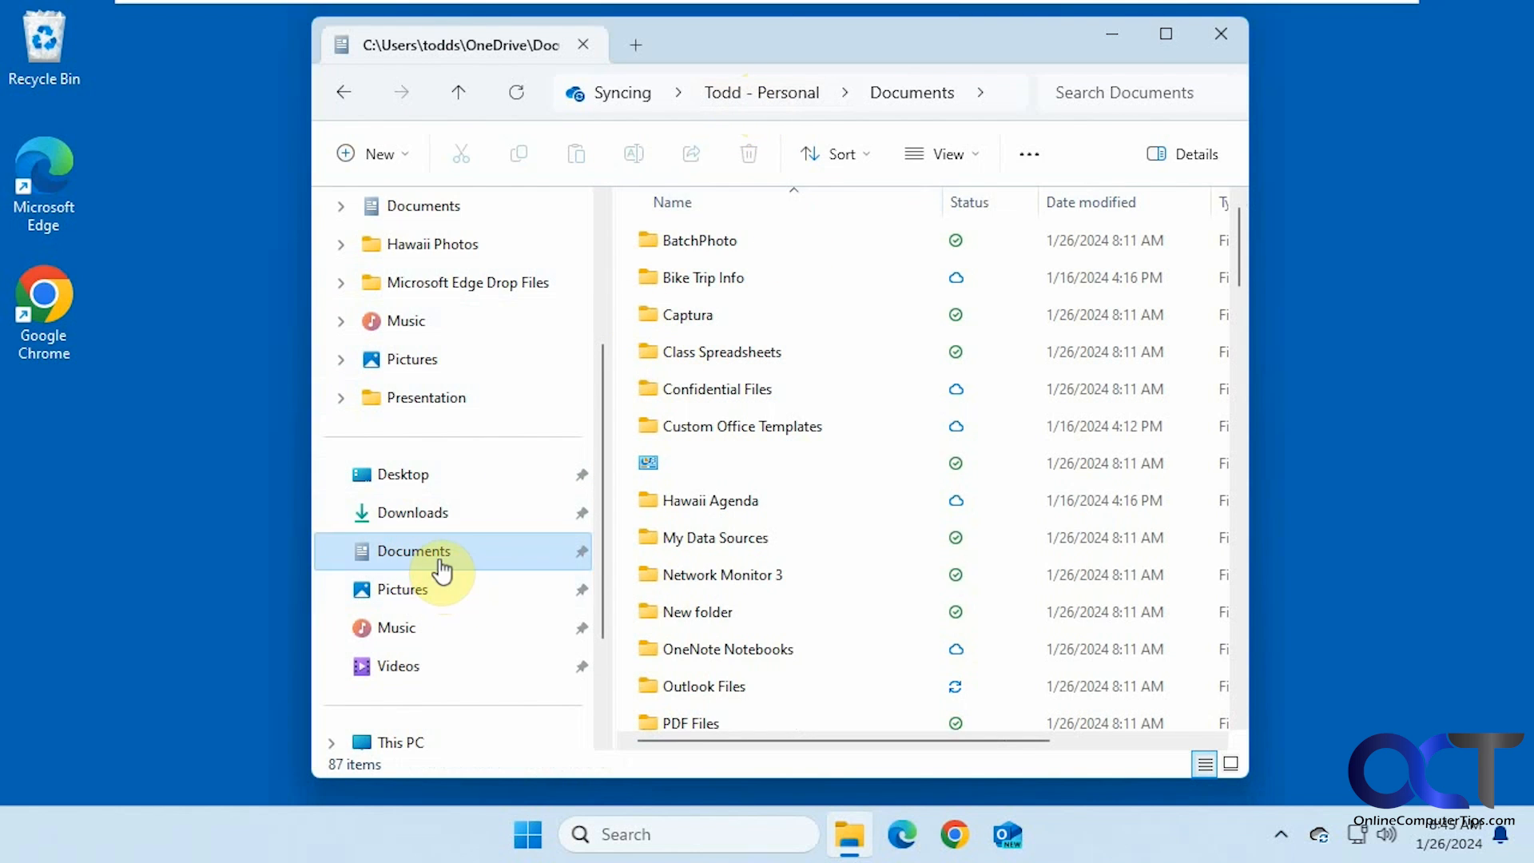
pyautogui.rightClick(412, 551)
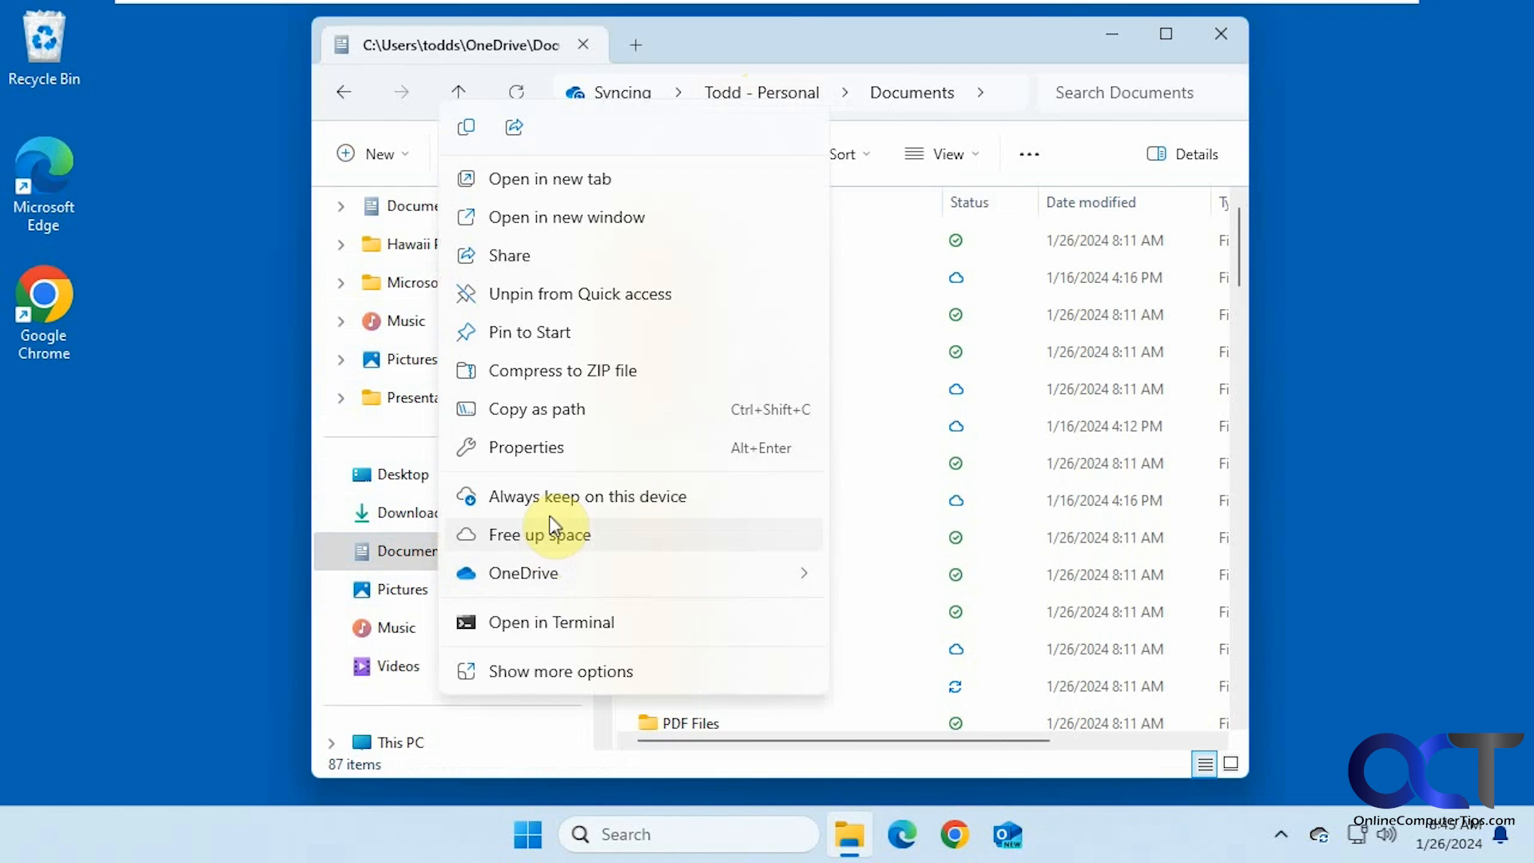
pyautogui.click(524, 447)
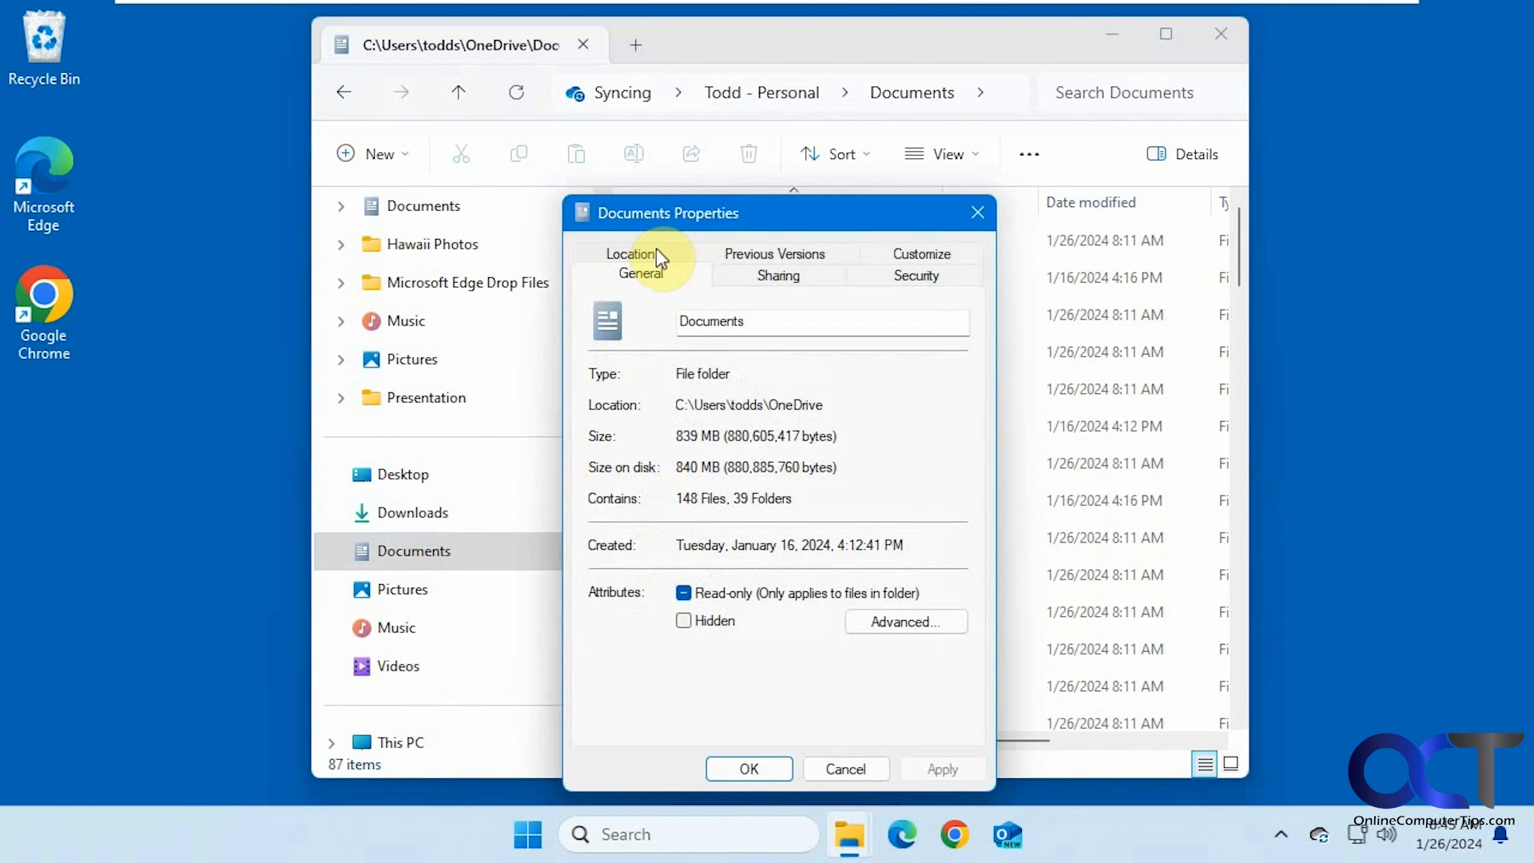
pyautogui.click(631, 254)
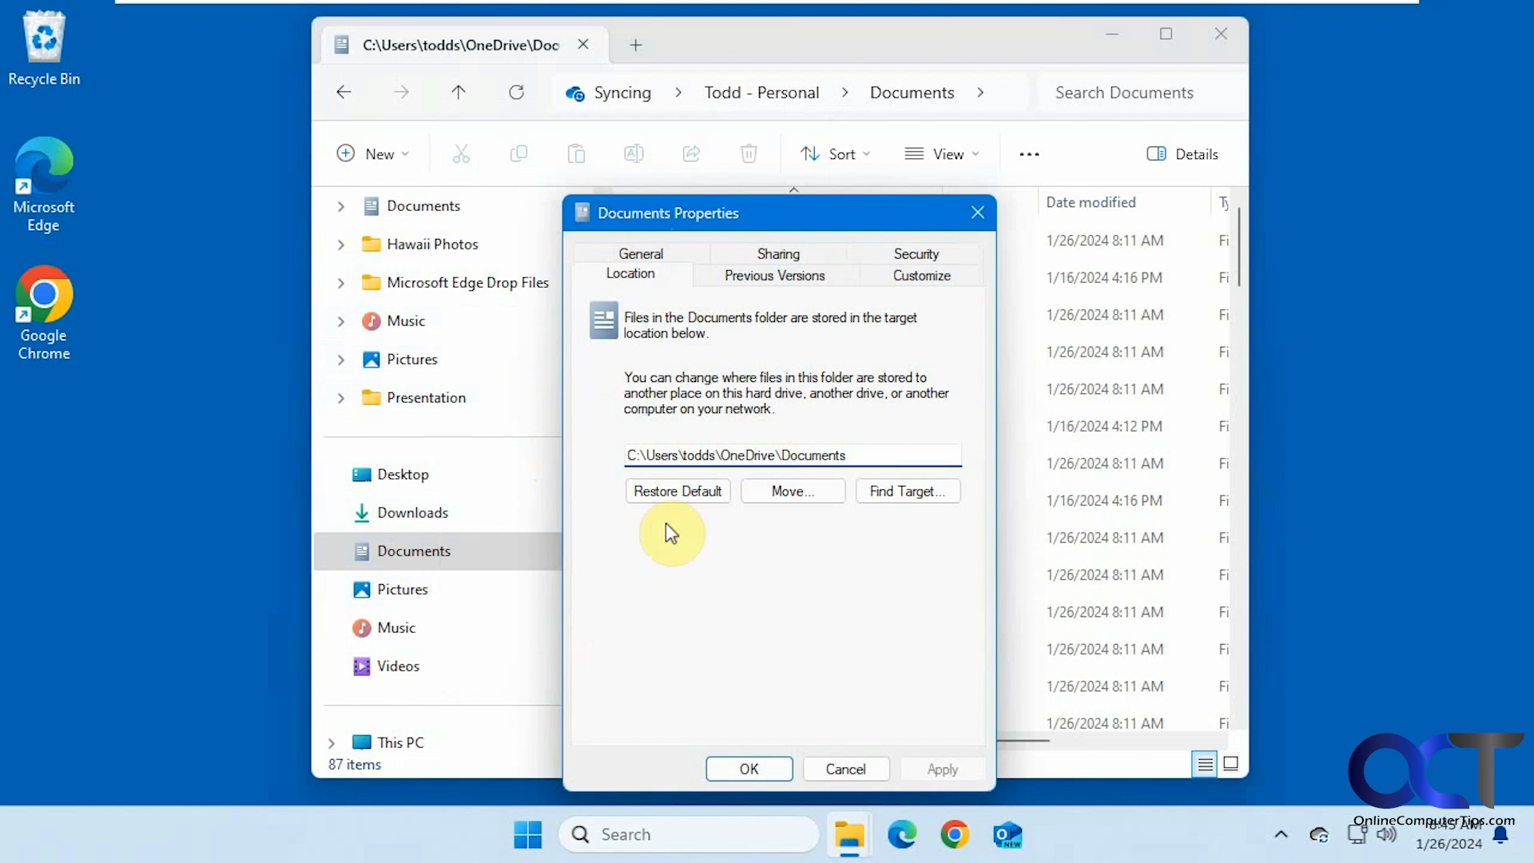
pyautogui.moveTo(705, 155)
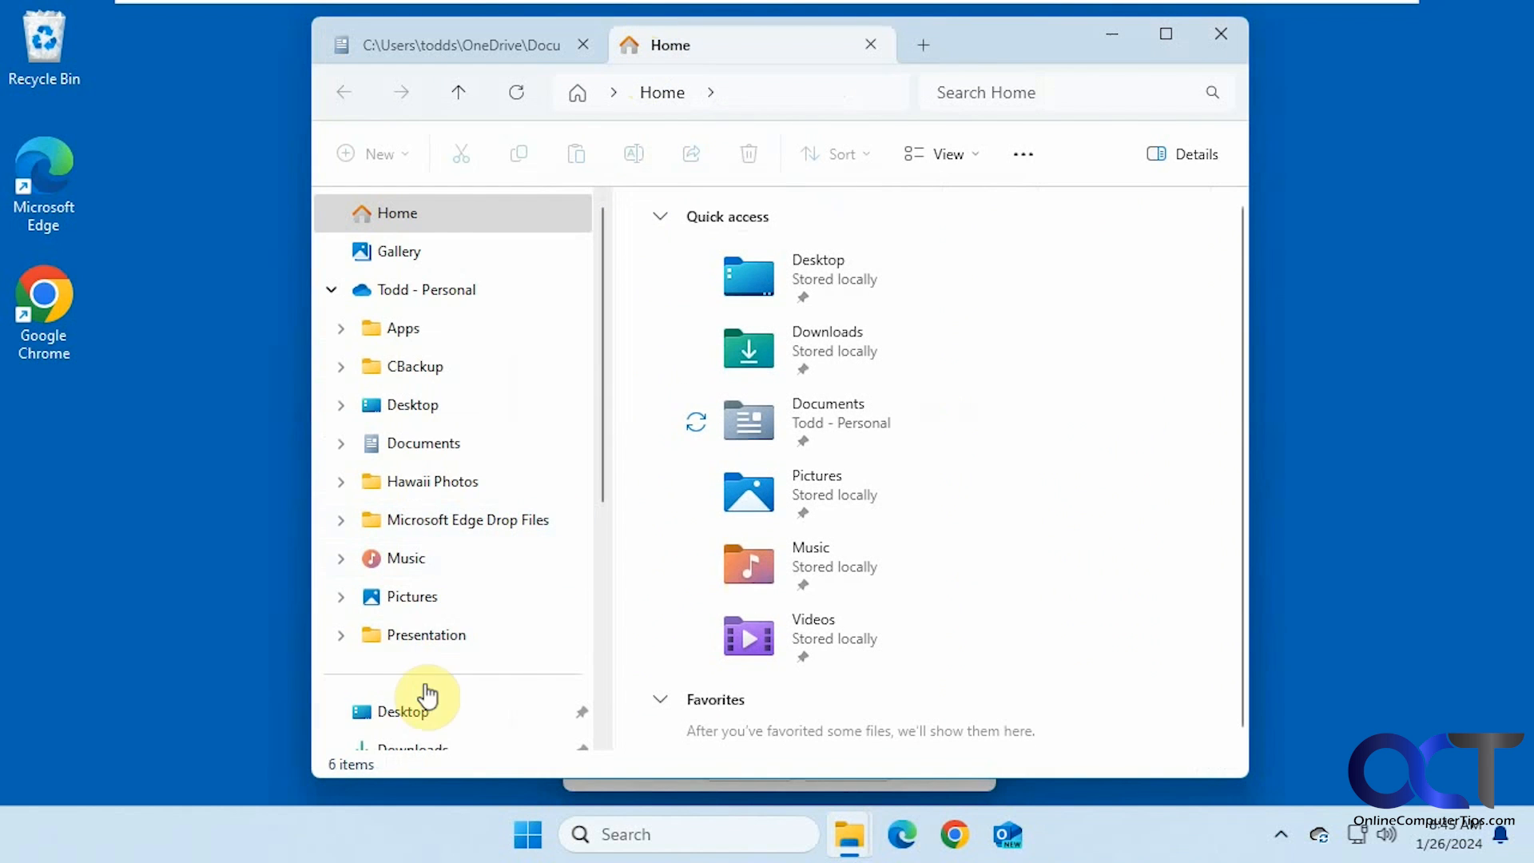
# Step: Browse to the empty local C:\Users\todds\Documents folder via C: and Users
pyautogui.click(400, 664)
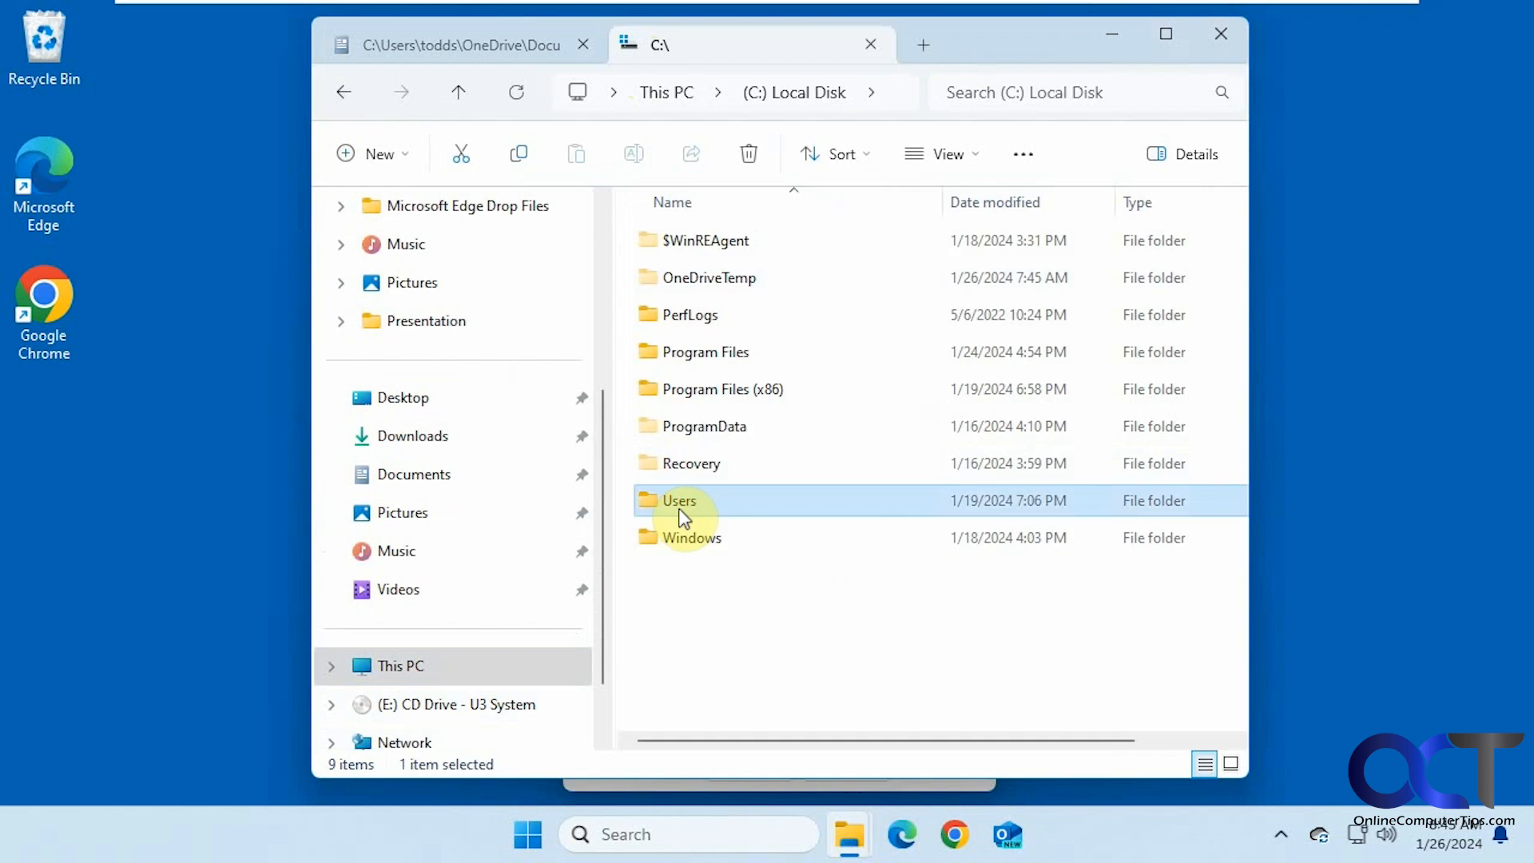
pyautogui.doubleClick(679, 500)
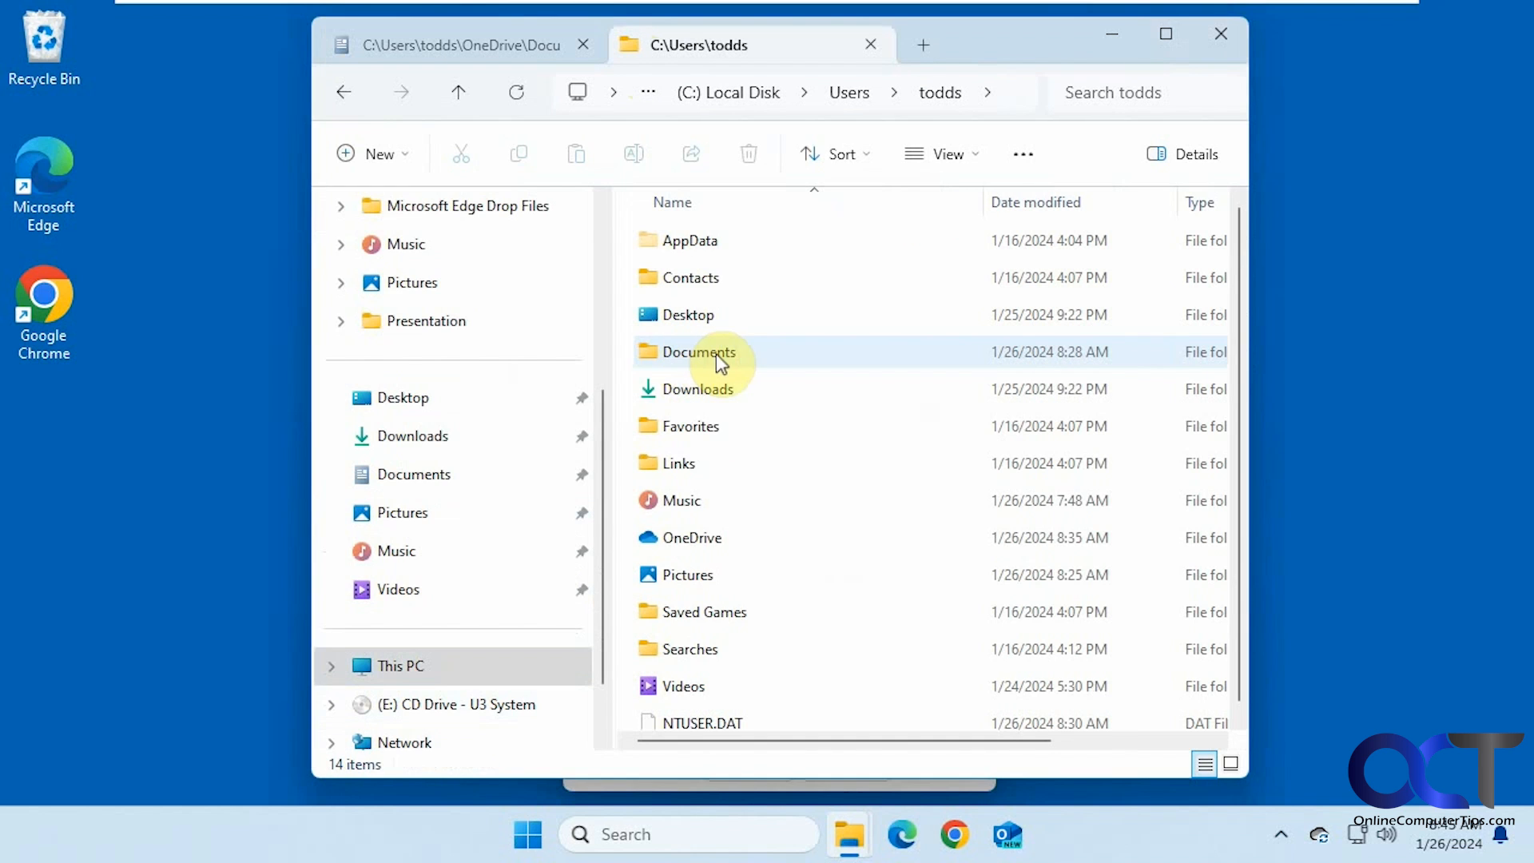
pyautogui.doubleClick(699, 351)
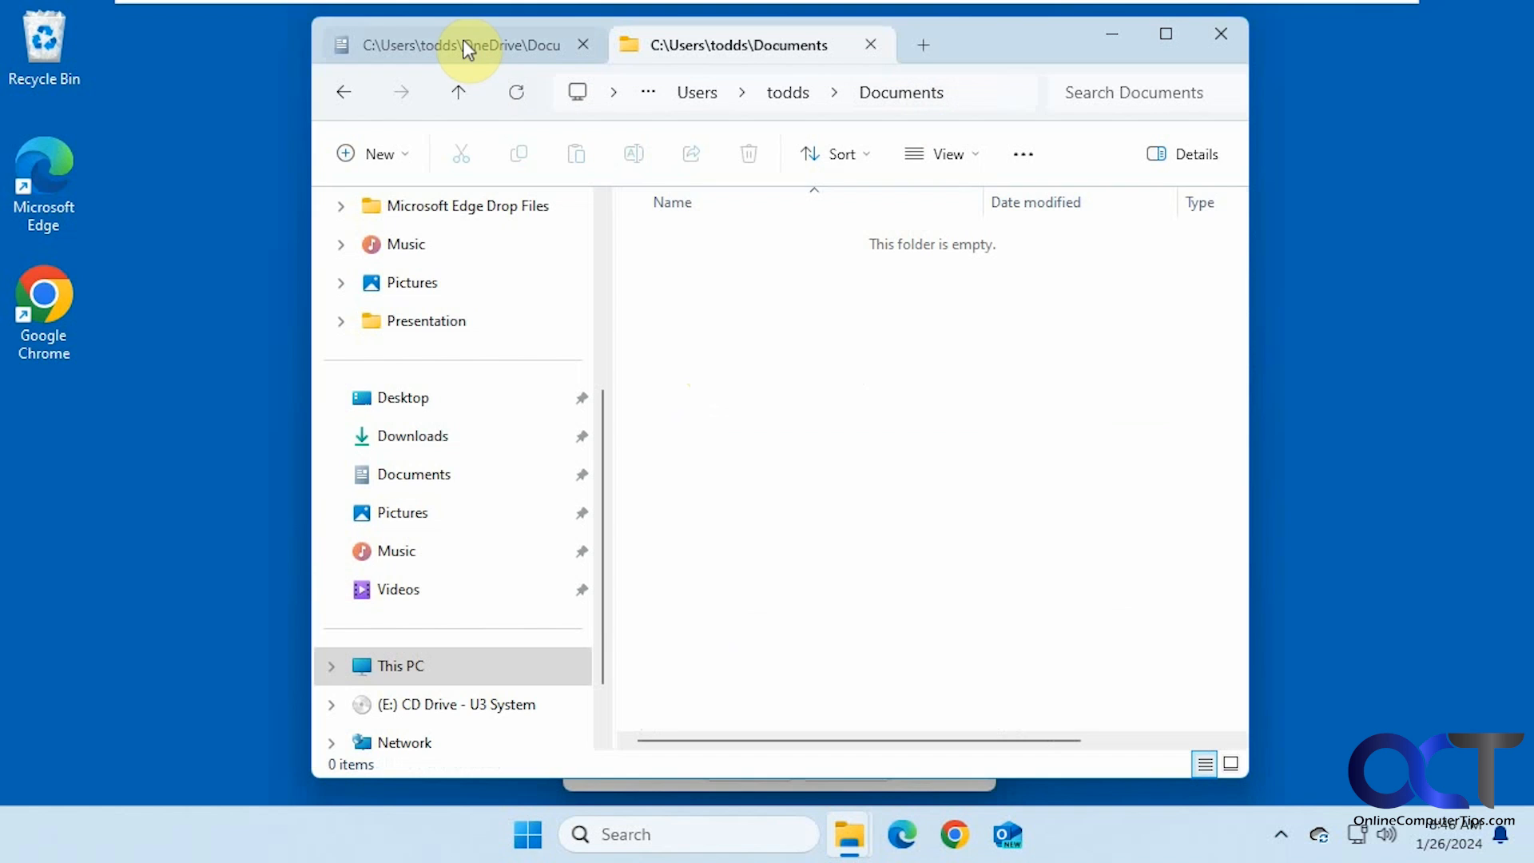
pyautogui.moveTo(802, 311)
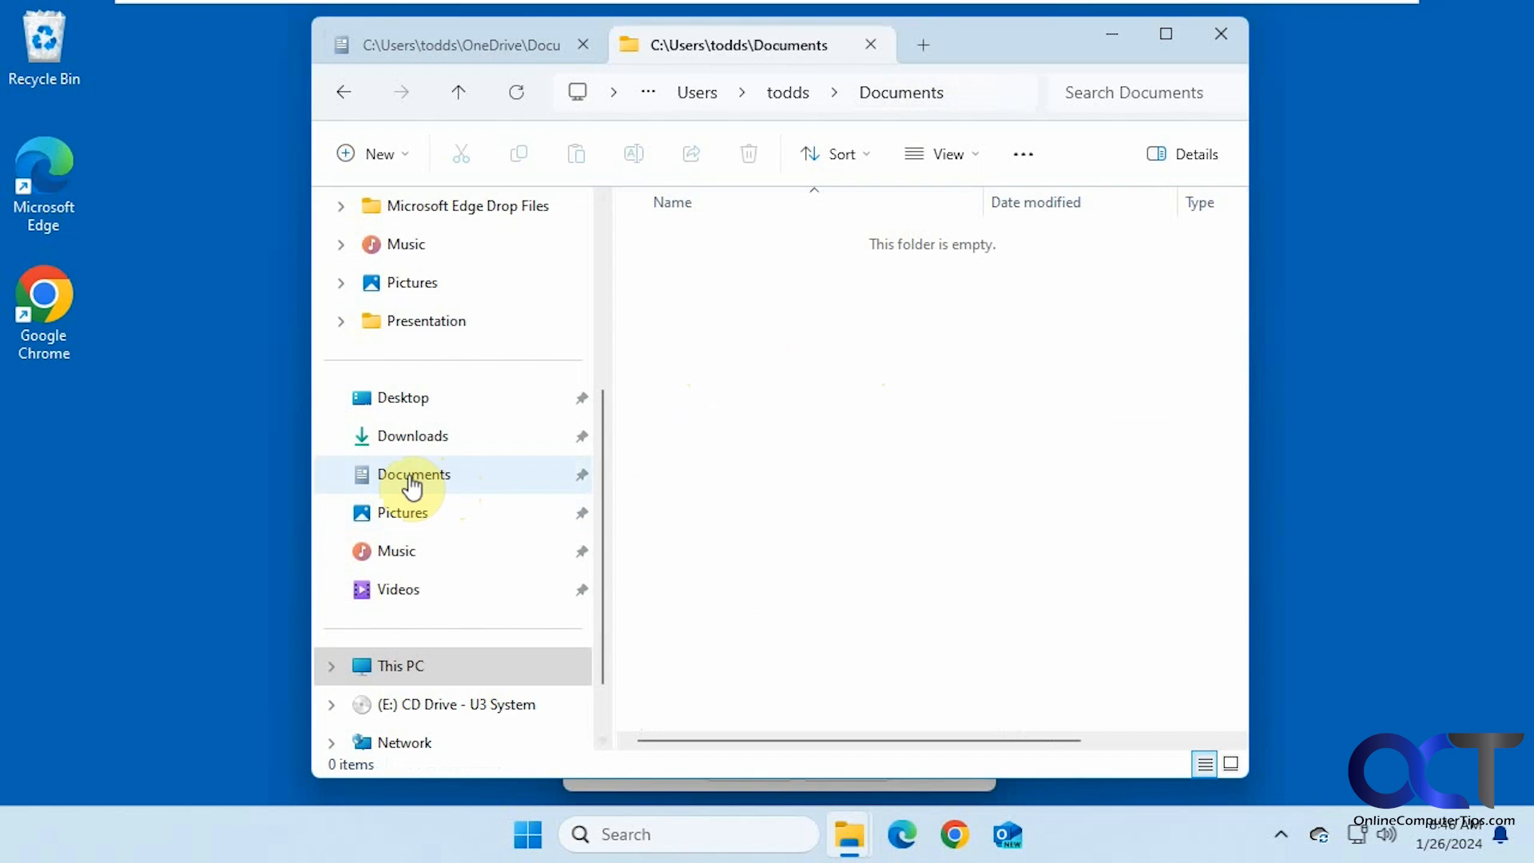
pyautogui.moveTo(435, 492)
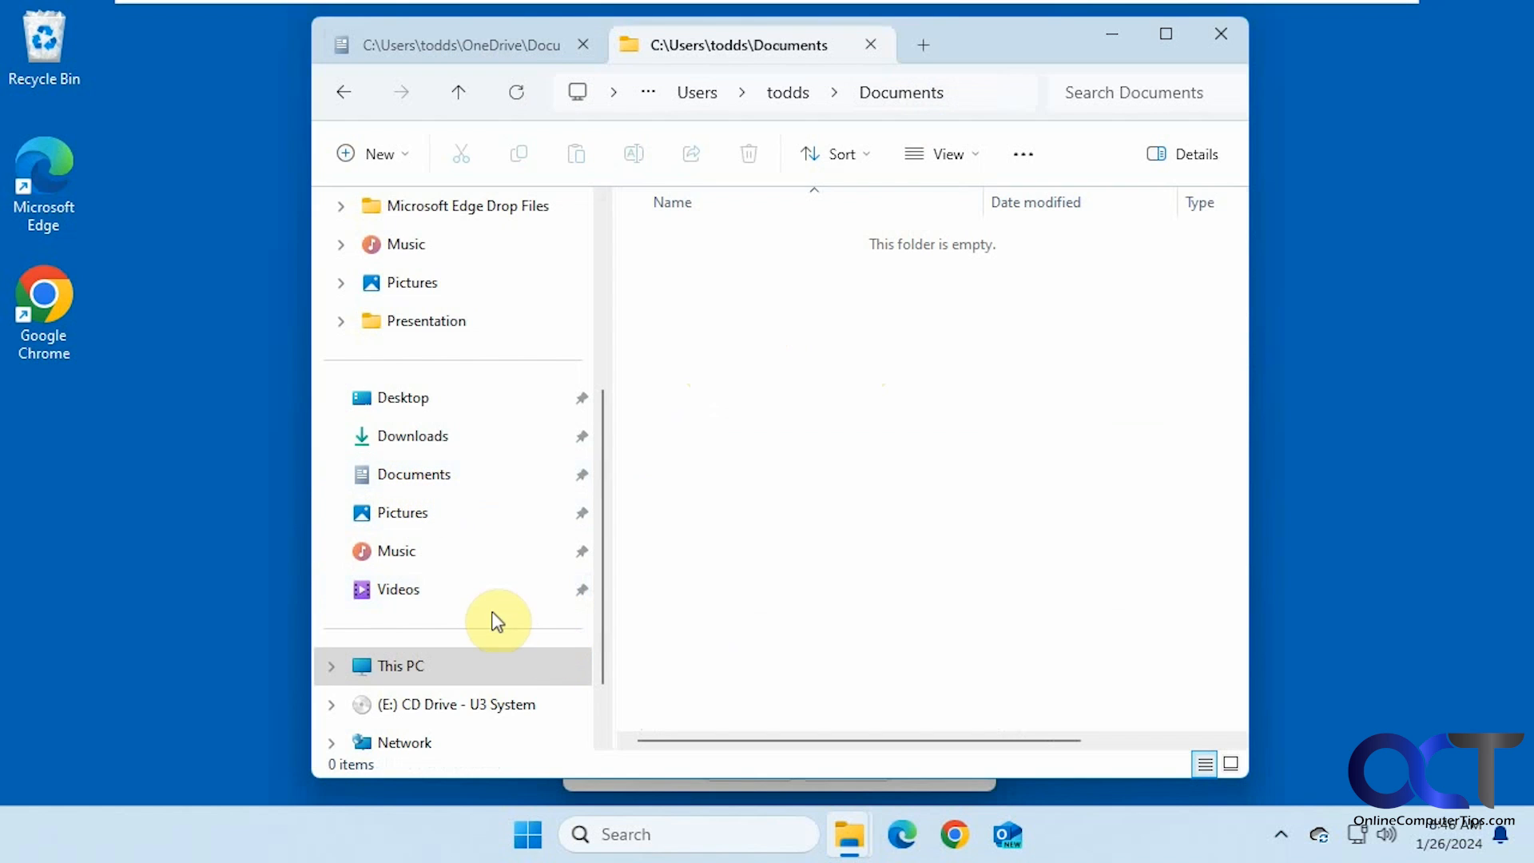
pyautogui.moveTo(669, 797)
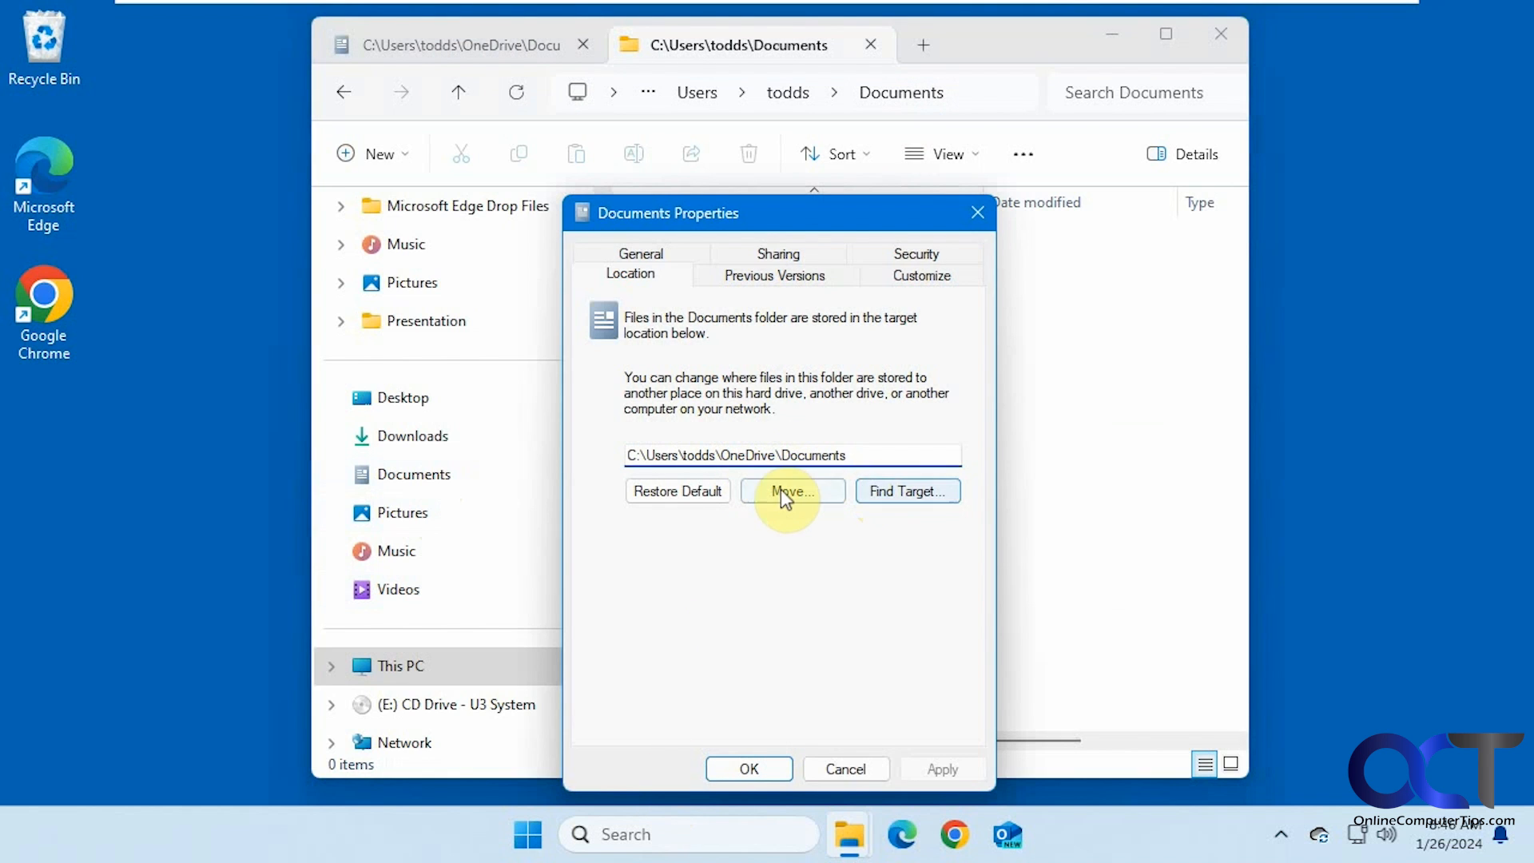
# Step: Choose C:\Users\todds\Documents as the new Documents location via Move, not yet applied
pyautogui.click(790, 490)
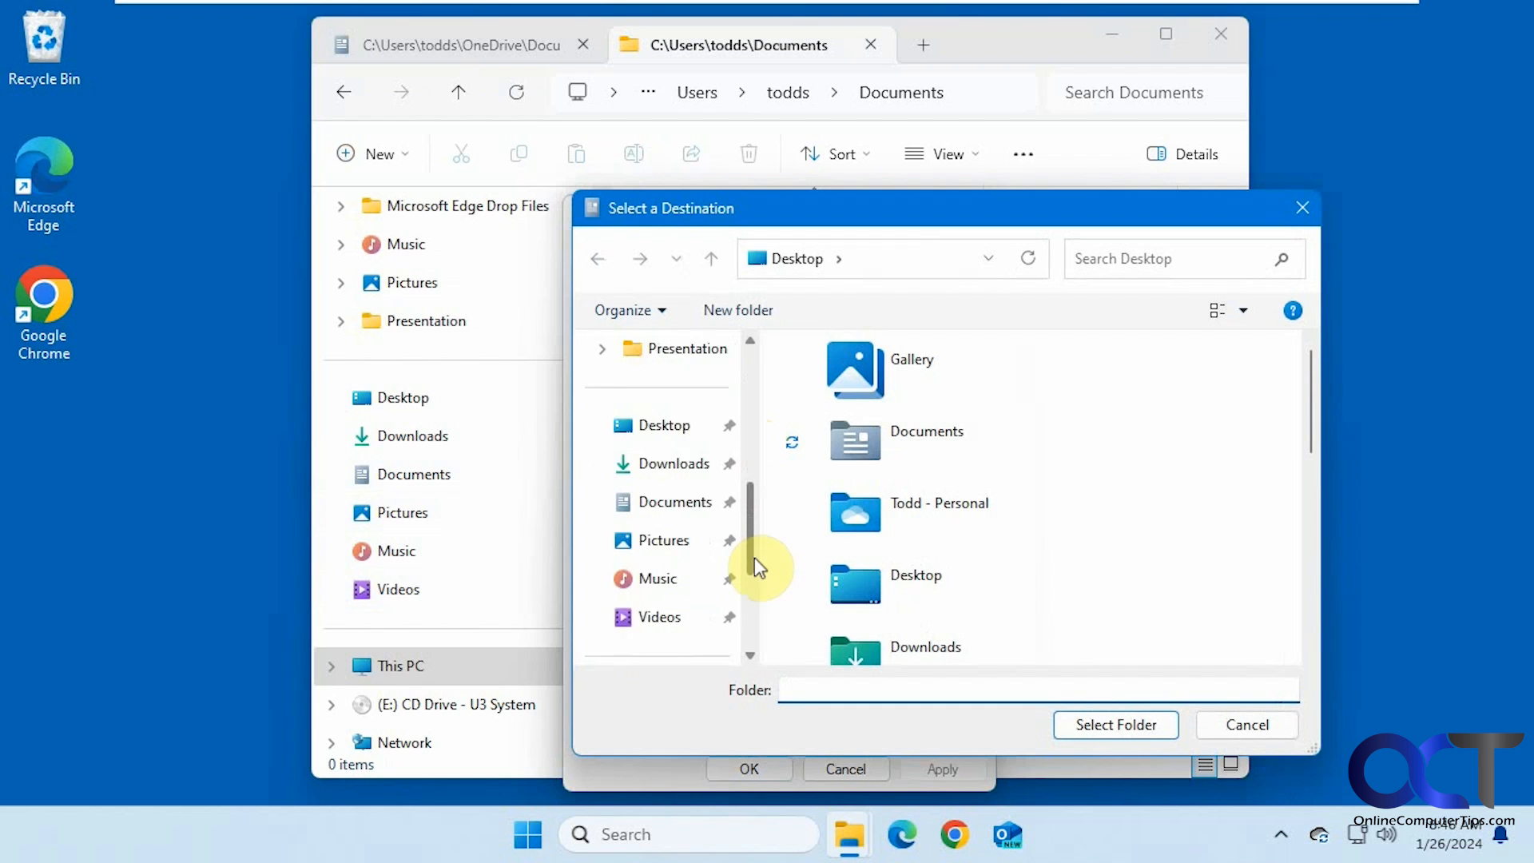
pyautogui.click(661, 578)
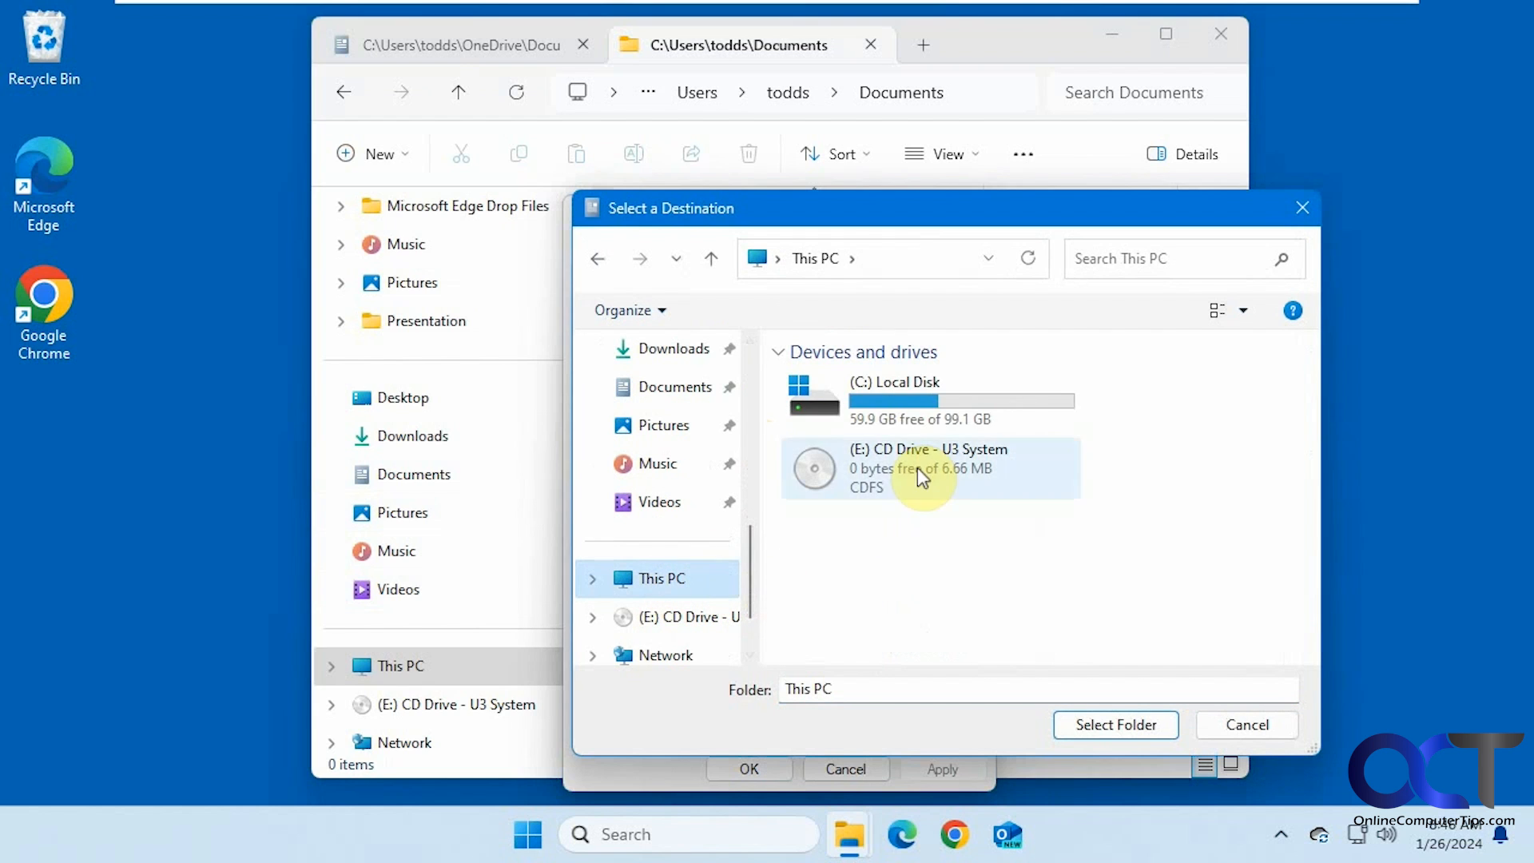
pyautogui.doubleClick(893, 399)
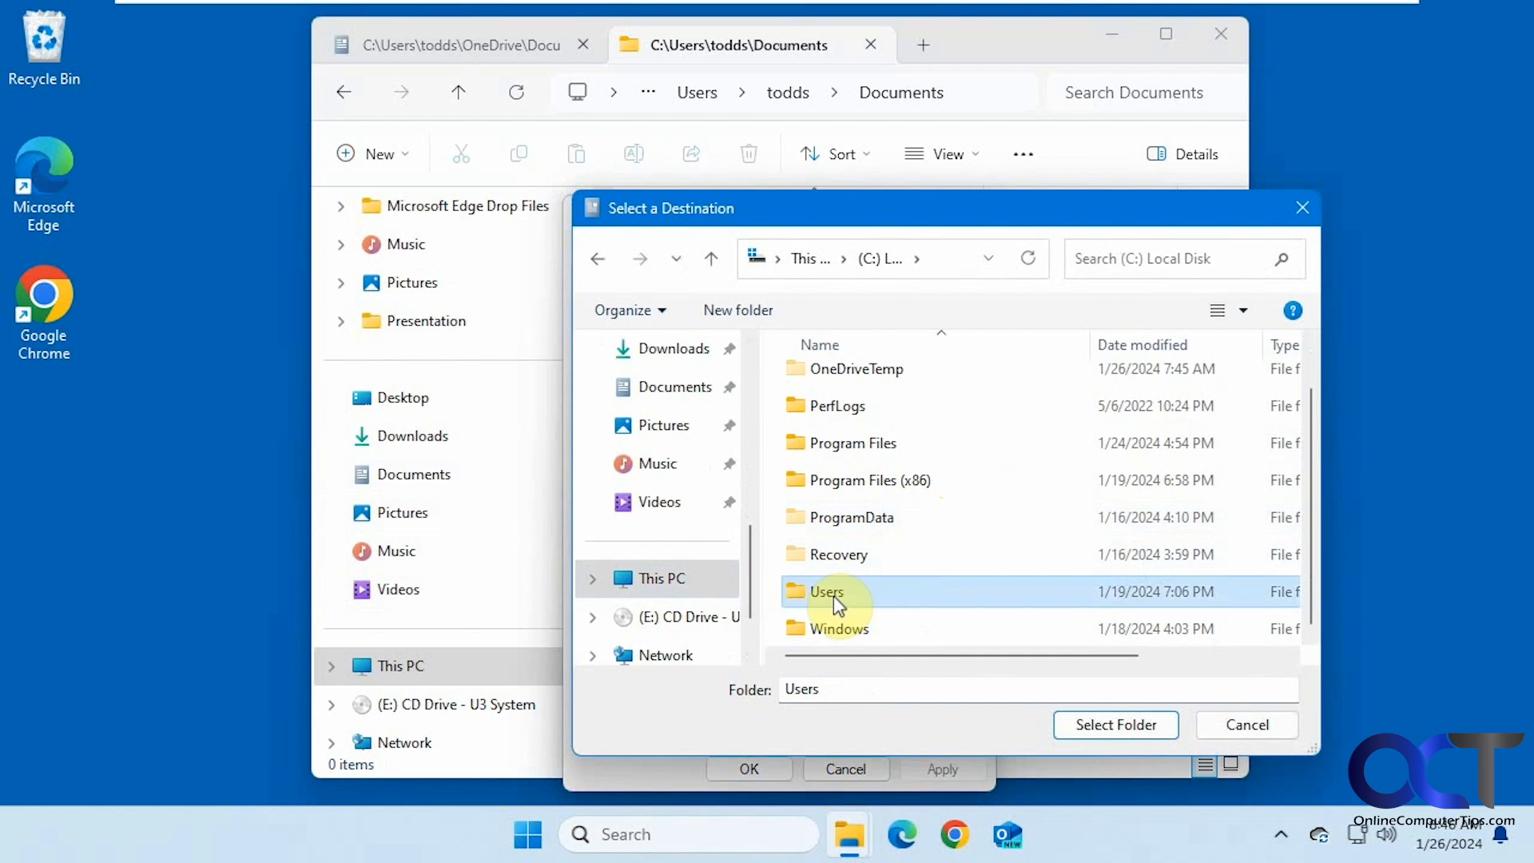
pyautogui.doubleClick(826, 591)
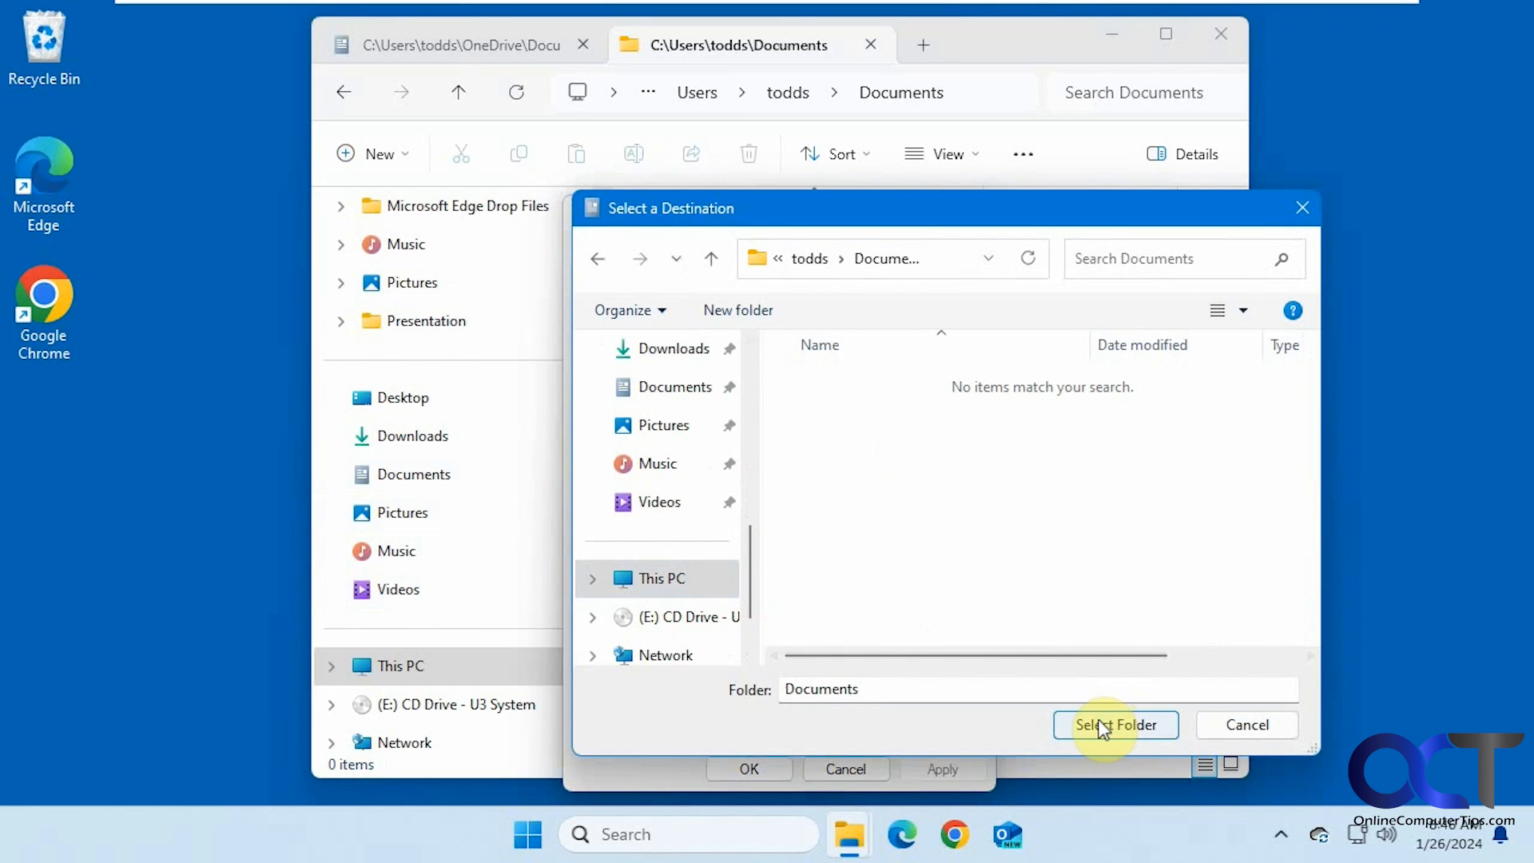
pyautogui.click(1115, 723)
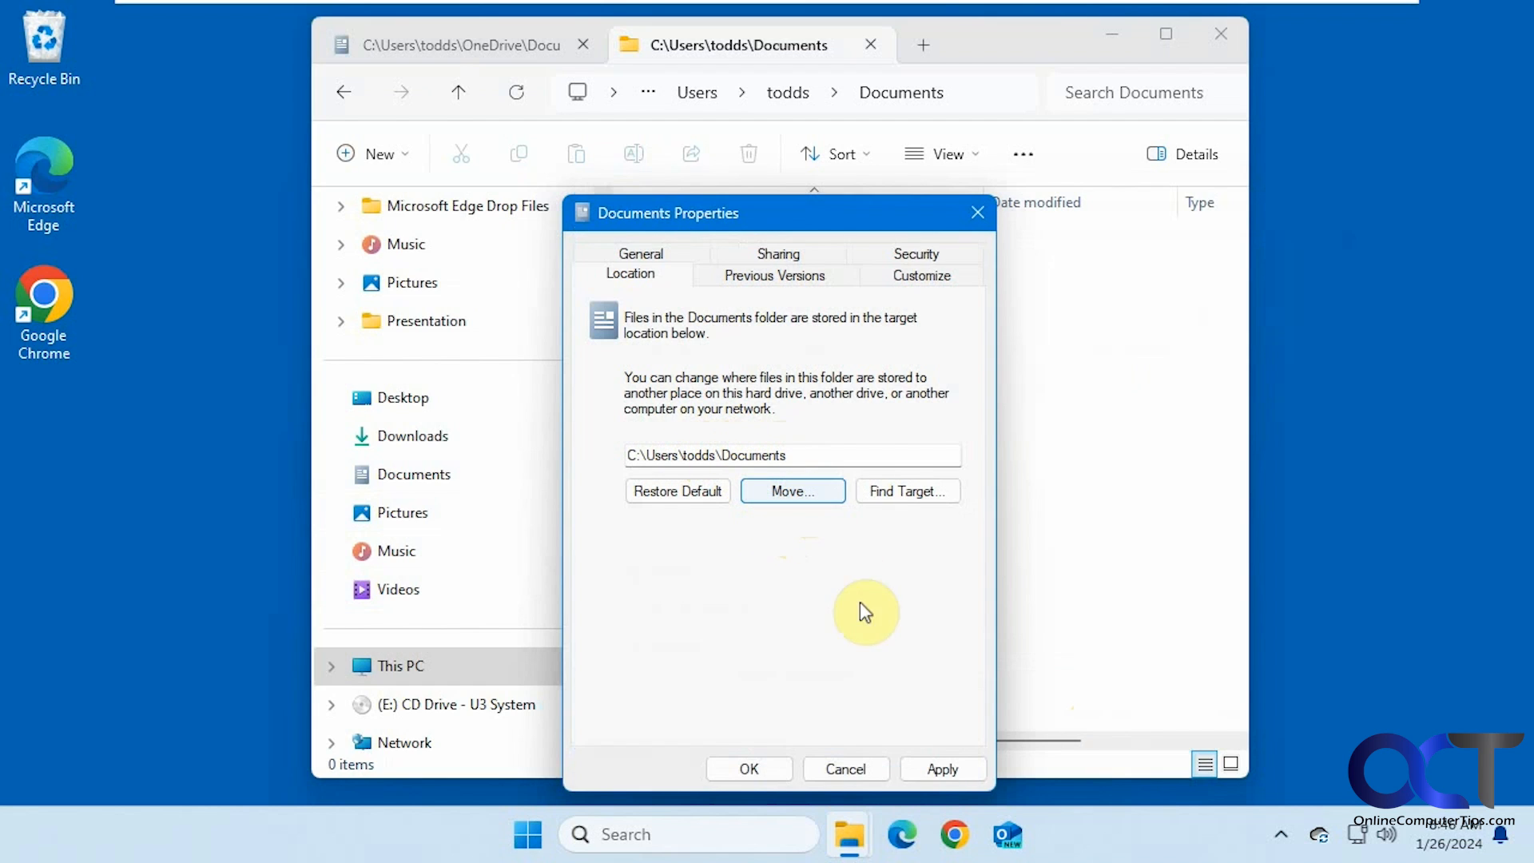
pyautogui.moveTo(824, 555)
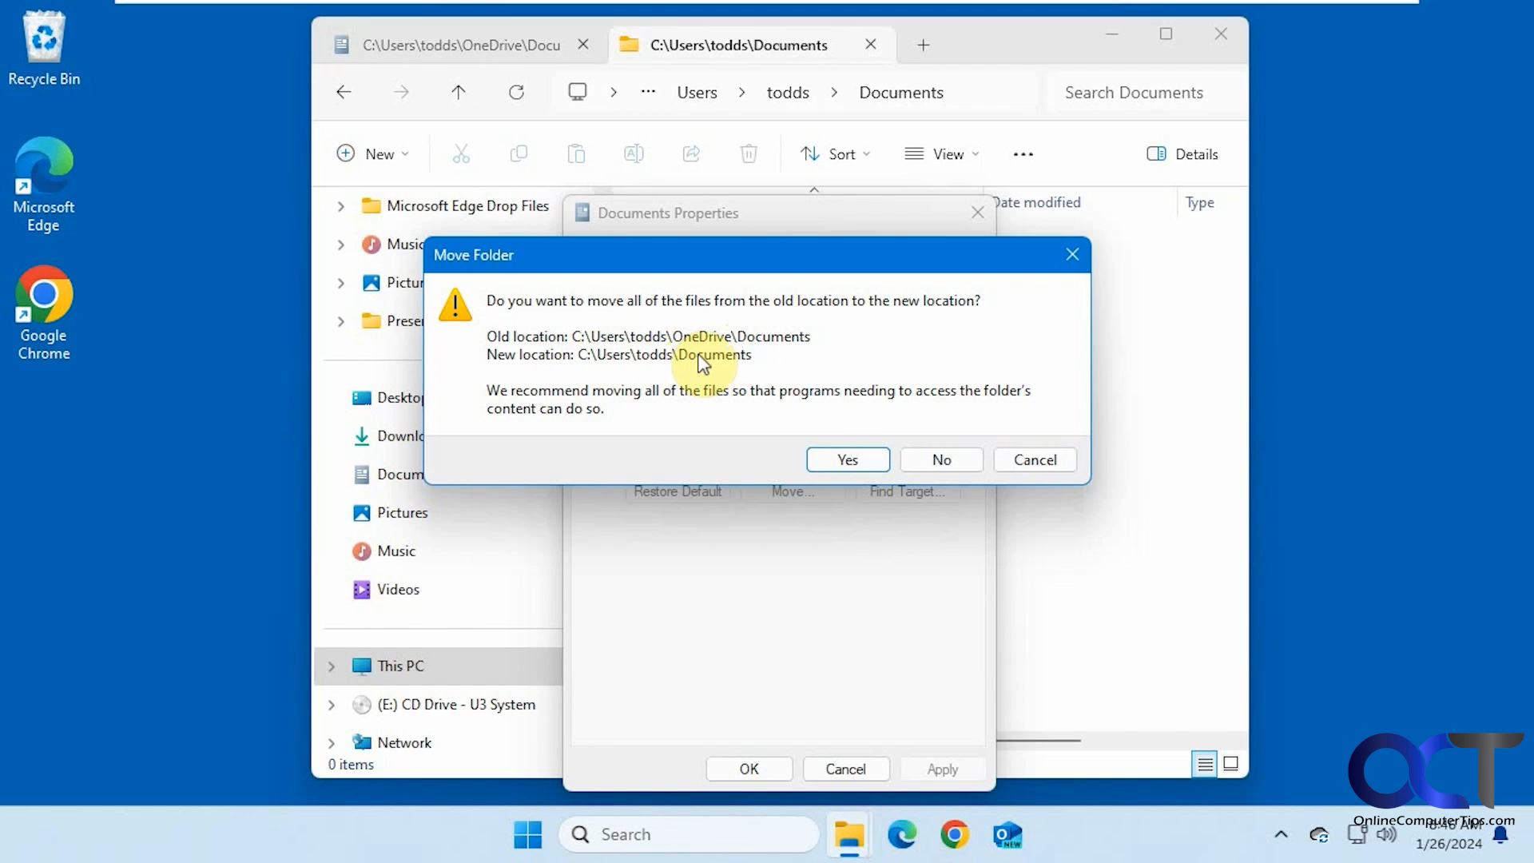
# Step: Agree to move all files, then dismiss the 'folder can't be moved here' error
pyautogui.click(847, 460)
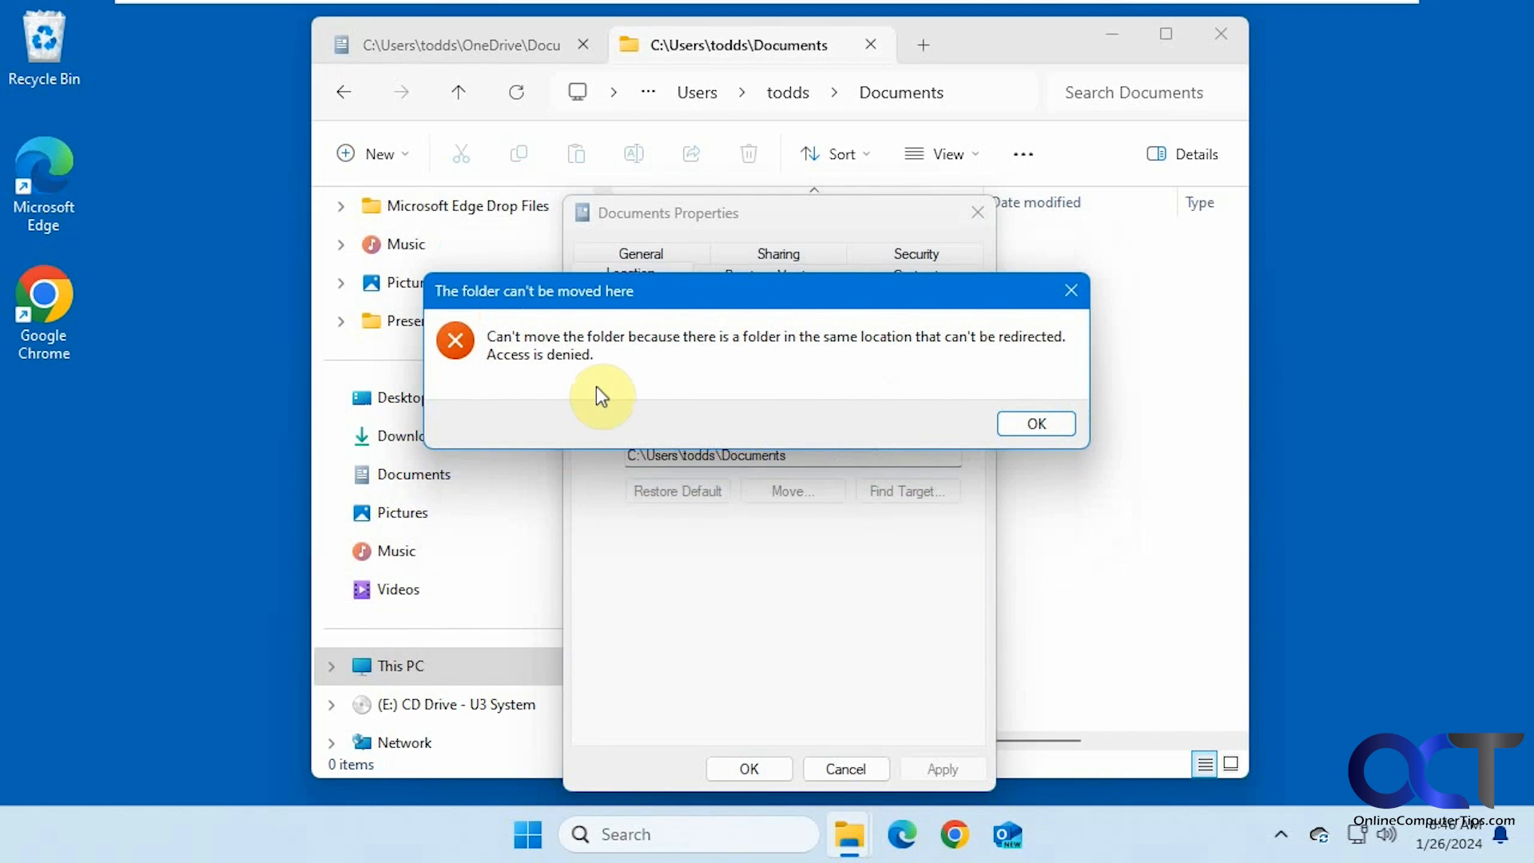
pyautogui.moveTo(672, 377)
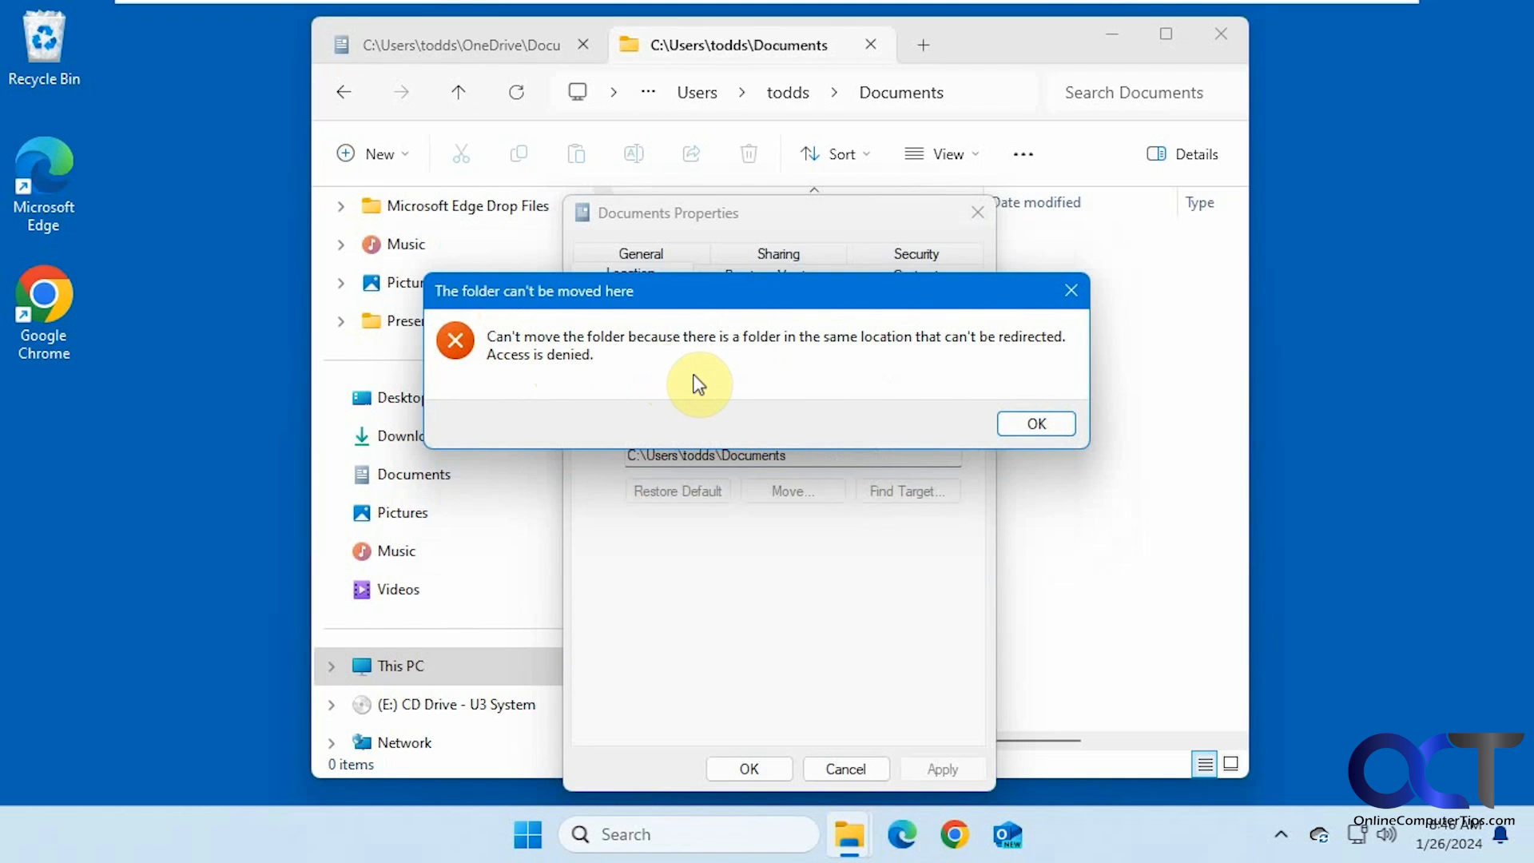
pyautogui.moveTo(1035, 422)
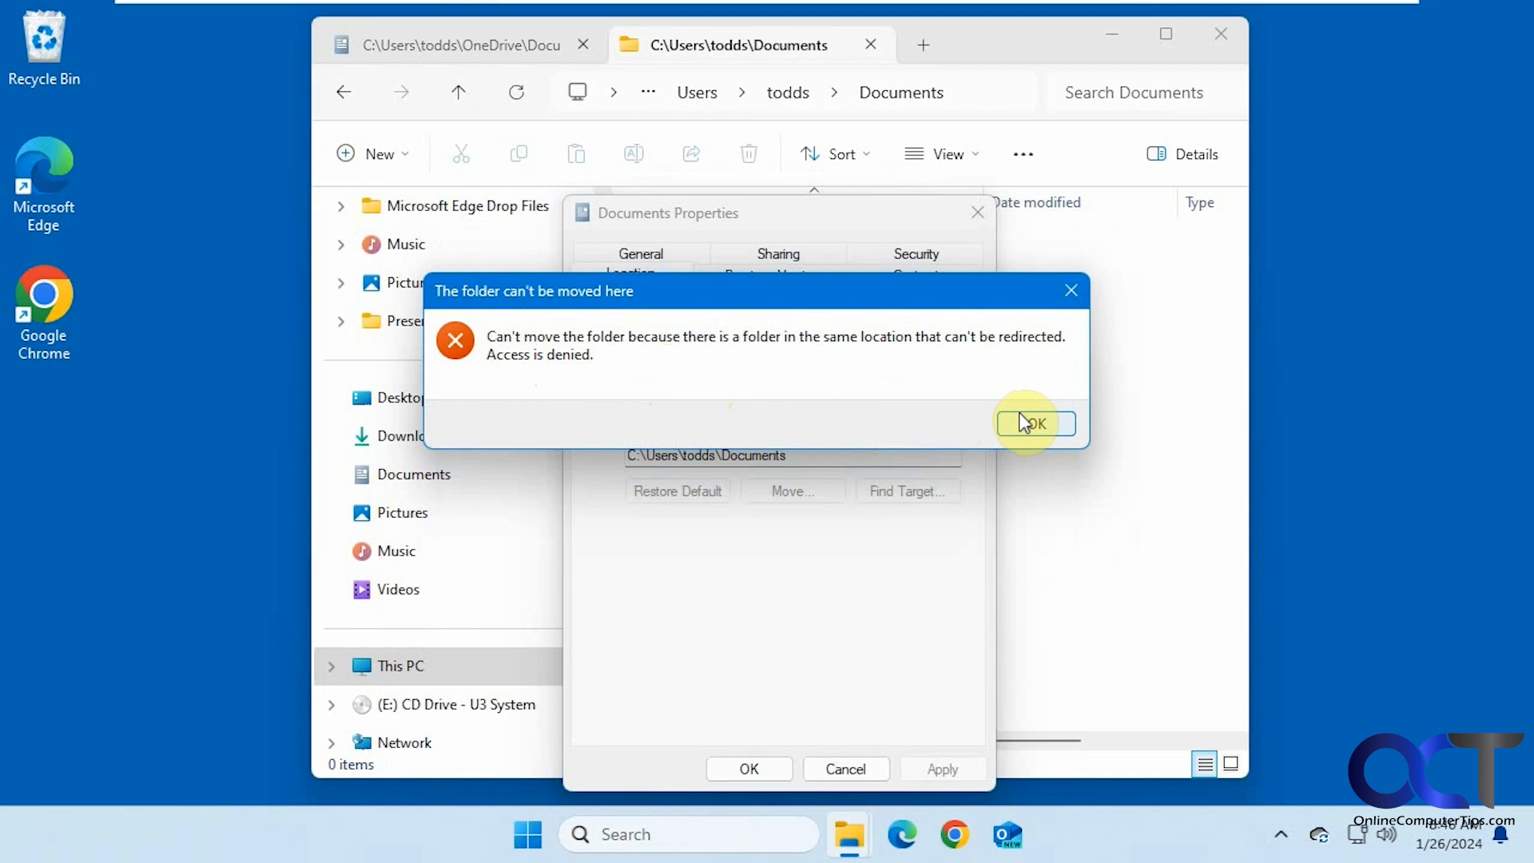
pyautogui.click(1035, 421)
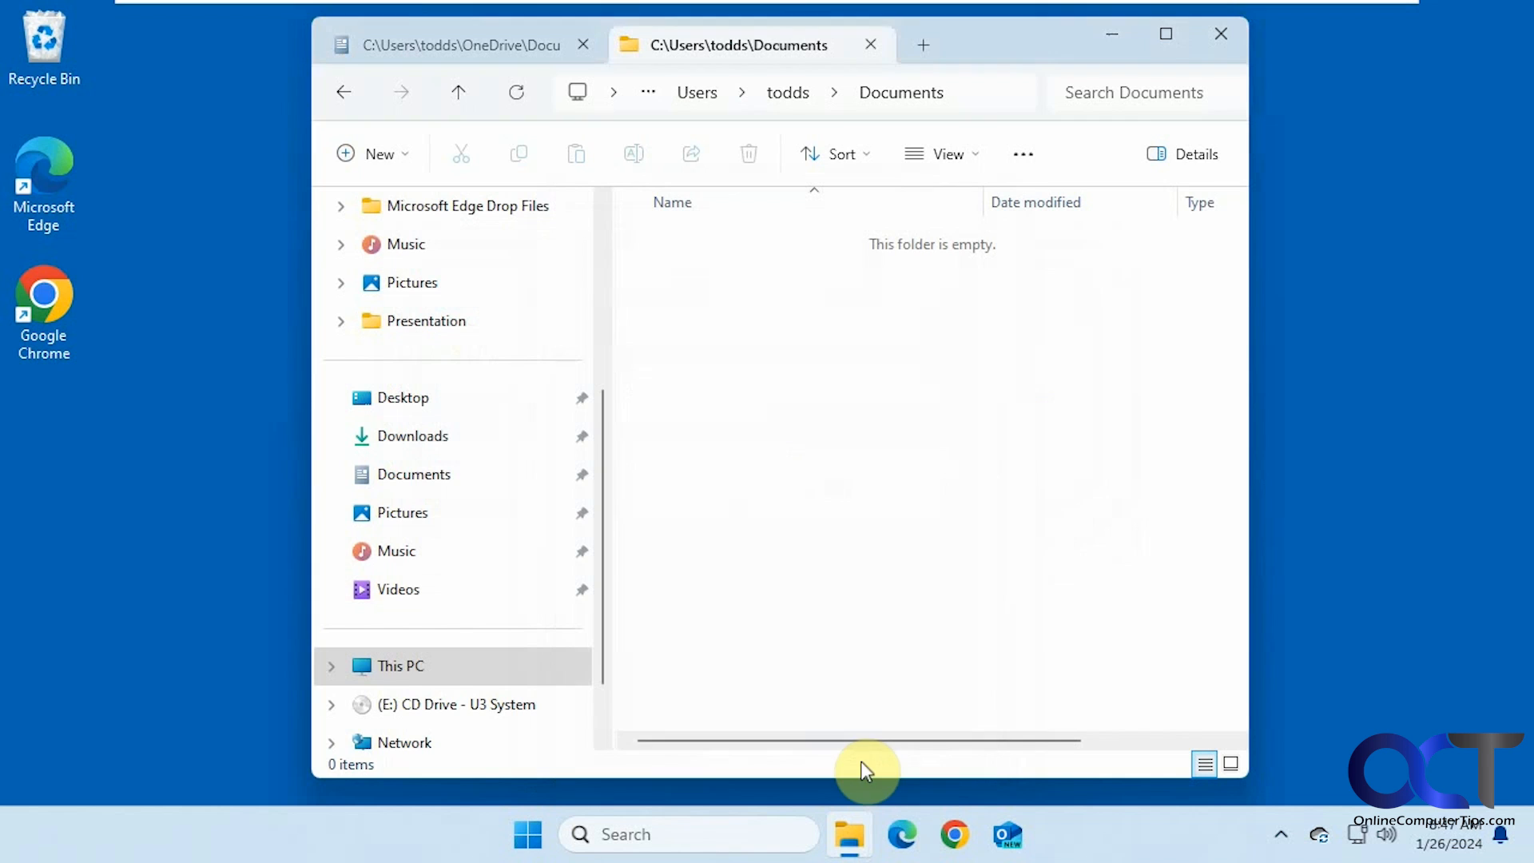
pyautogui.moveTo(869, 535)
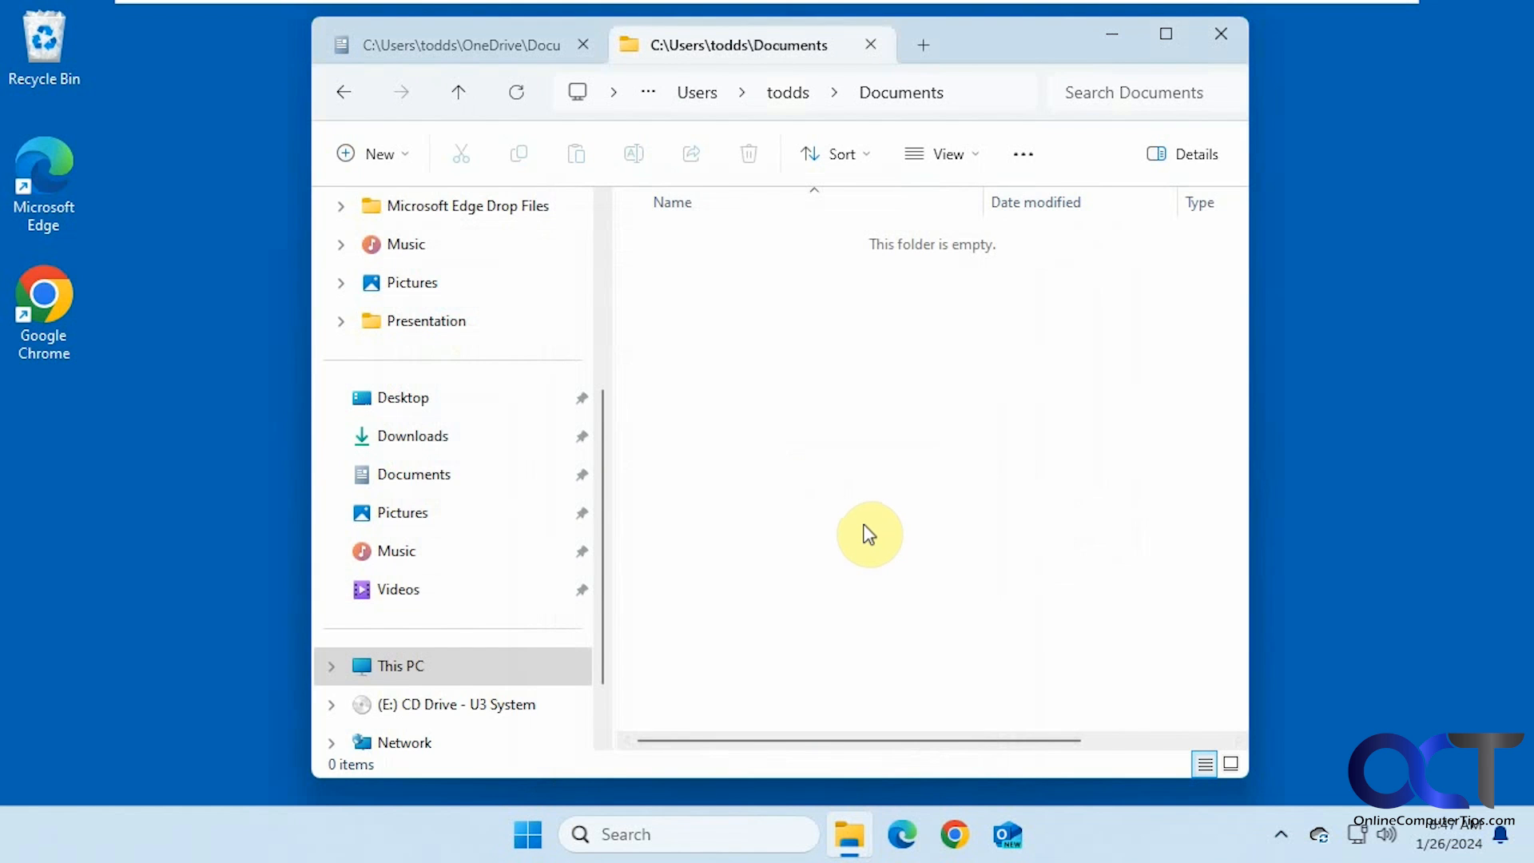
pyautogui.moveTo(1321, 835)
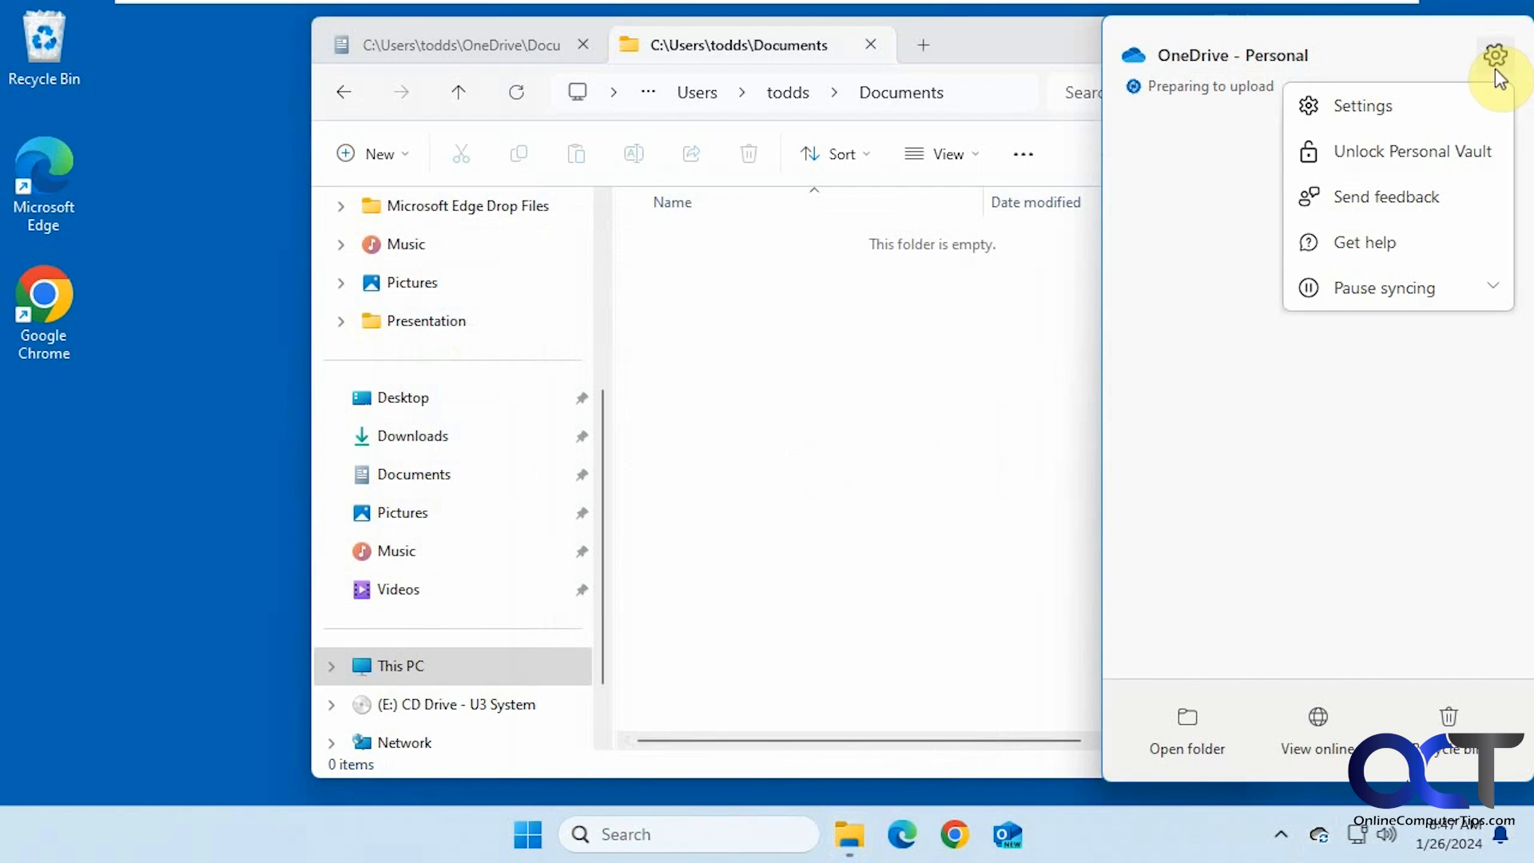
# Step: Bring up OneDrive Settings on the Sync and backup page
pyautogui.click(1361, 106)
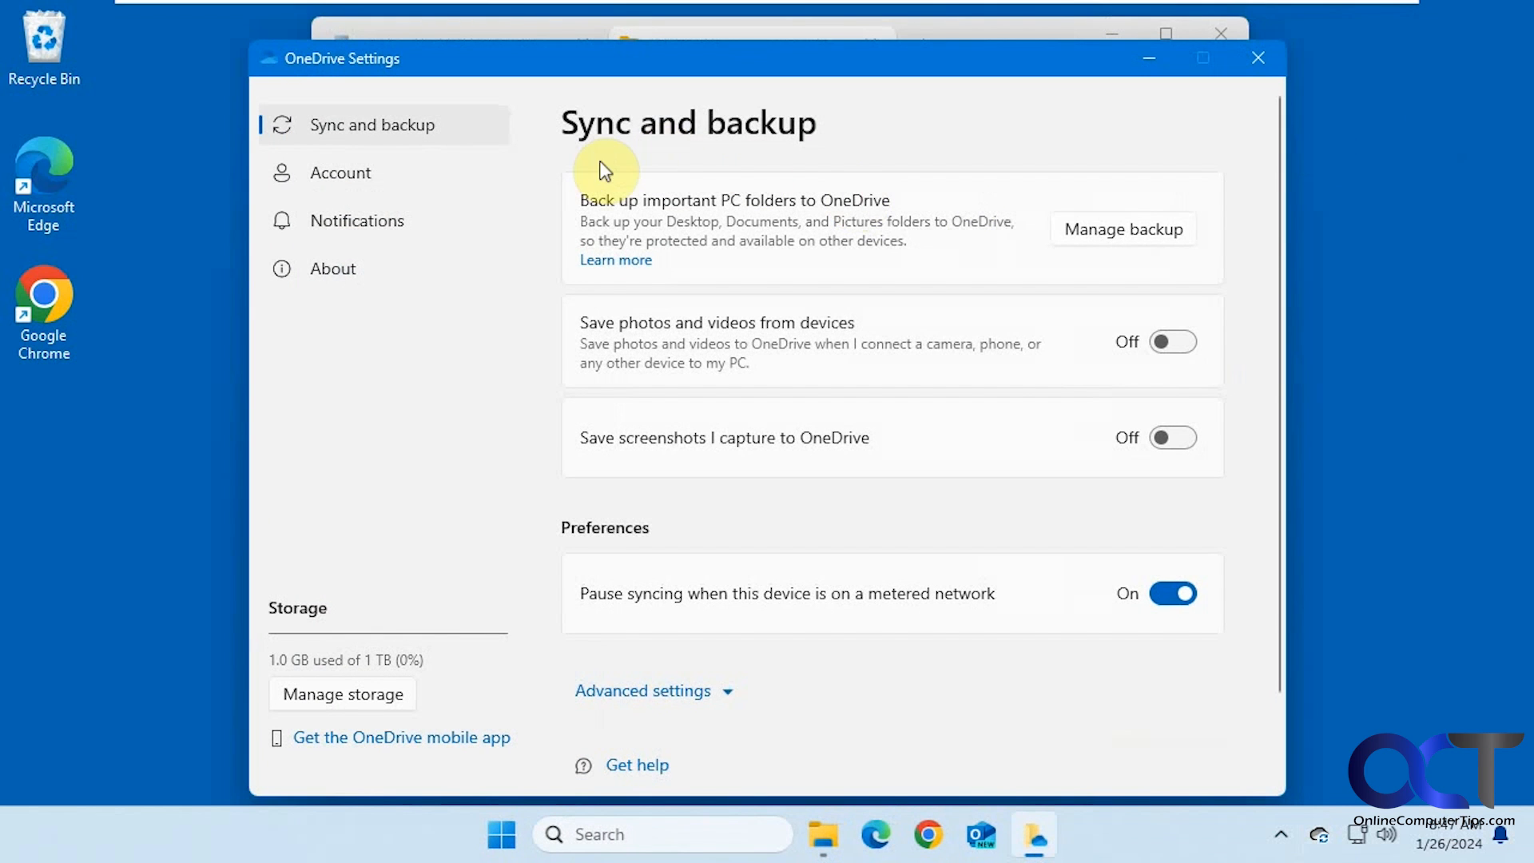
pyautogui.moveTo(1122, 235)
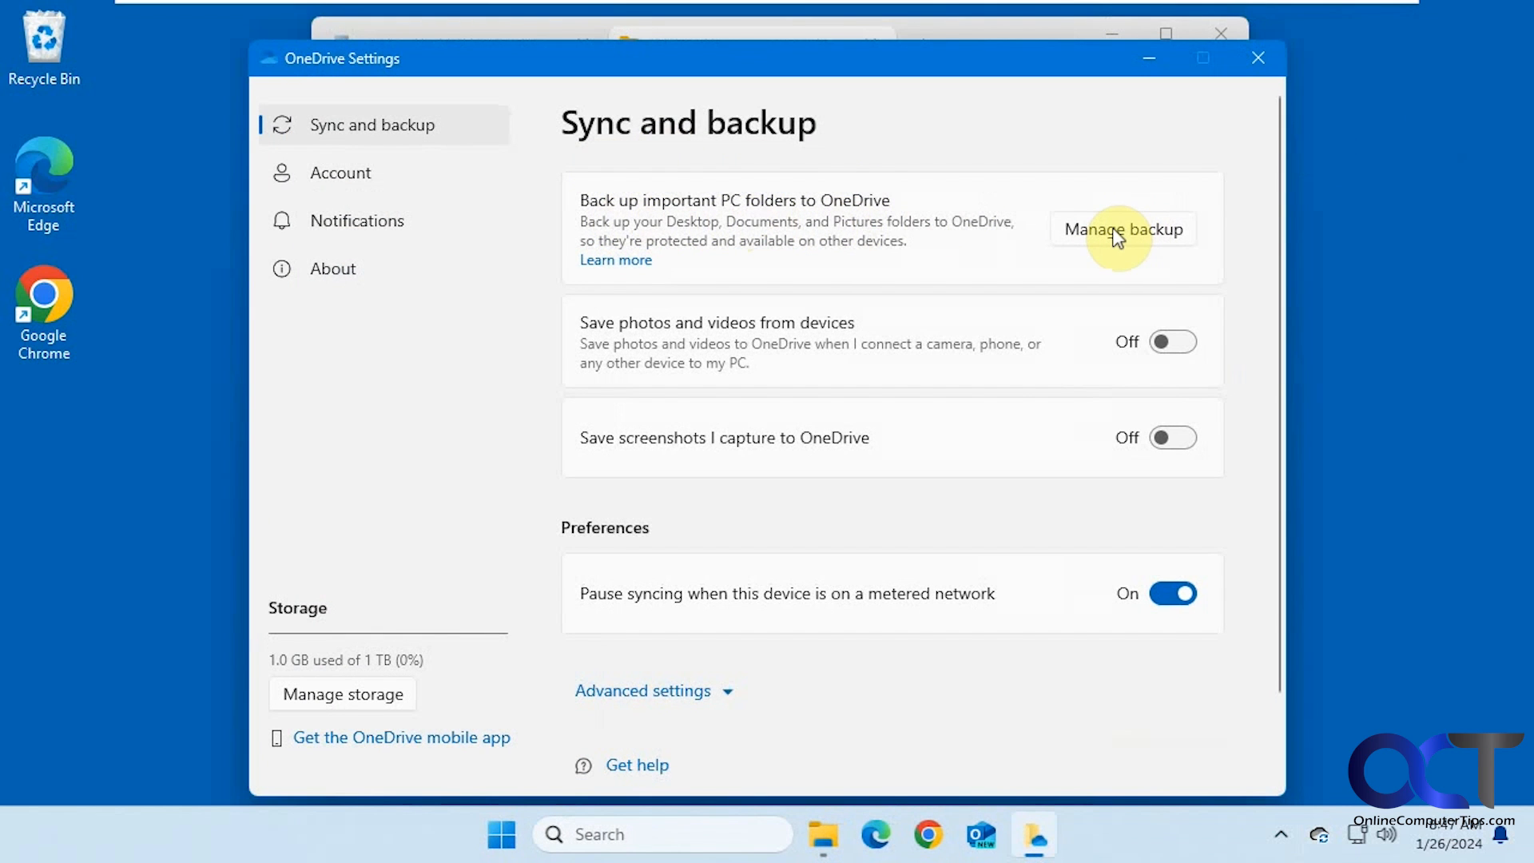
# Step: In Manage backup, switch off Documents backup and confirm Stop backup
pyautogui.click(1123, 229)
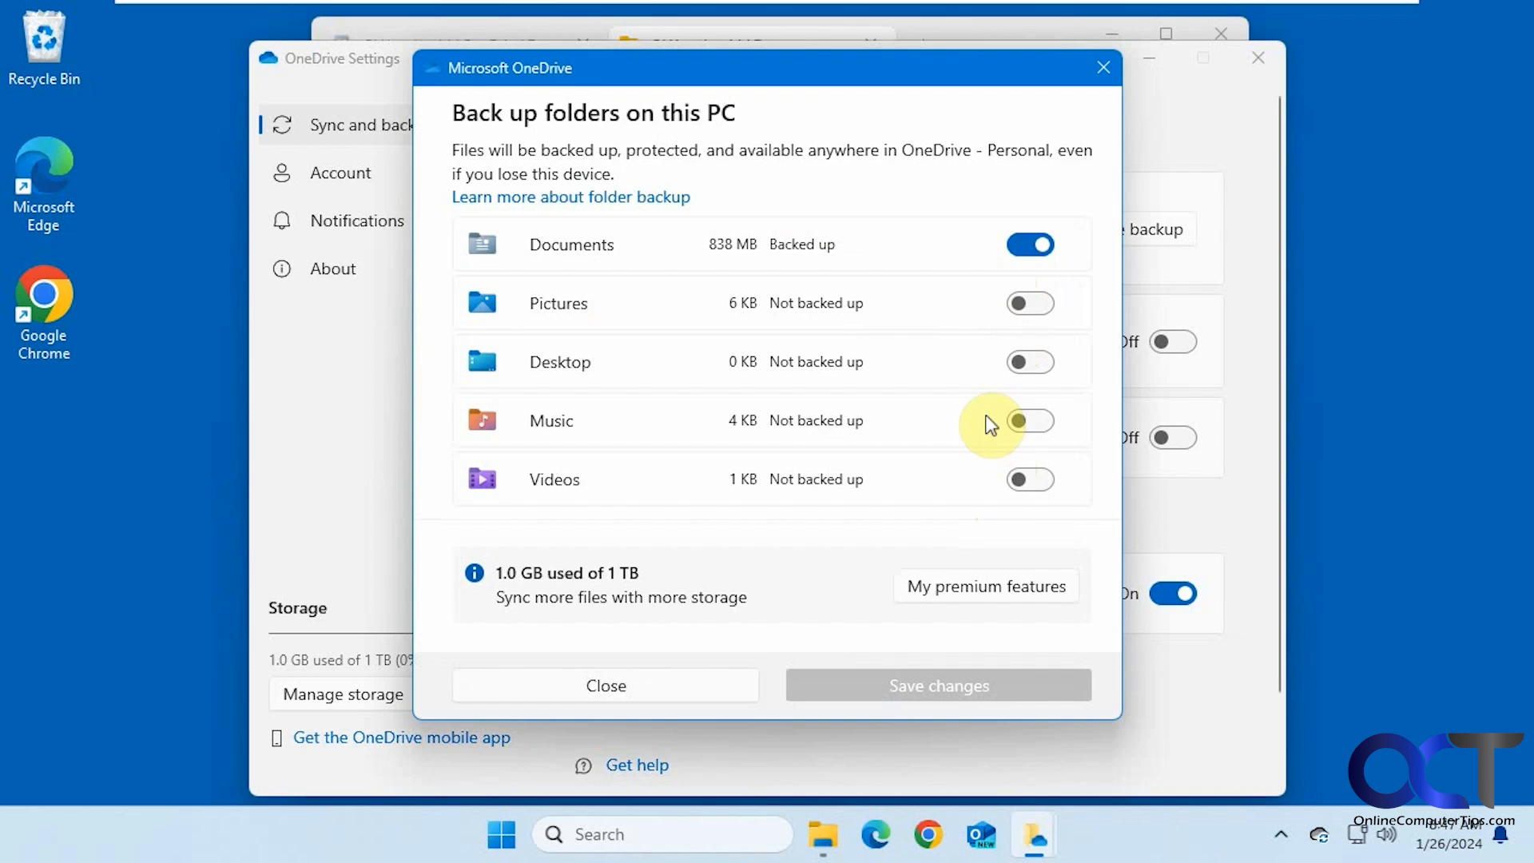
pyautogui.click(1027, 242)
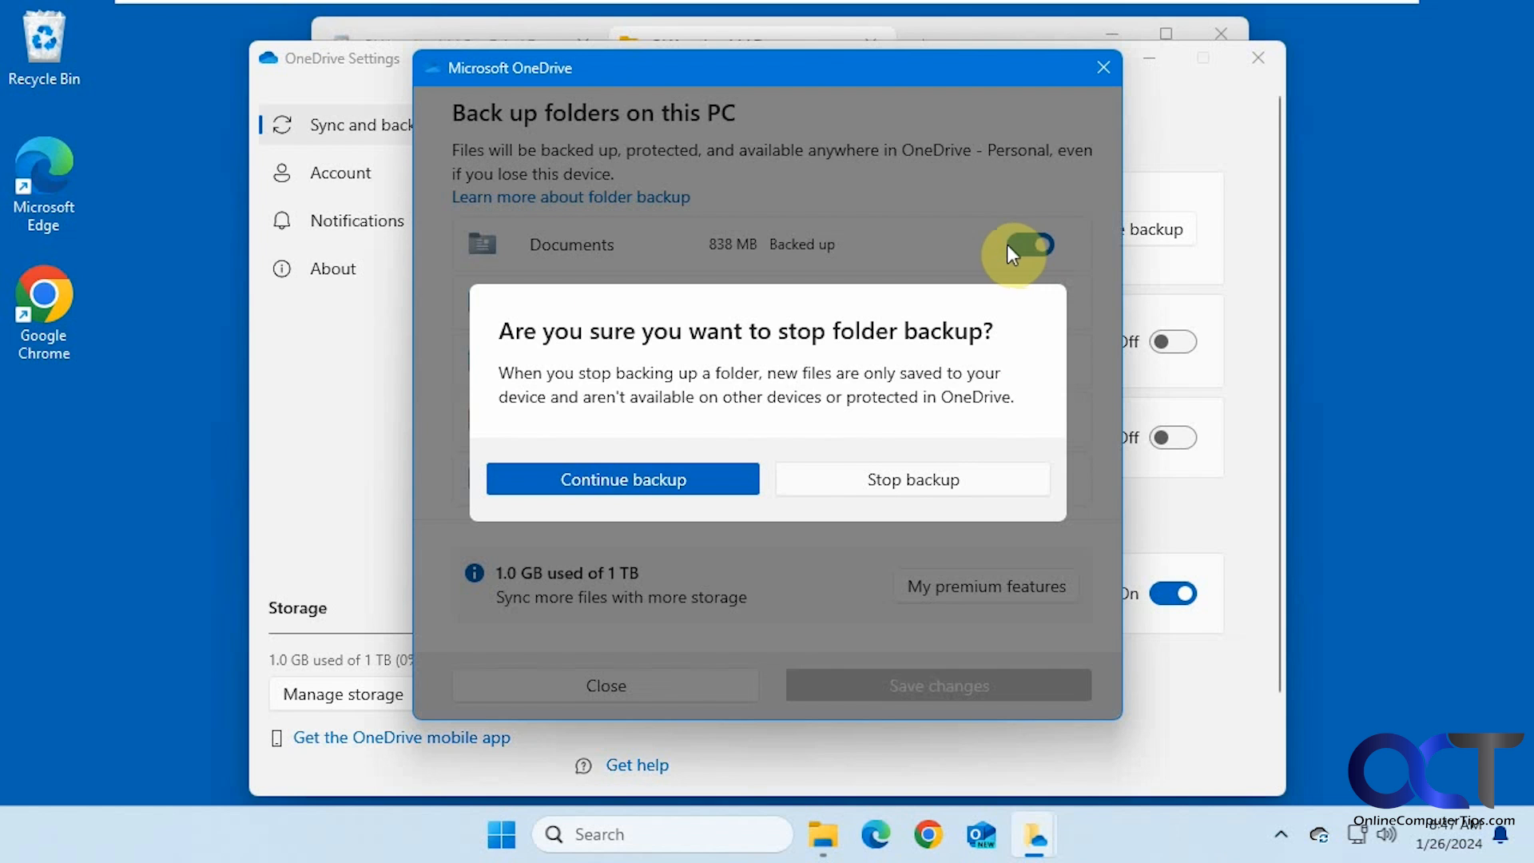
pyautogui.click(910, 479)
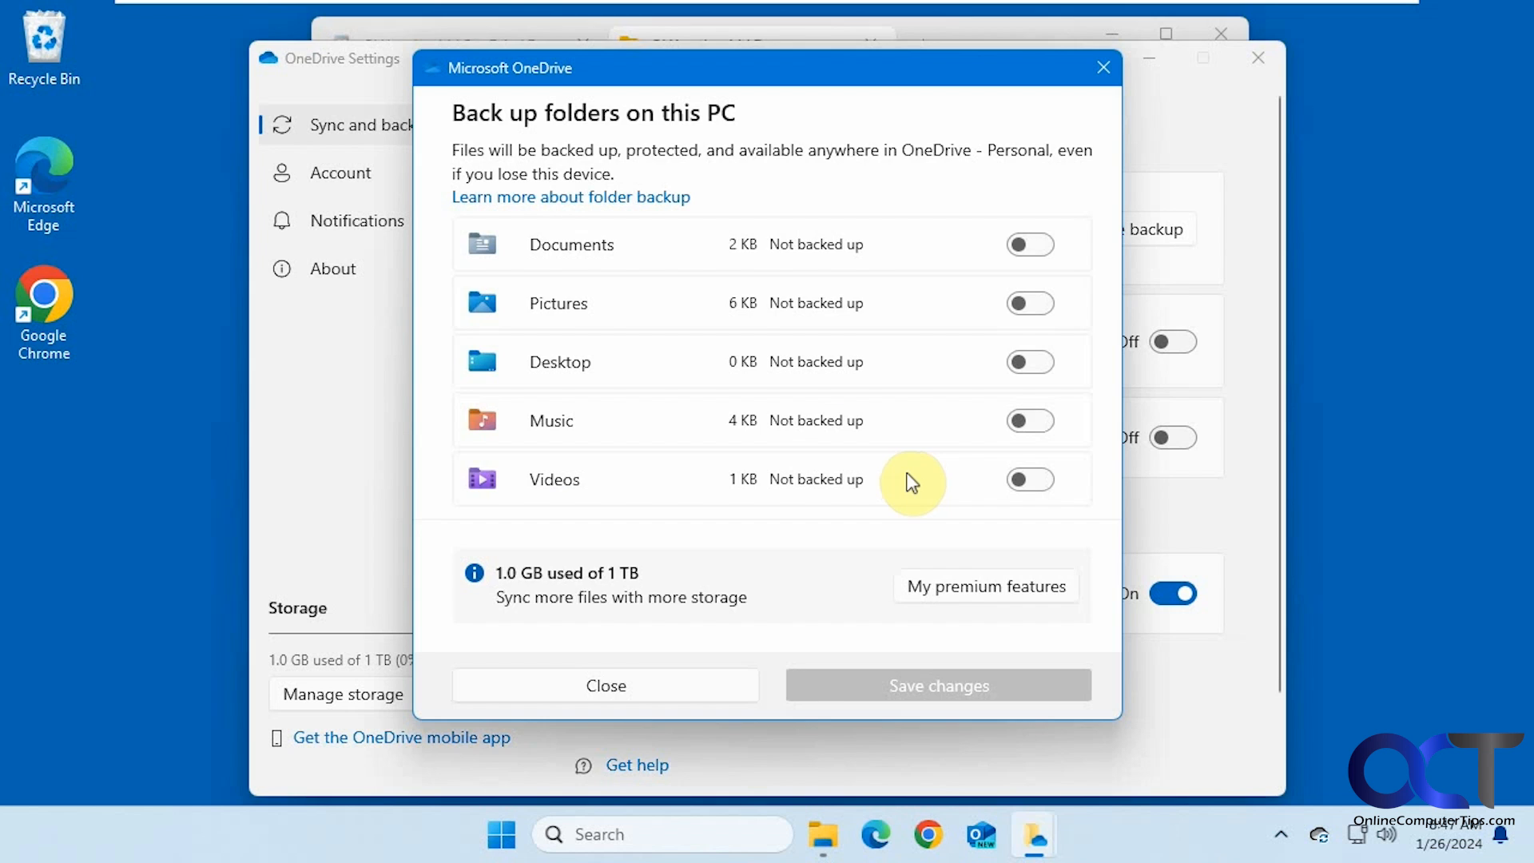
pyautogui.click(604, 686)
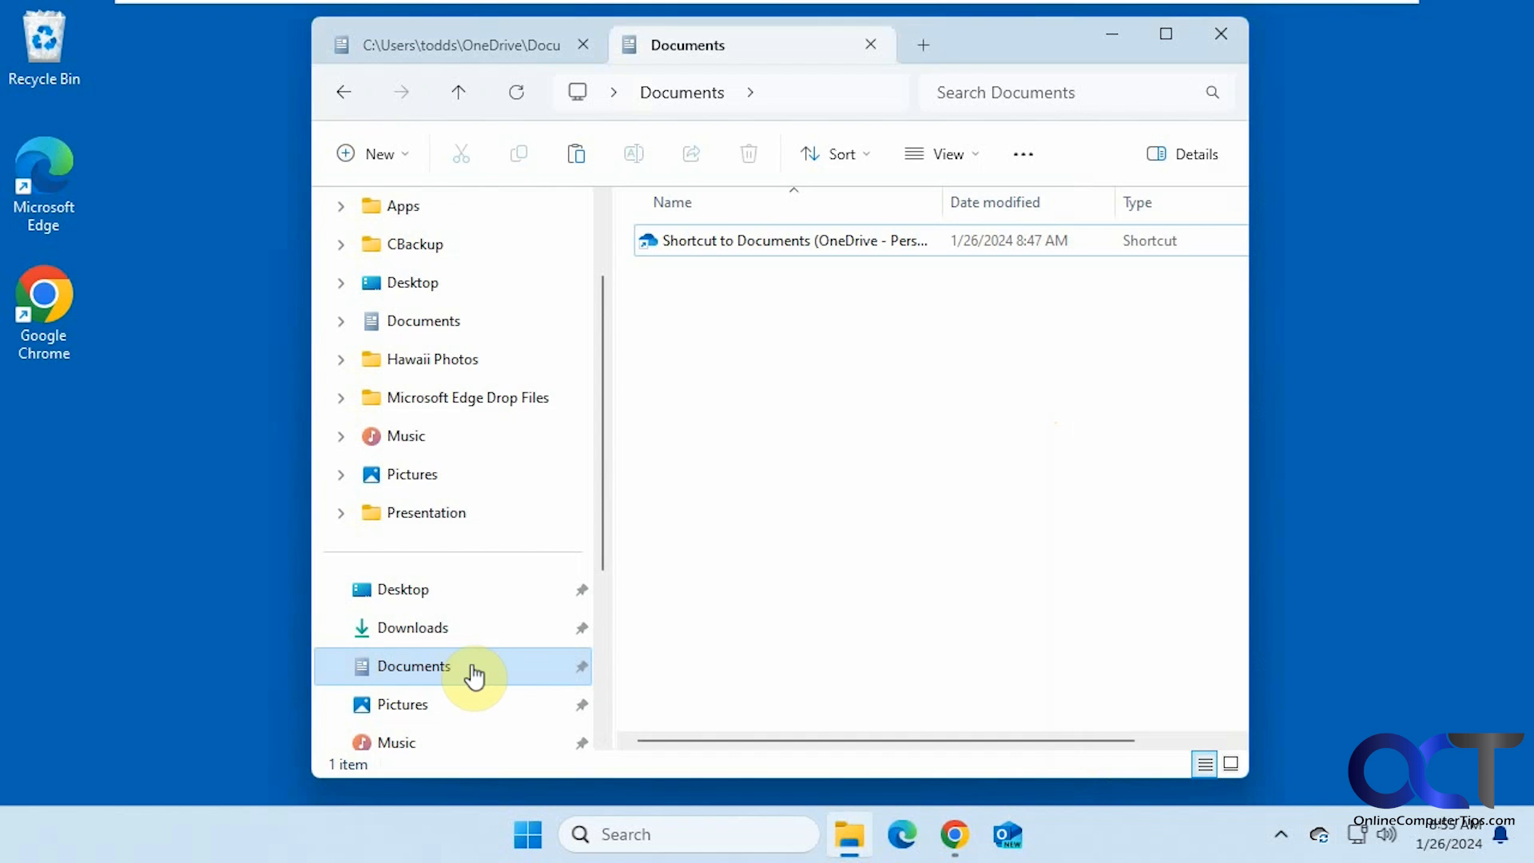
pyautogui.moveTo(486, 674)
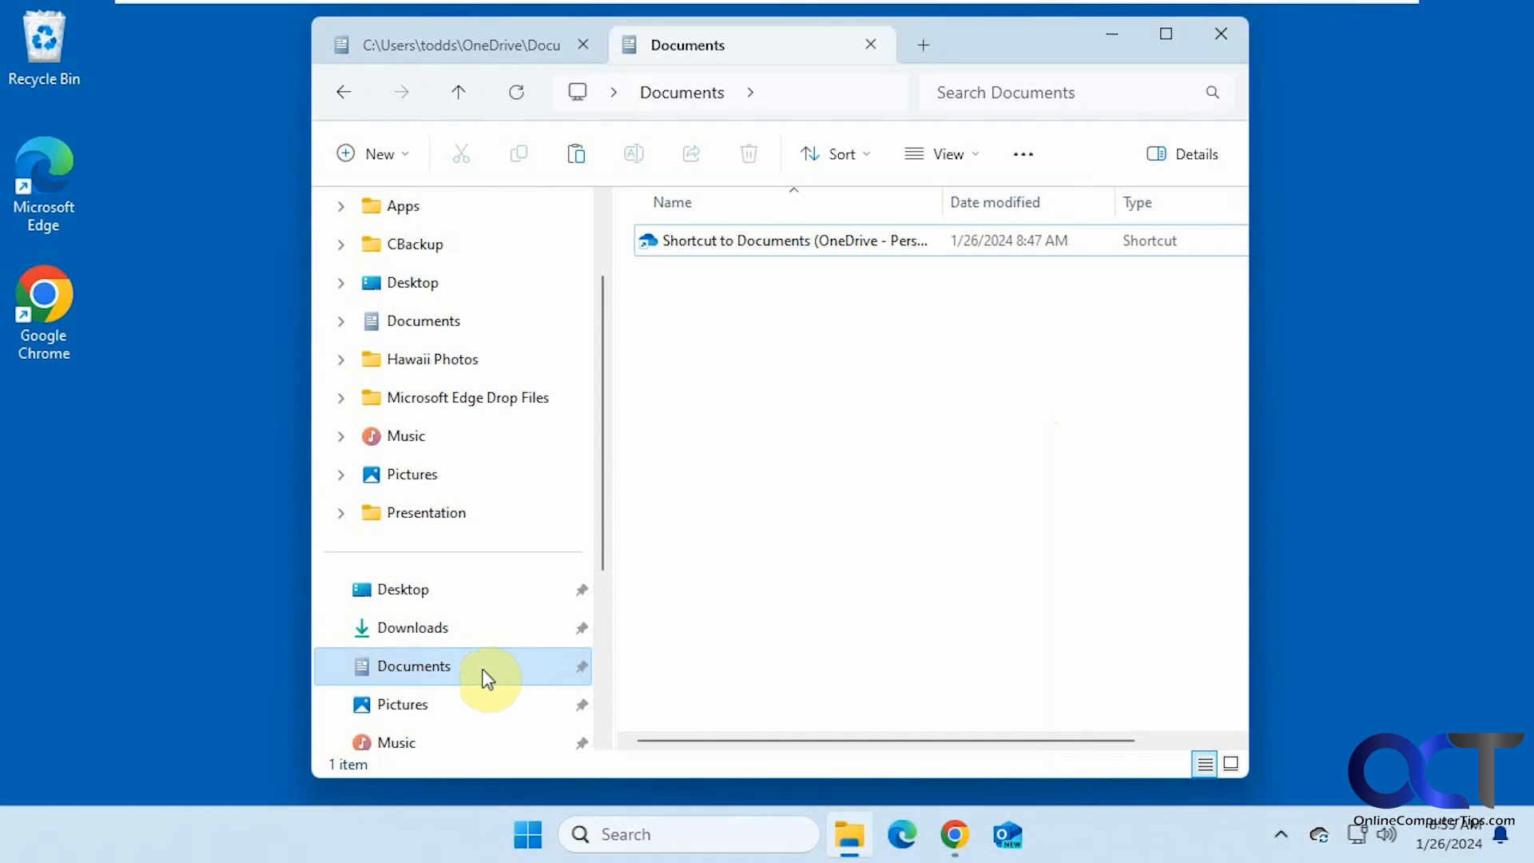
pyautogui.moveTo(422, 321)
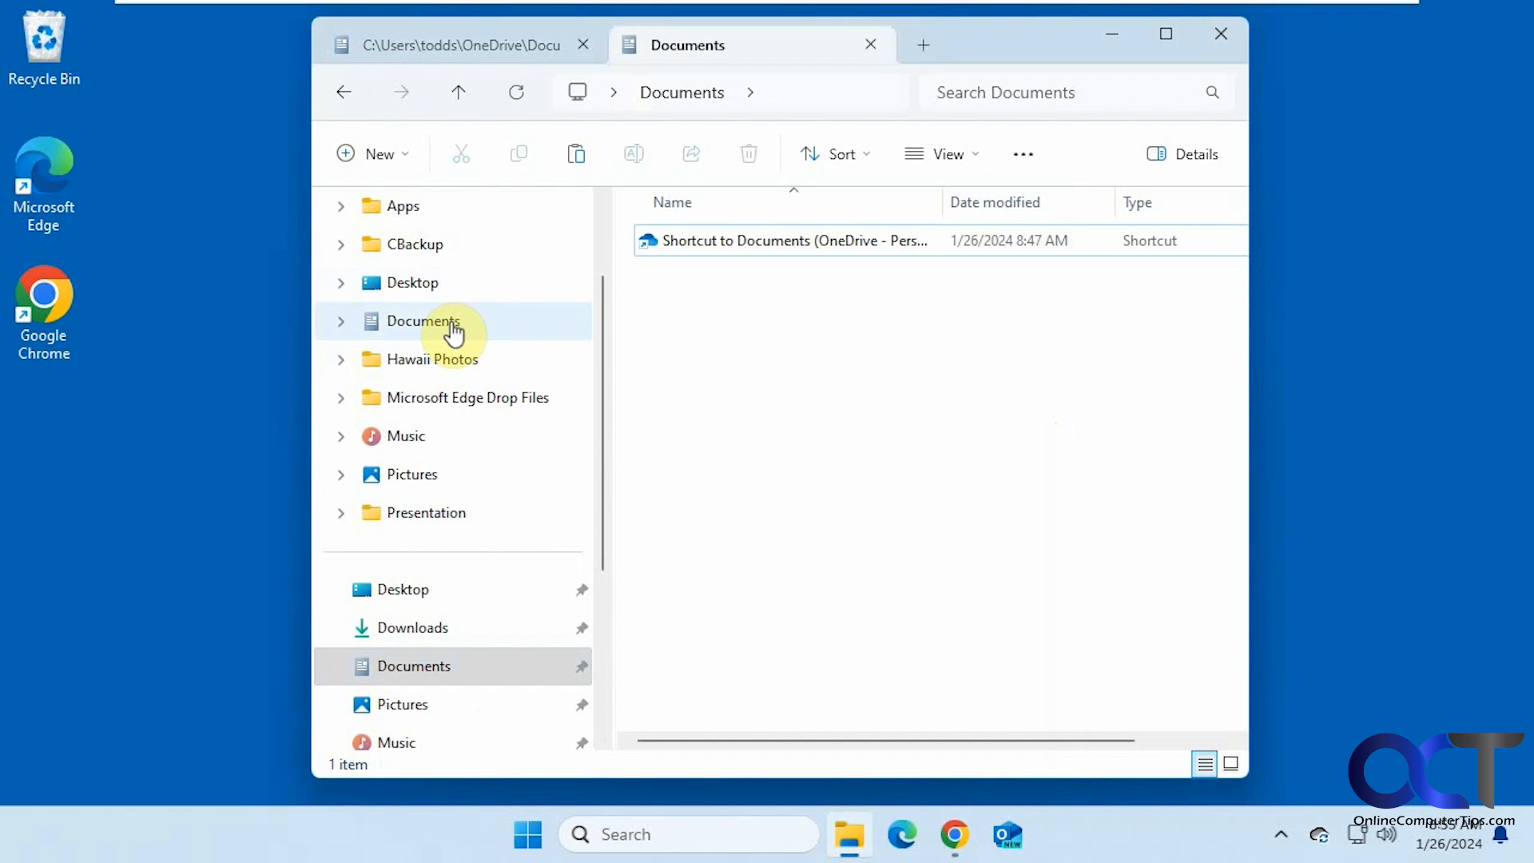
pyautogui.moveTo(445, 283)
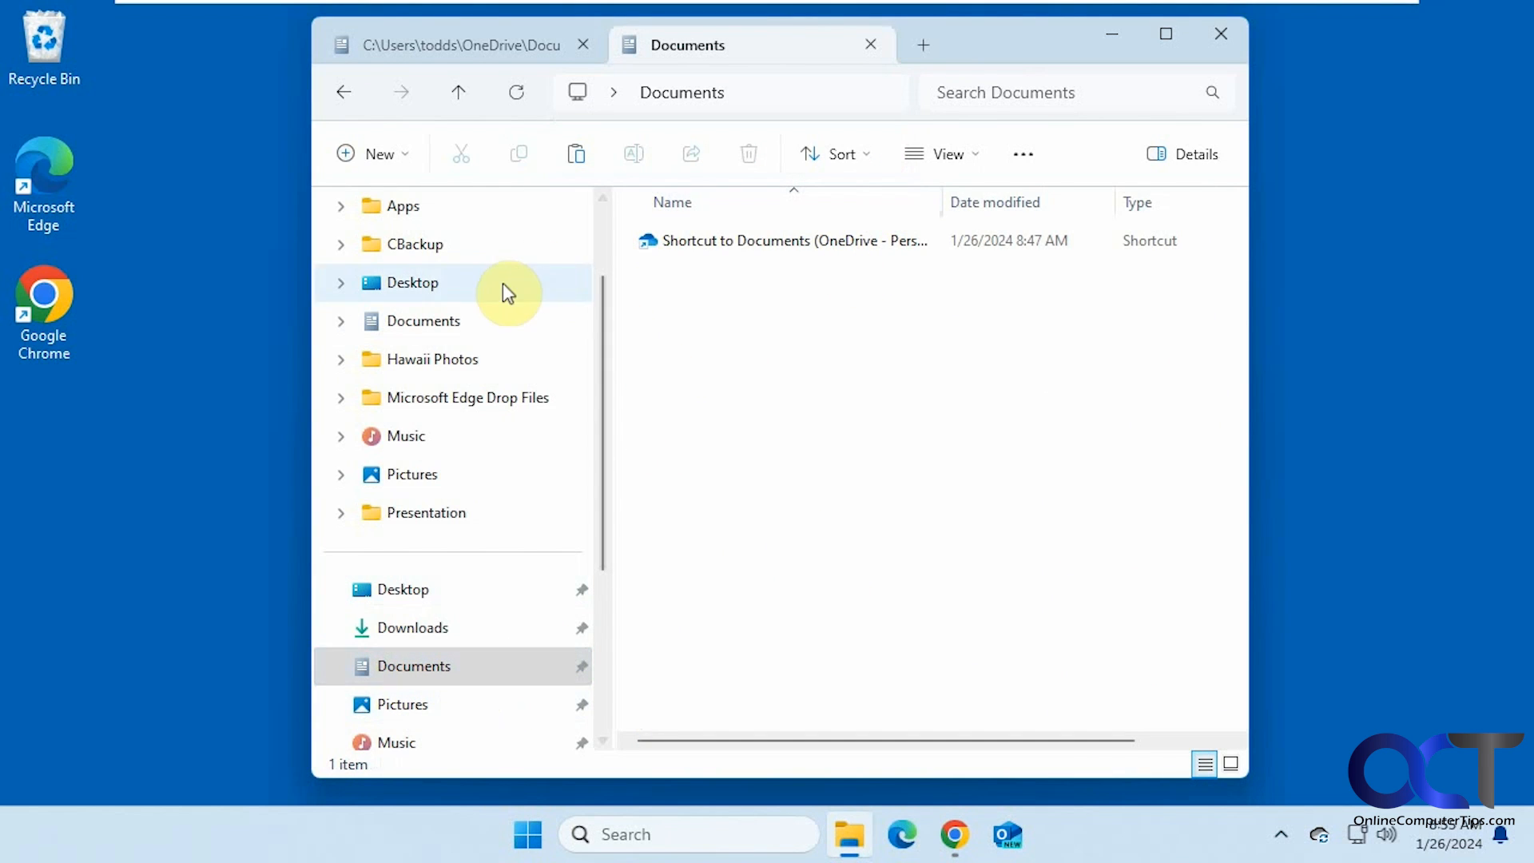
# Step: Show the OneDrive Documents folder with its 87 synced items
pyautogui.click(422, 320)
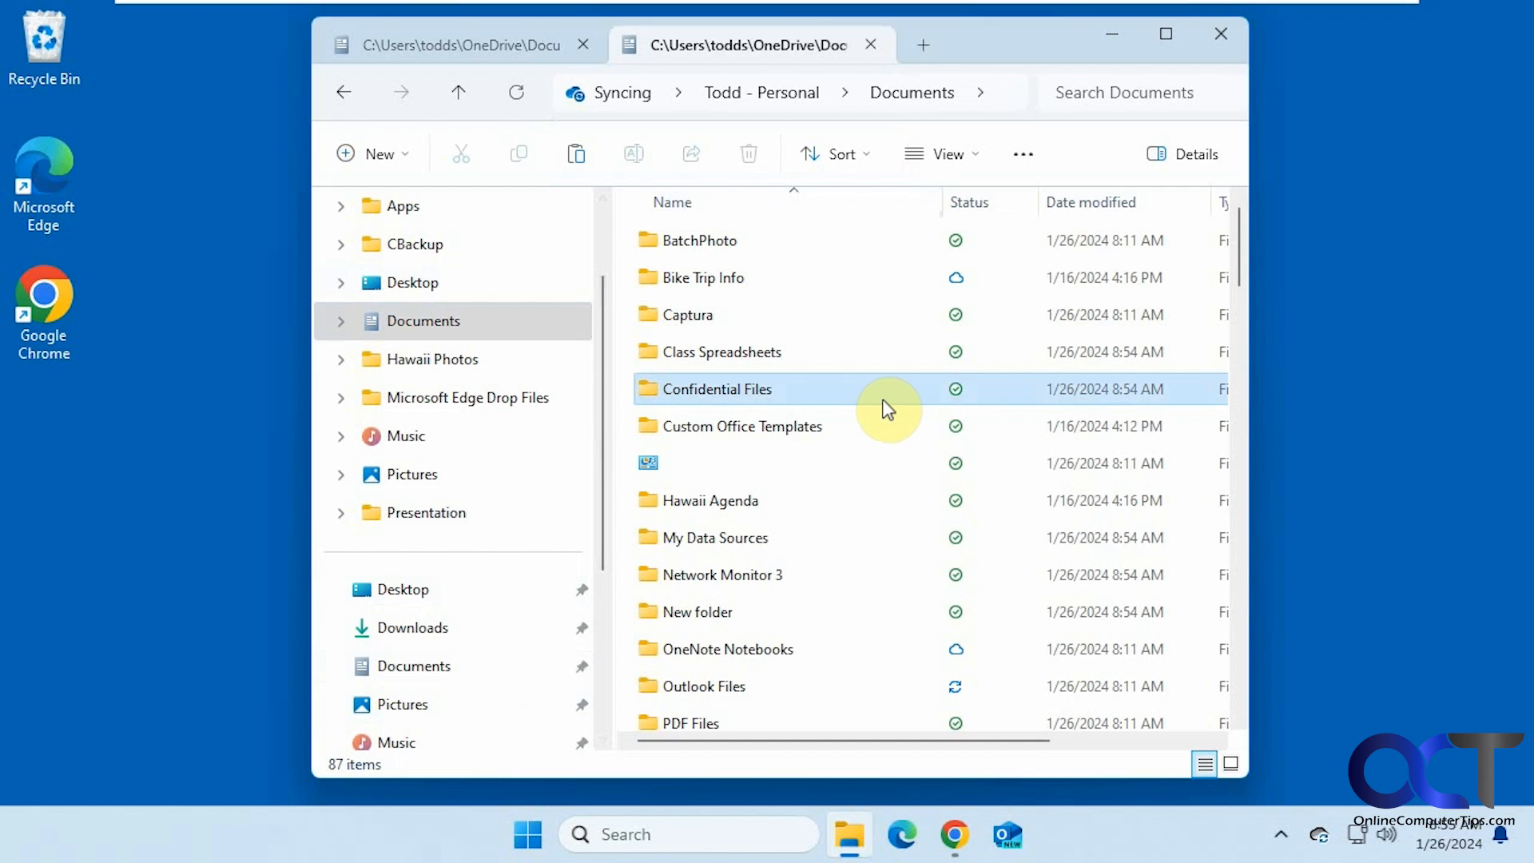
# Step: Select all items in OneDrive Documents and move them into the local Documents folder
pyautogui.press('ctrl+a')
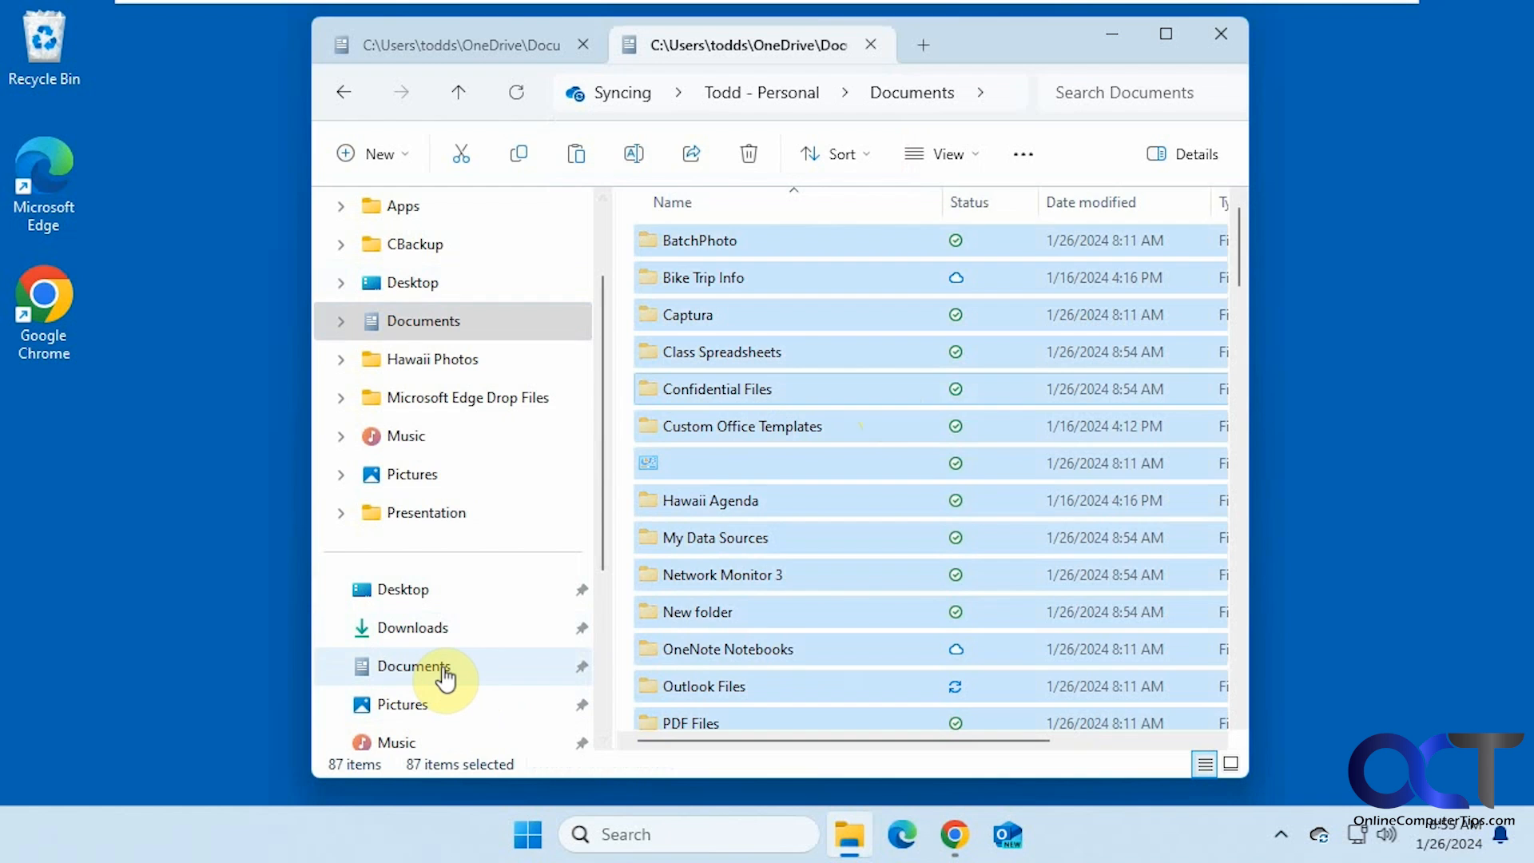
pyautogui.click(412, 664)
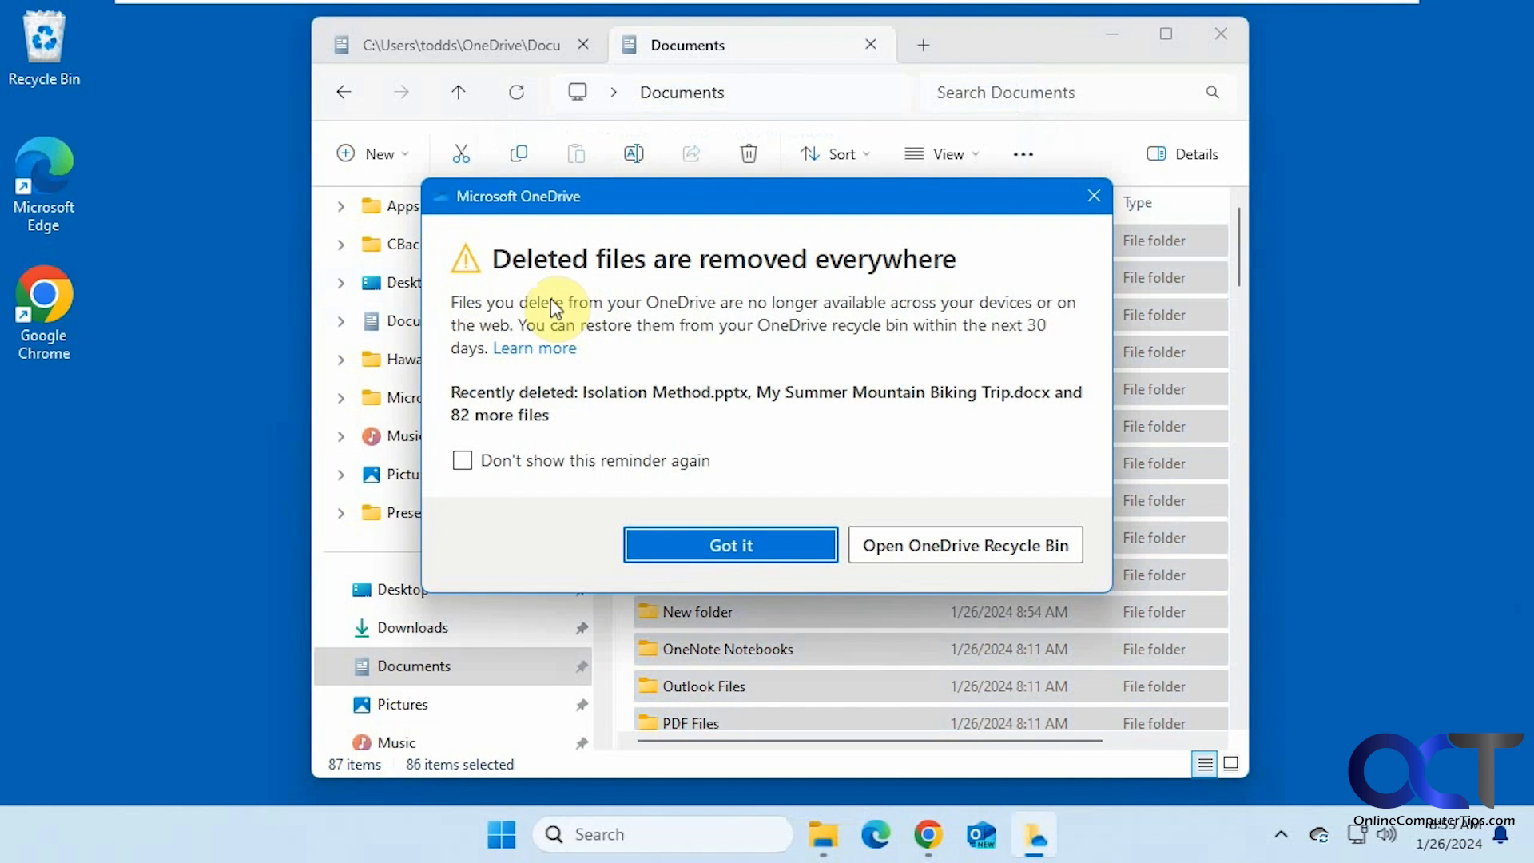
pyautogui.moveTo(674, 364)
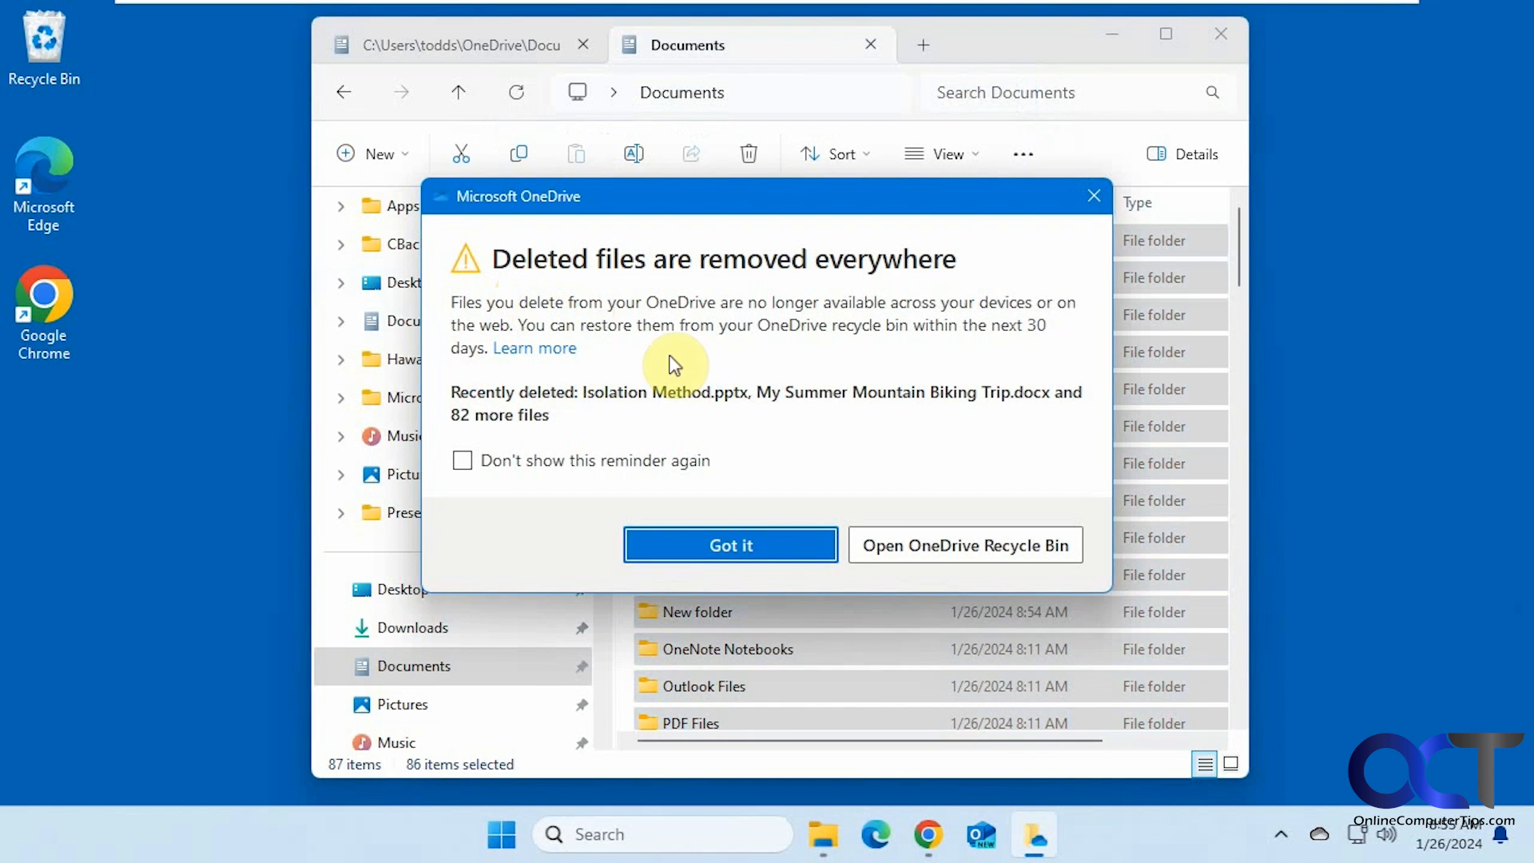
pyautogui.moveTo(687, 331)
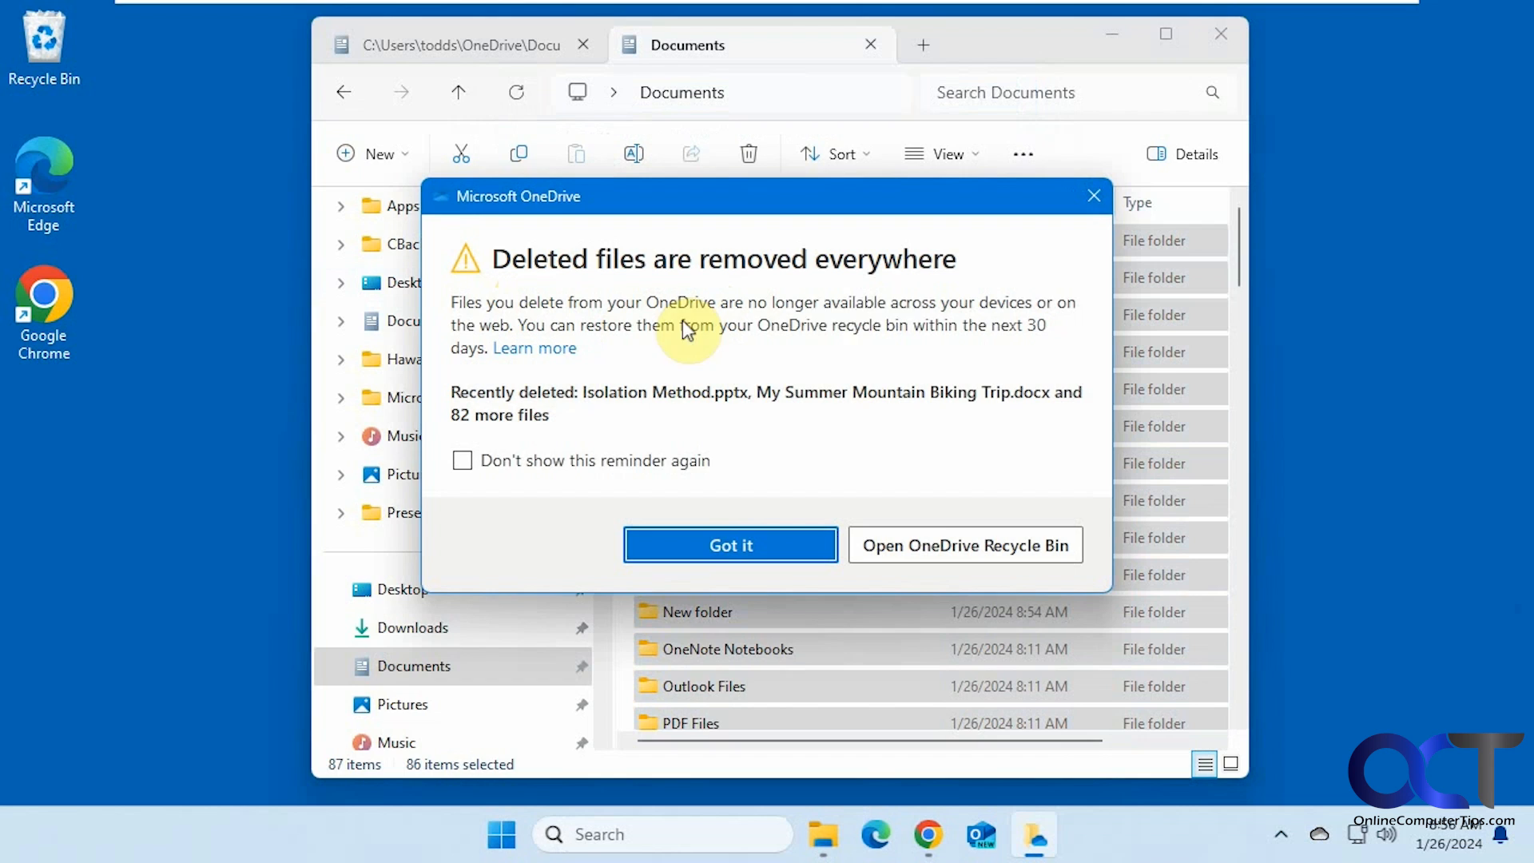
pyautogui.moveTo(859, 329)
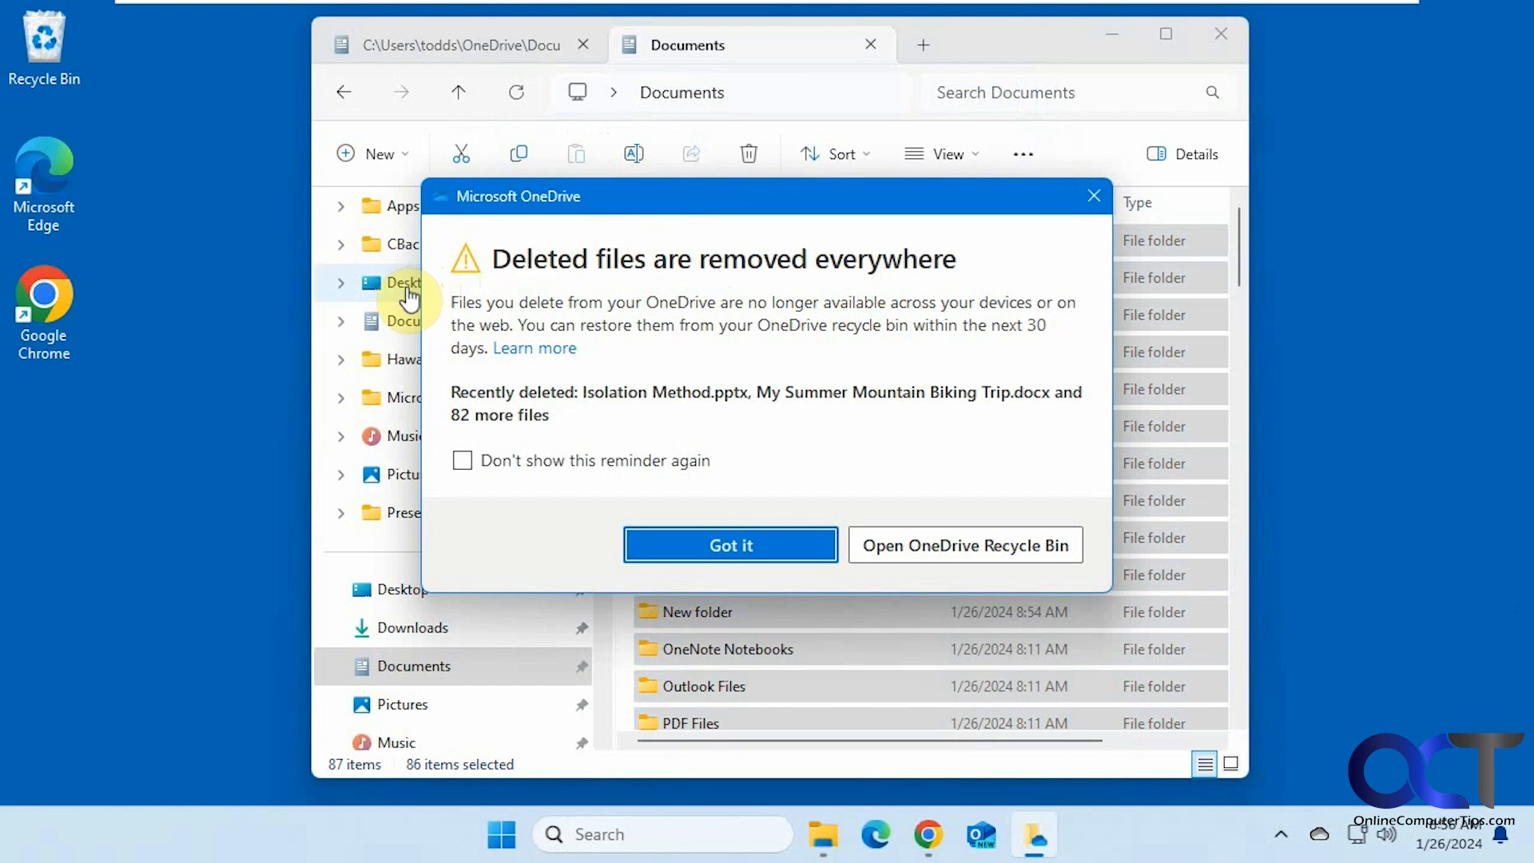
pyautogui.moveTo(508, 666)
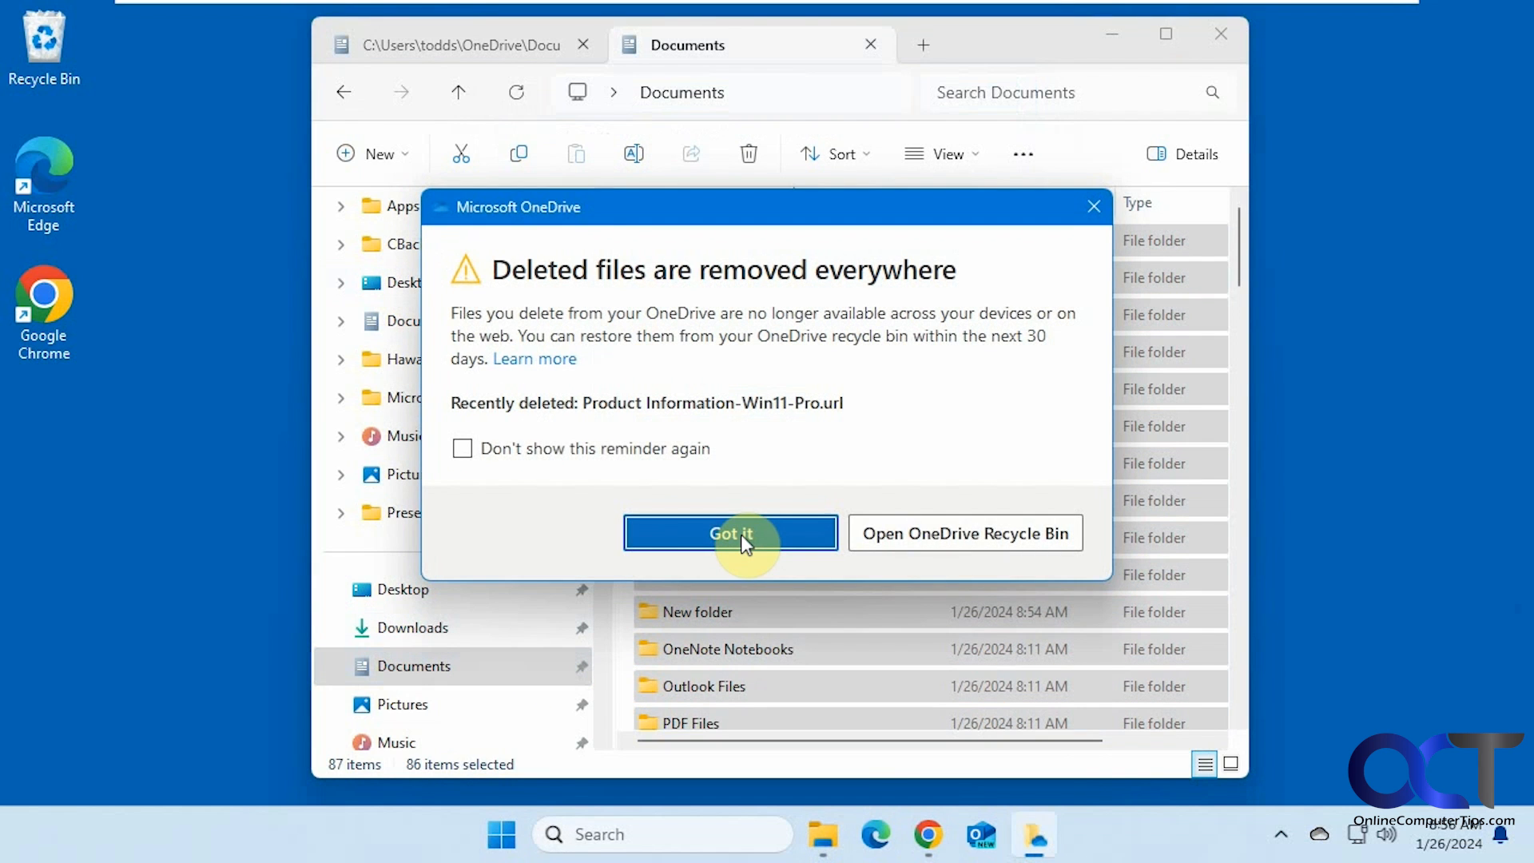
# Step: Acknowledge the 'Deleted files are removed everywhere' OneDrive warning with Got it
pyautogui.click(730, 534)
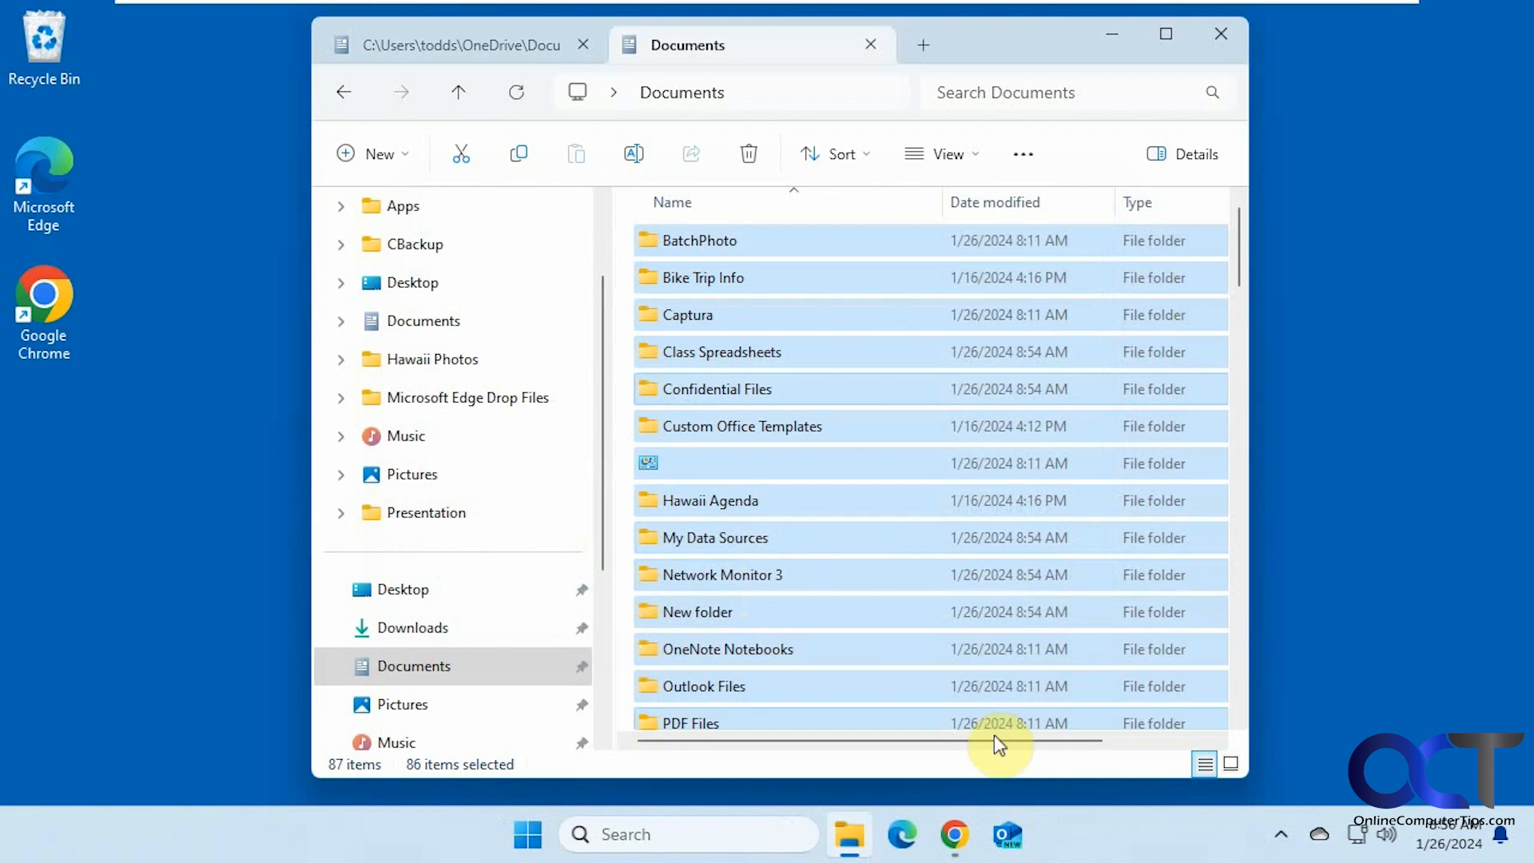
pyautogui.moveTo(983, 604)
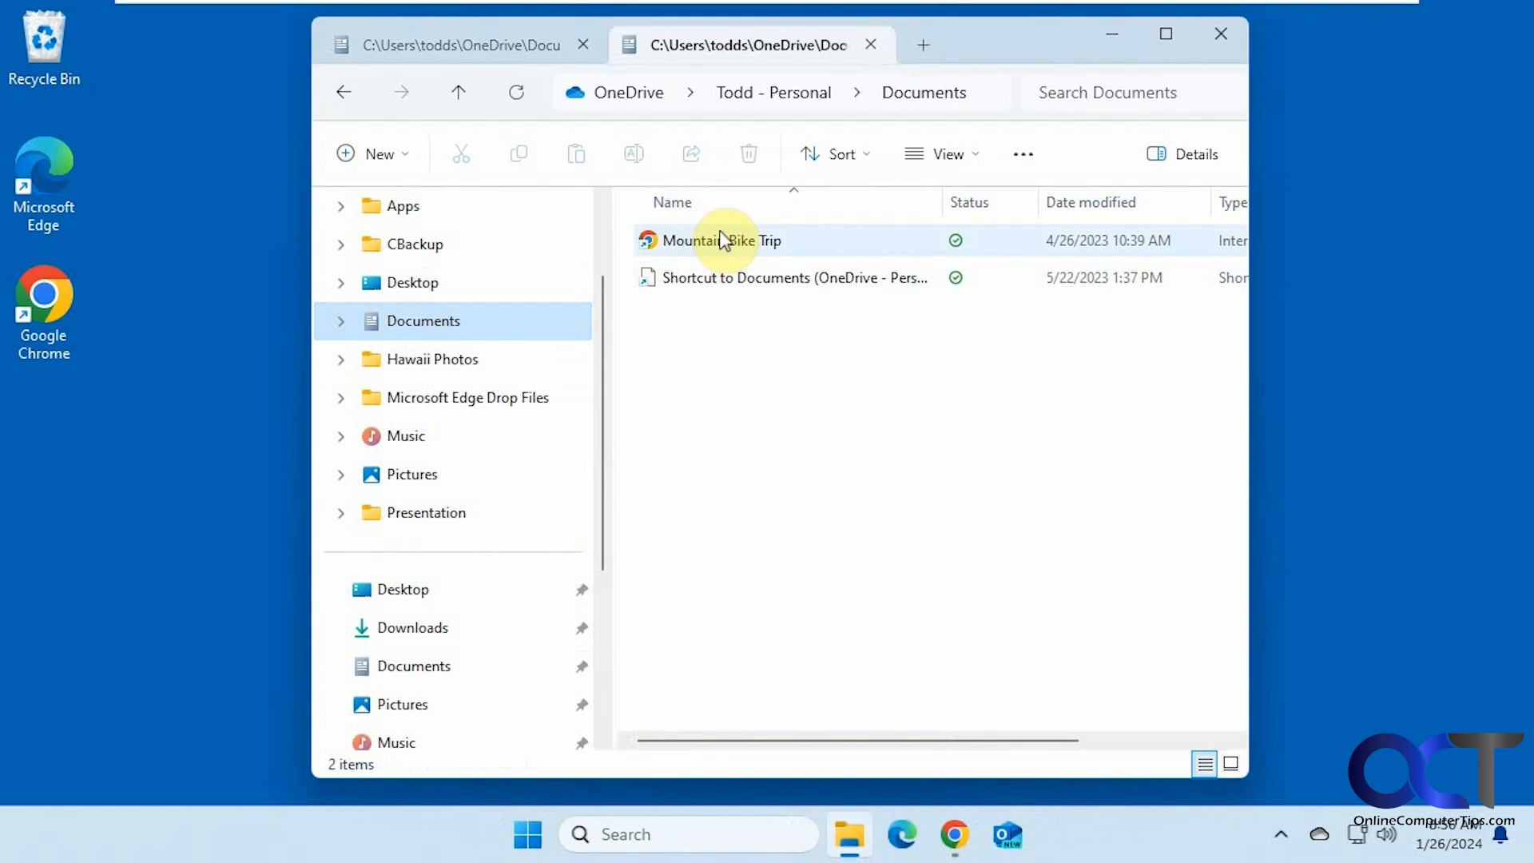
pyautogui.click(721, 241)
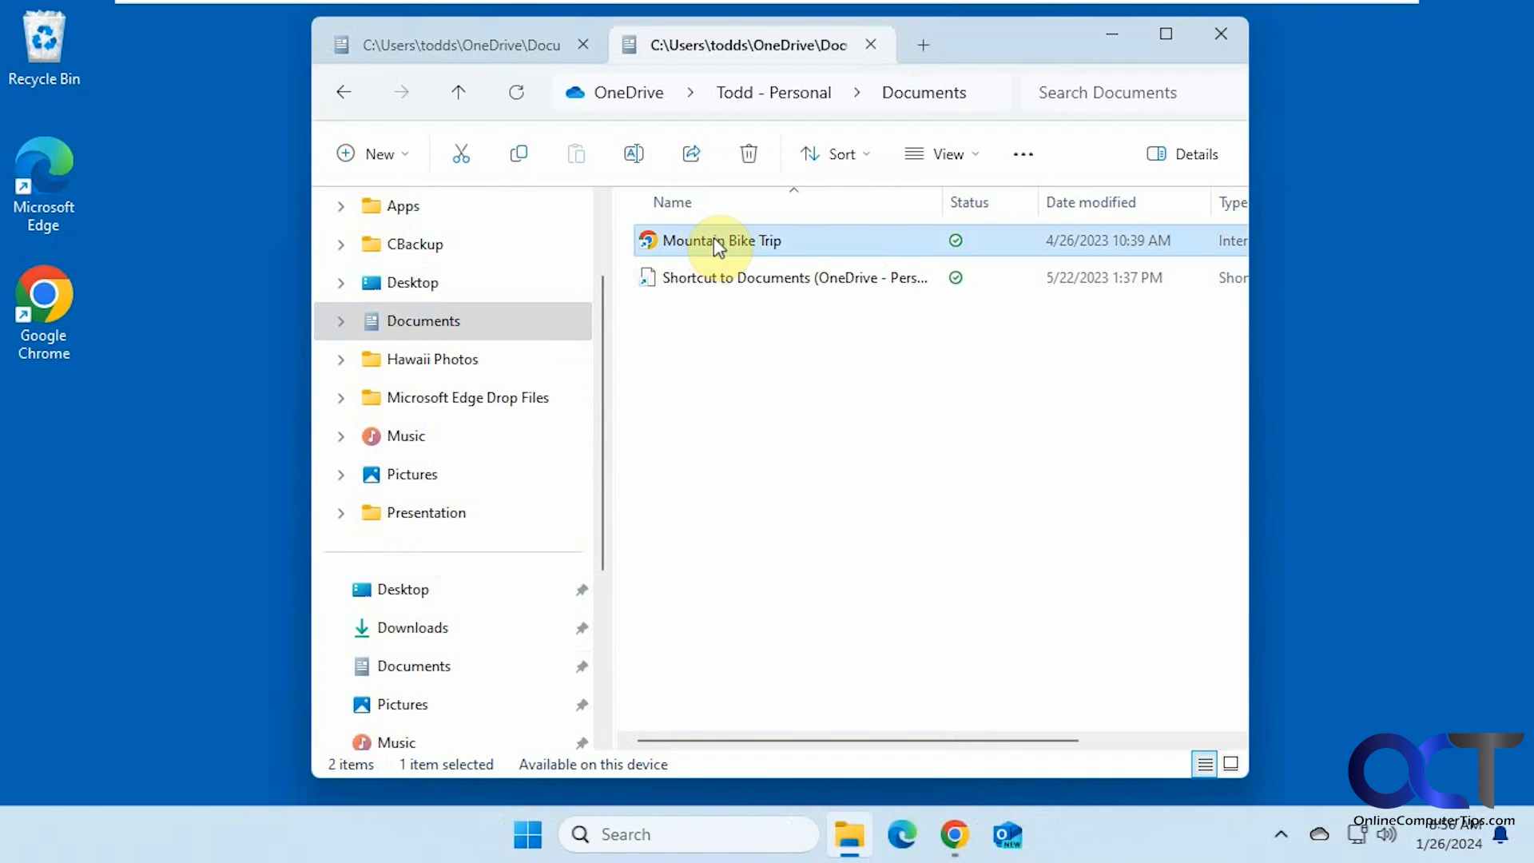
pyautogui.moveTo(729, 253)
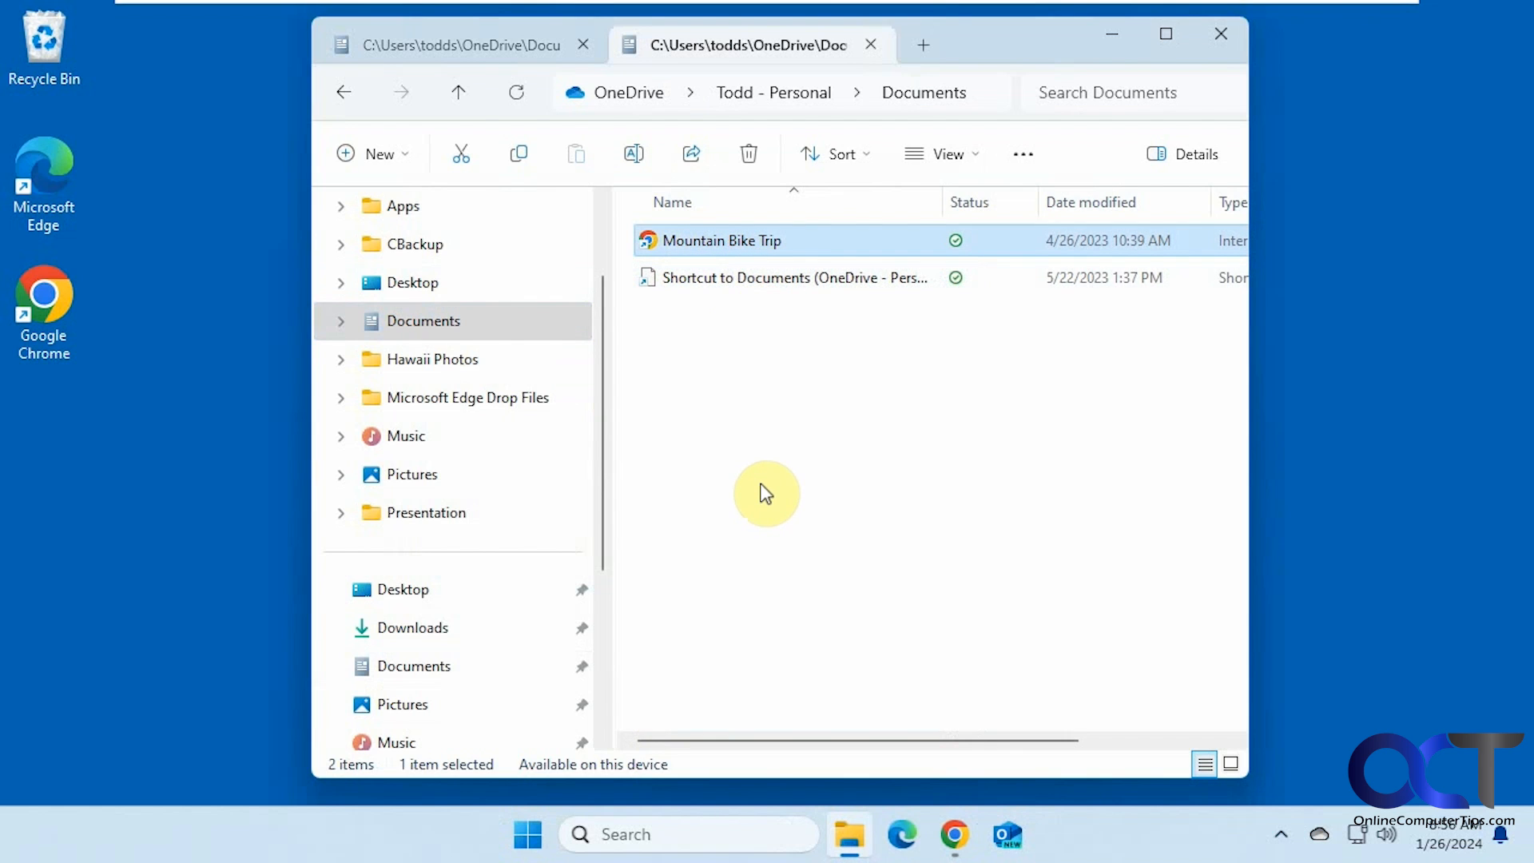
pyautogui.moveTo(834, 524)
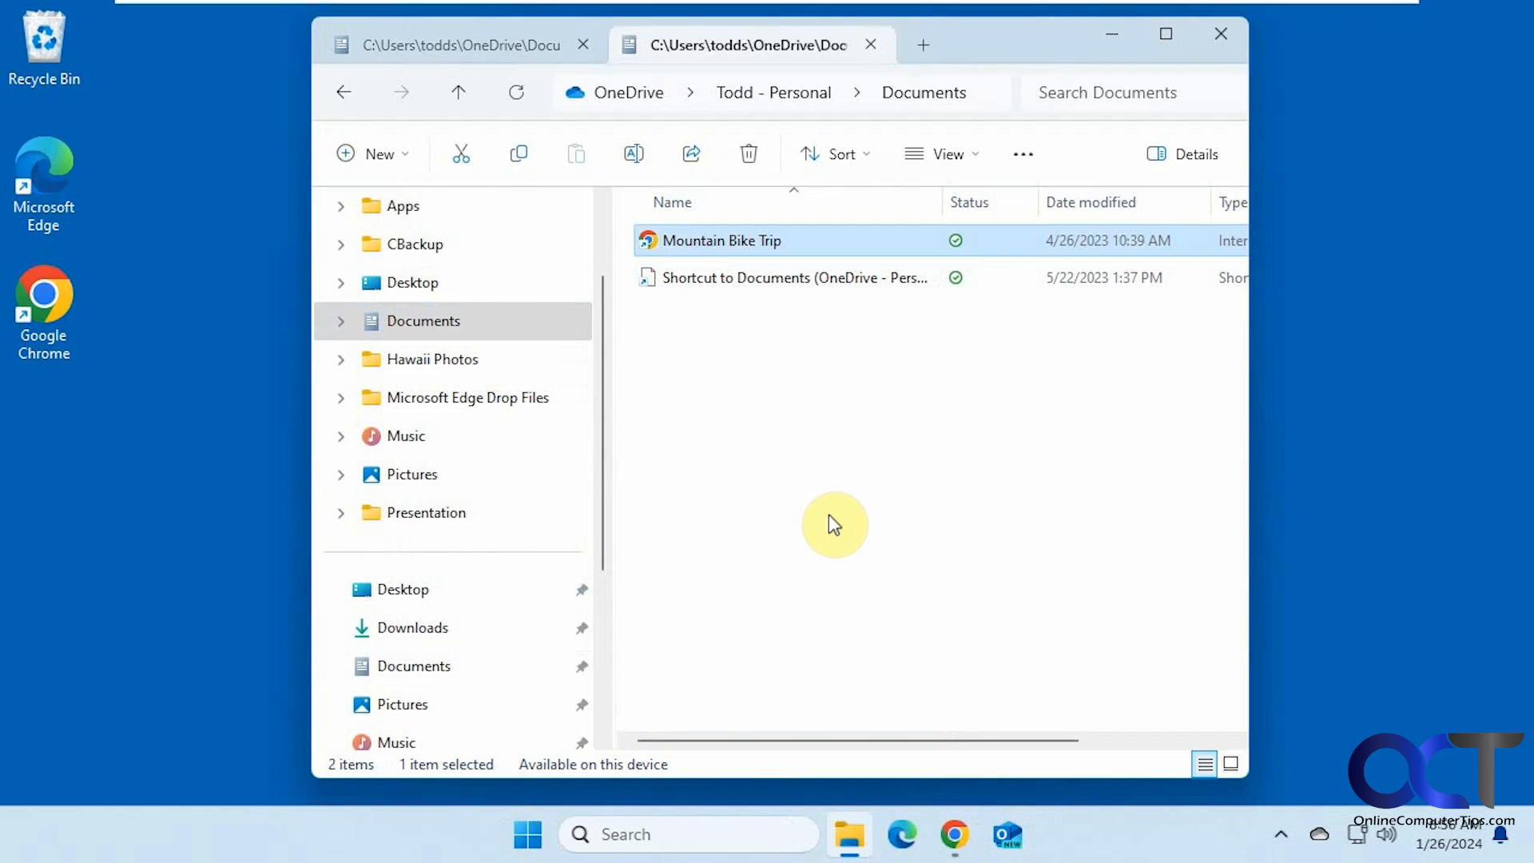
# Step: From the OneDrive tray flyout, bring up Settings on the Account page
pyautogui.click(1318, 834)
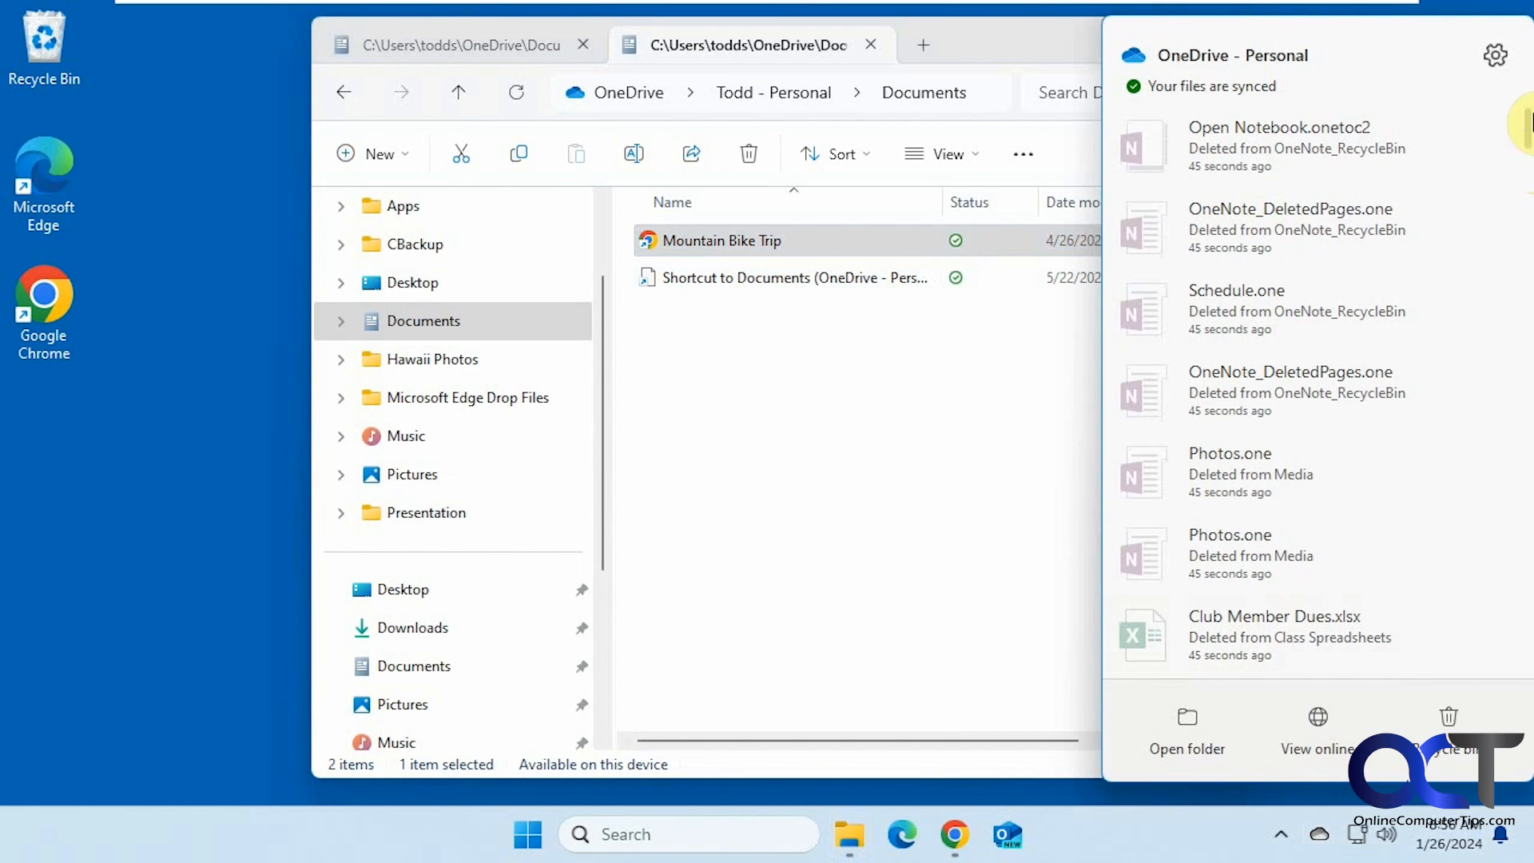
pyautogui.click(1495, 54)
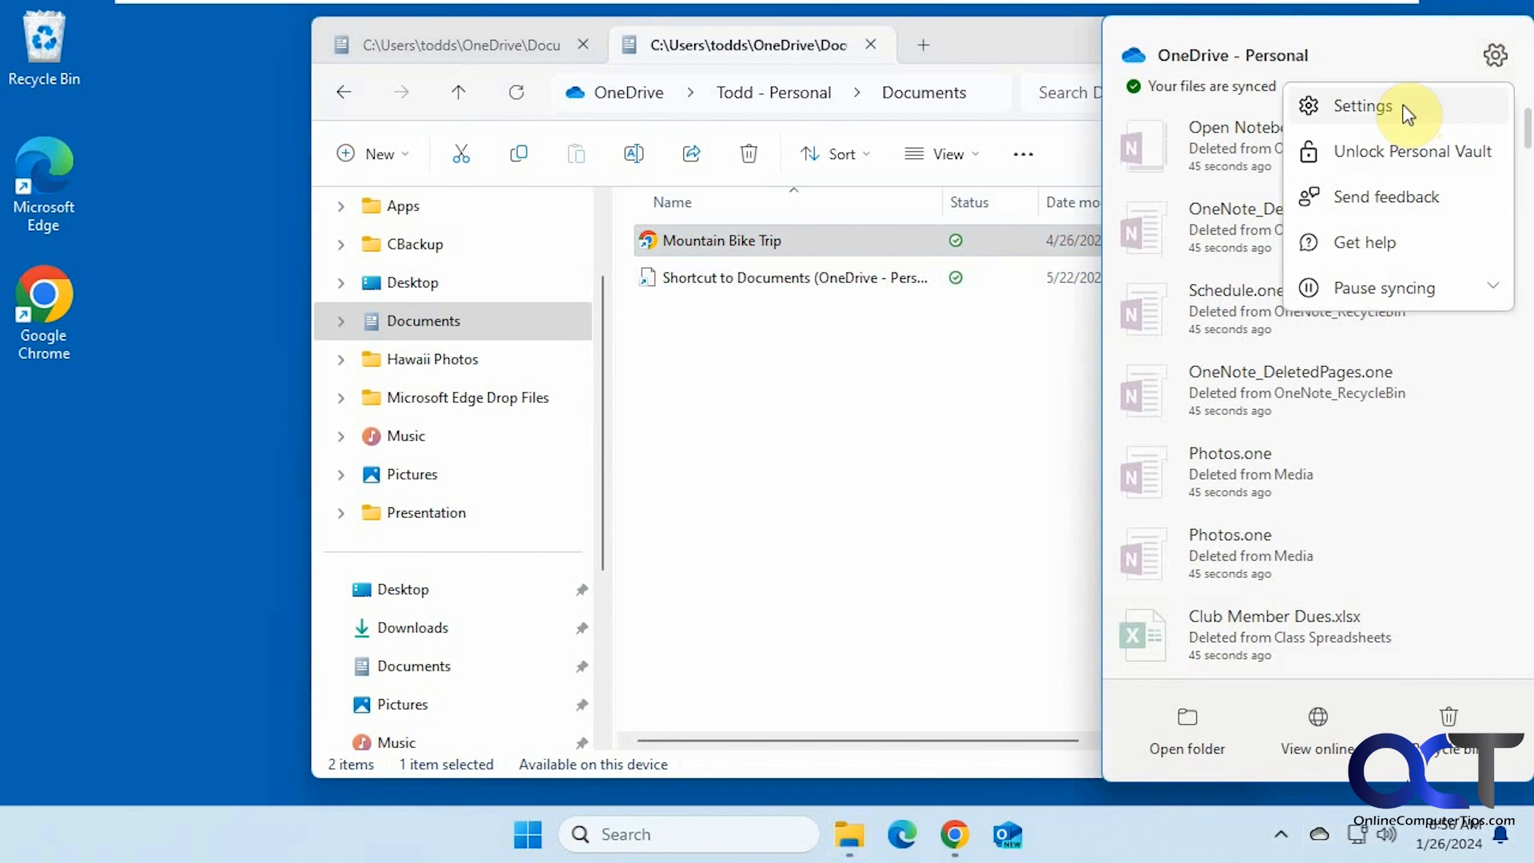
pyautogui.click(1361, 105)
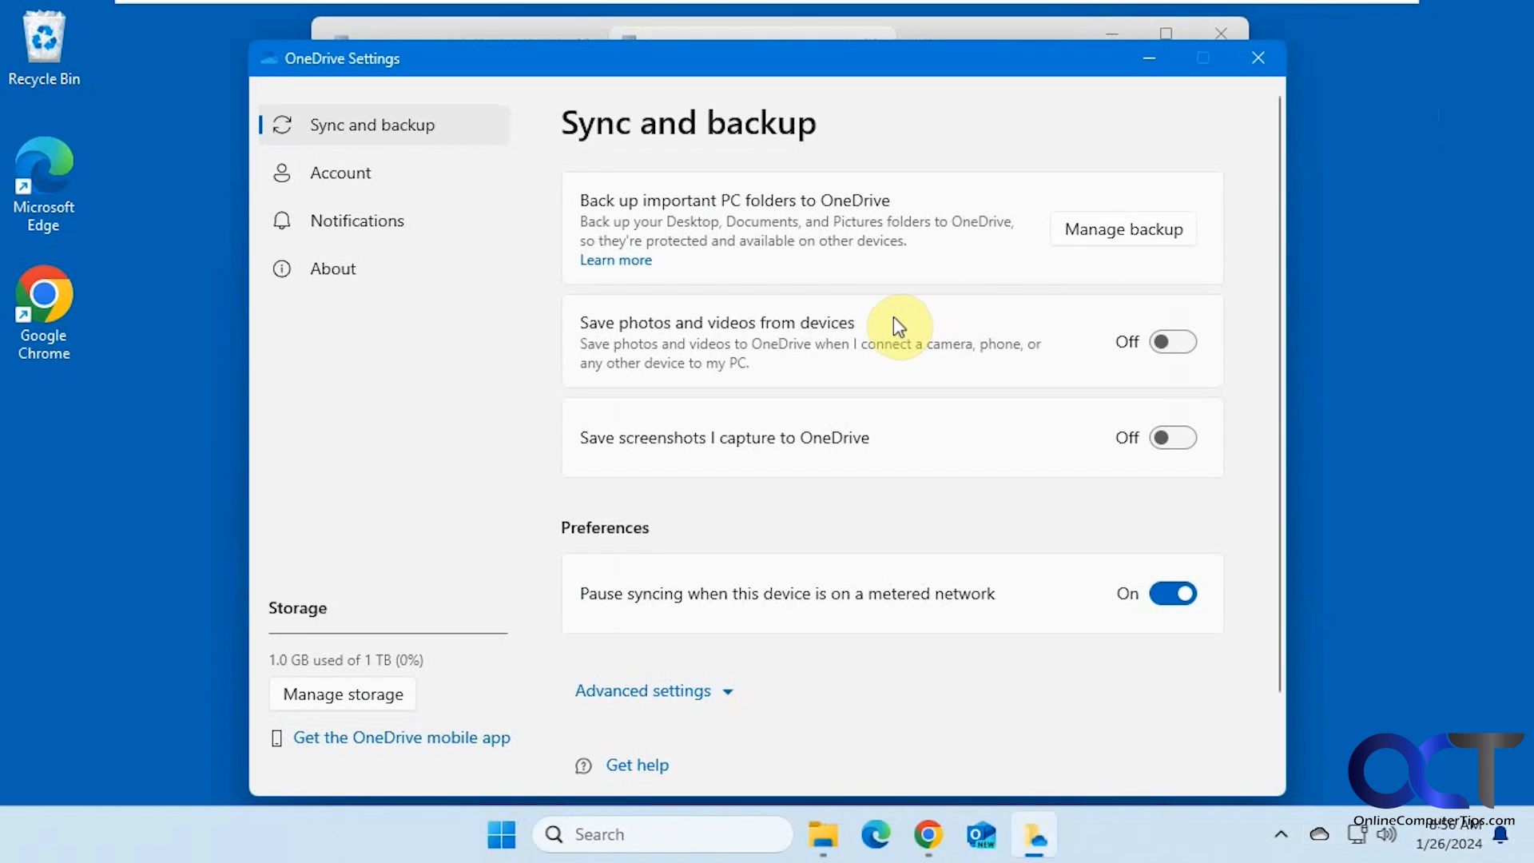
pyautogui.click(340, 173)
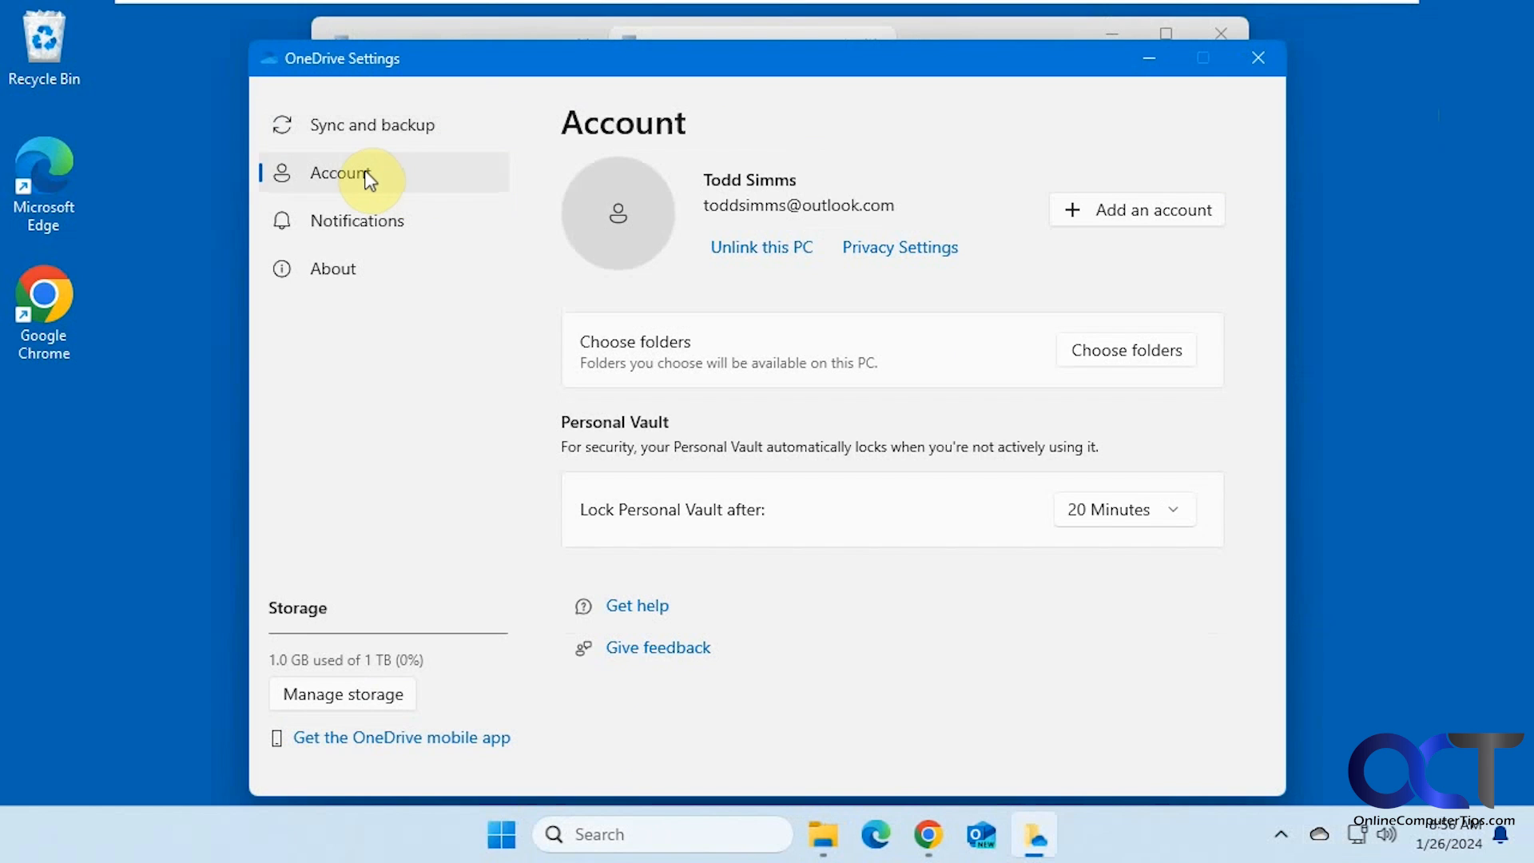
pyautogui.moveTo(470, 298)
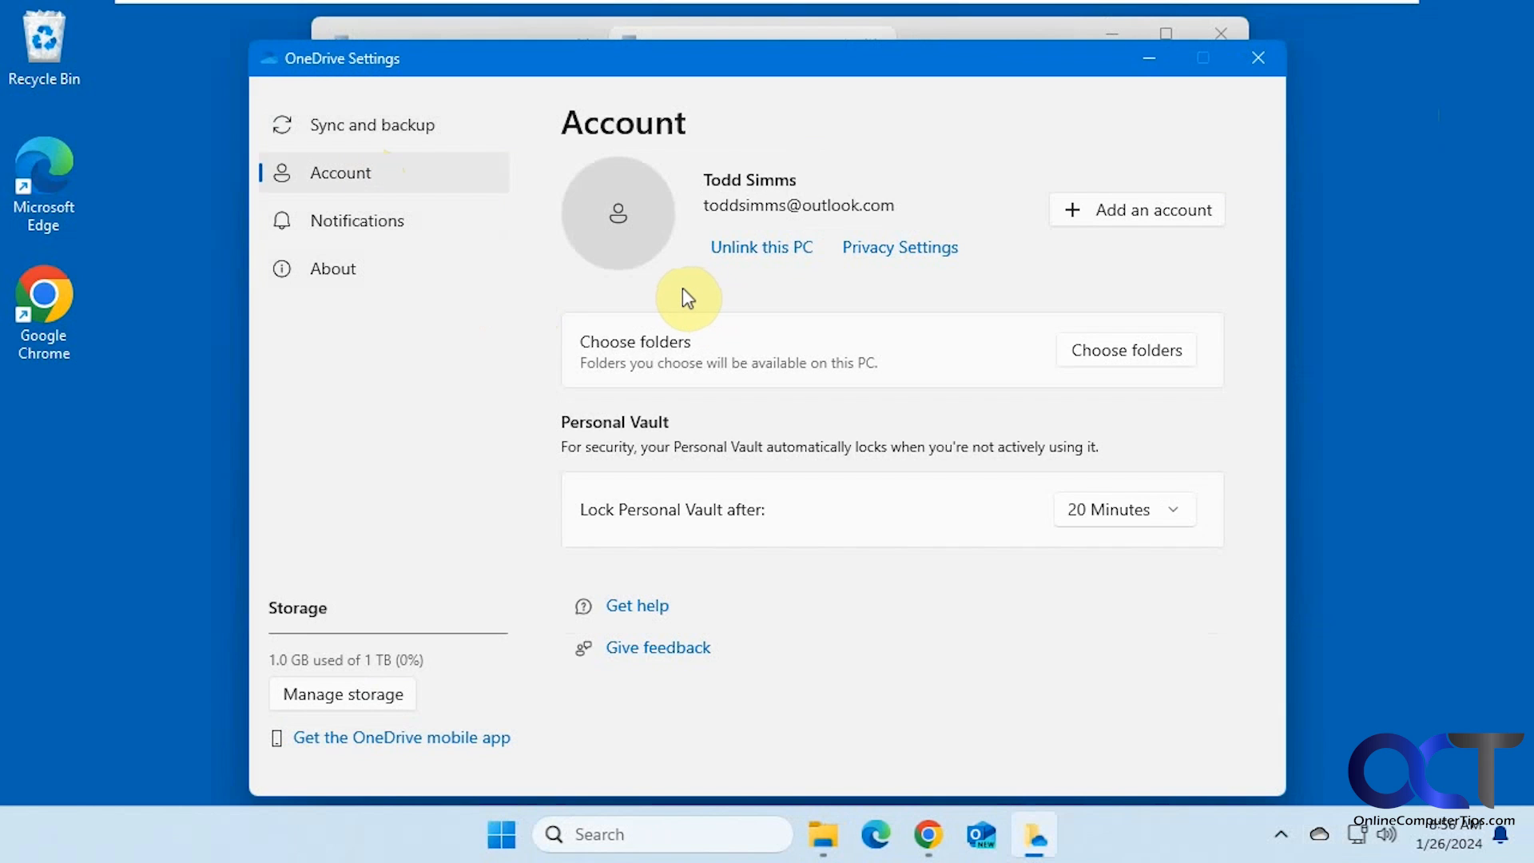
pyautogui.moveTo(808, 685)
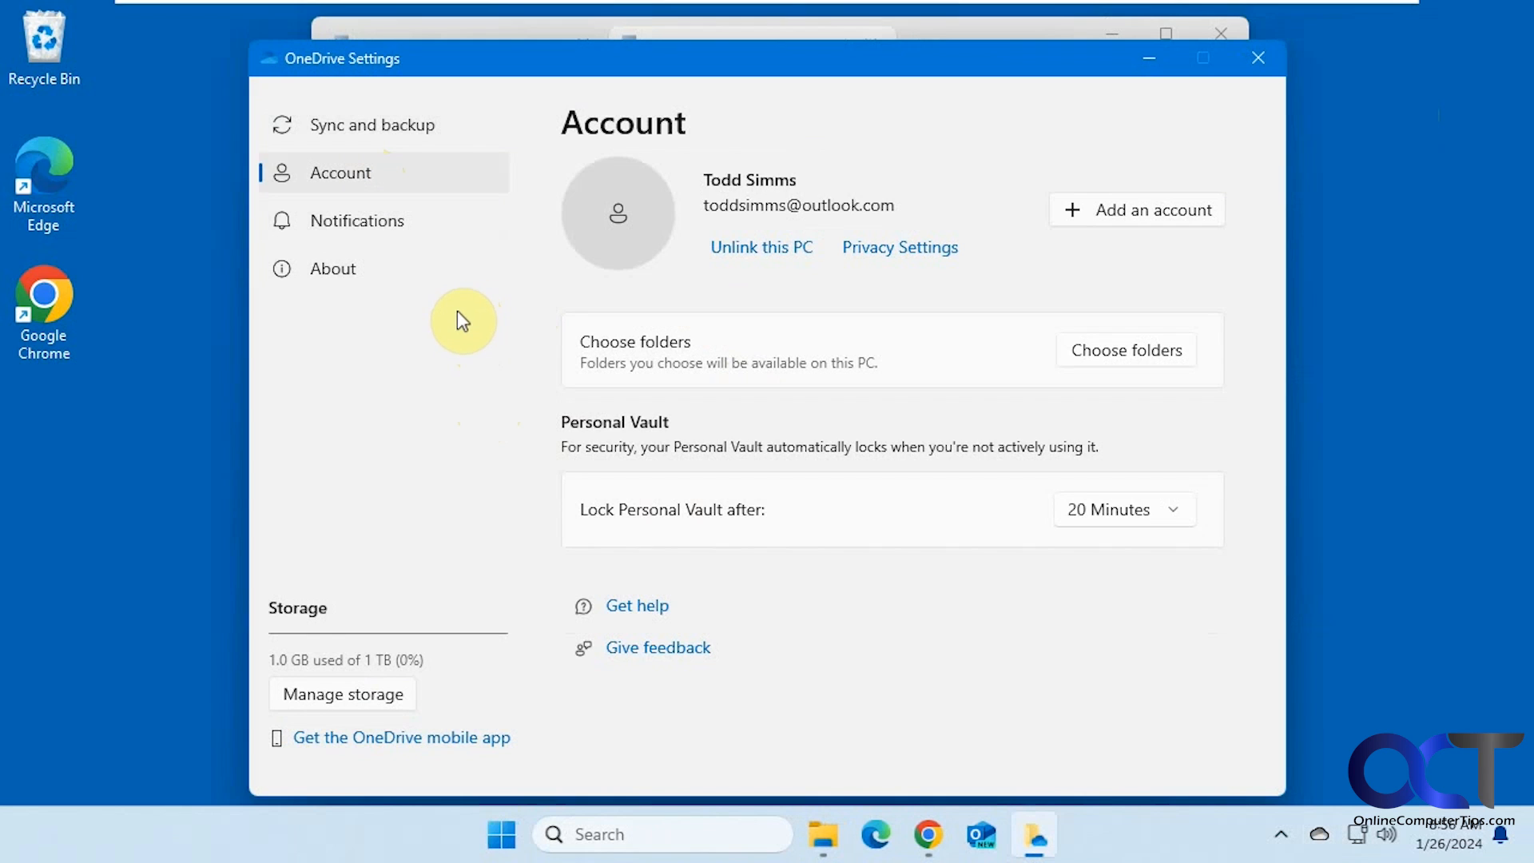
pyautogui.moveTo(738, 552)
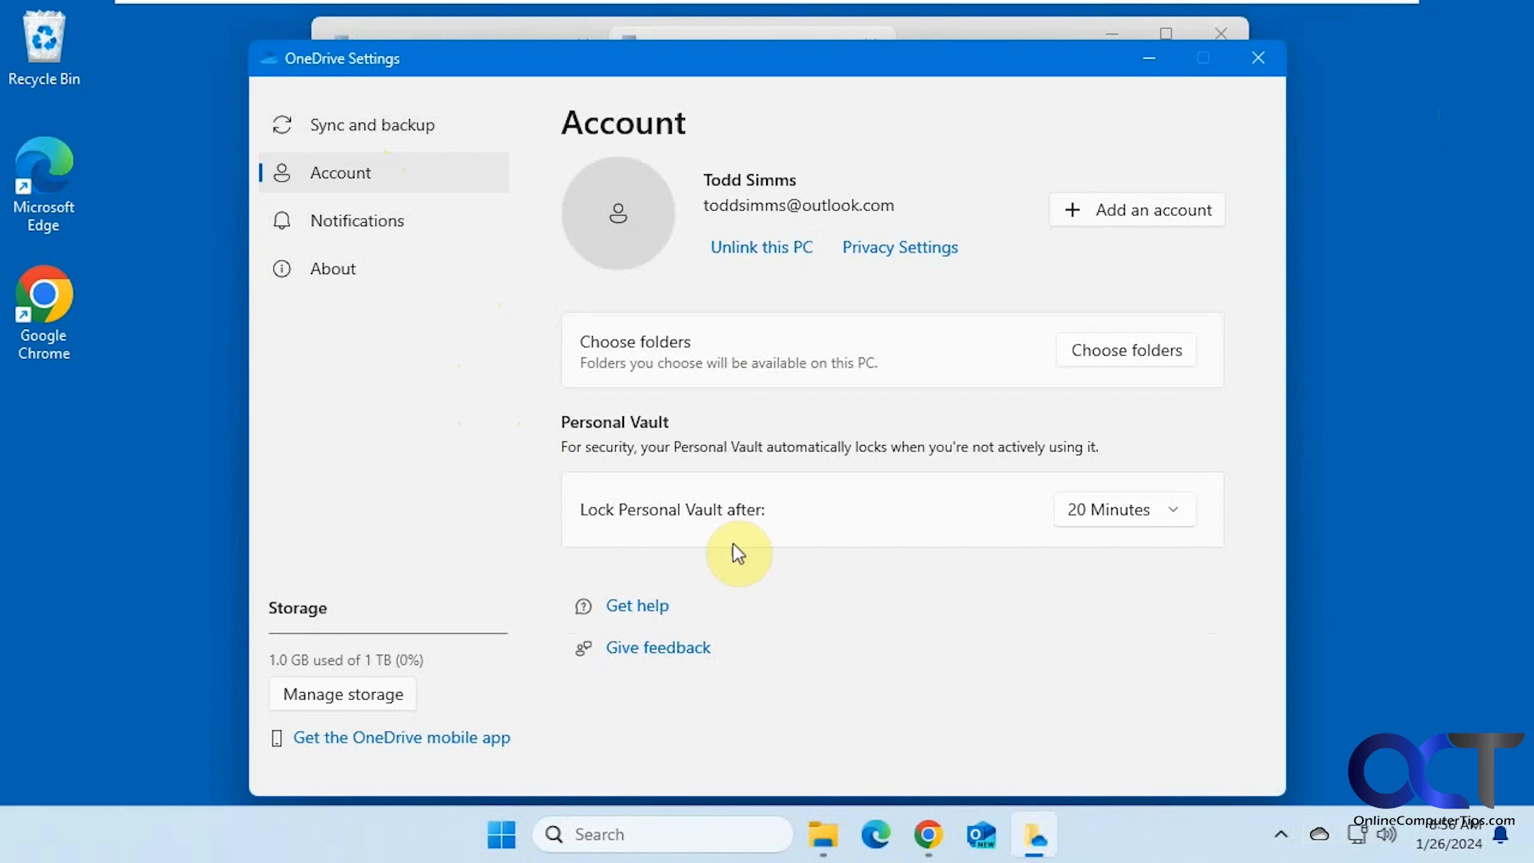
pyautogui.moveTo(476, 408)
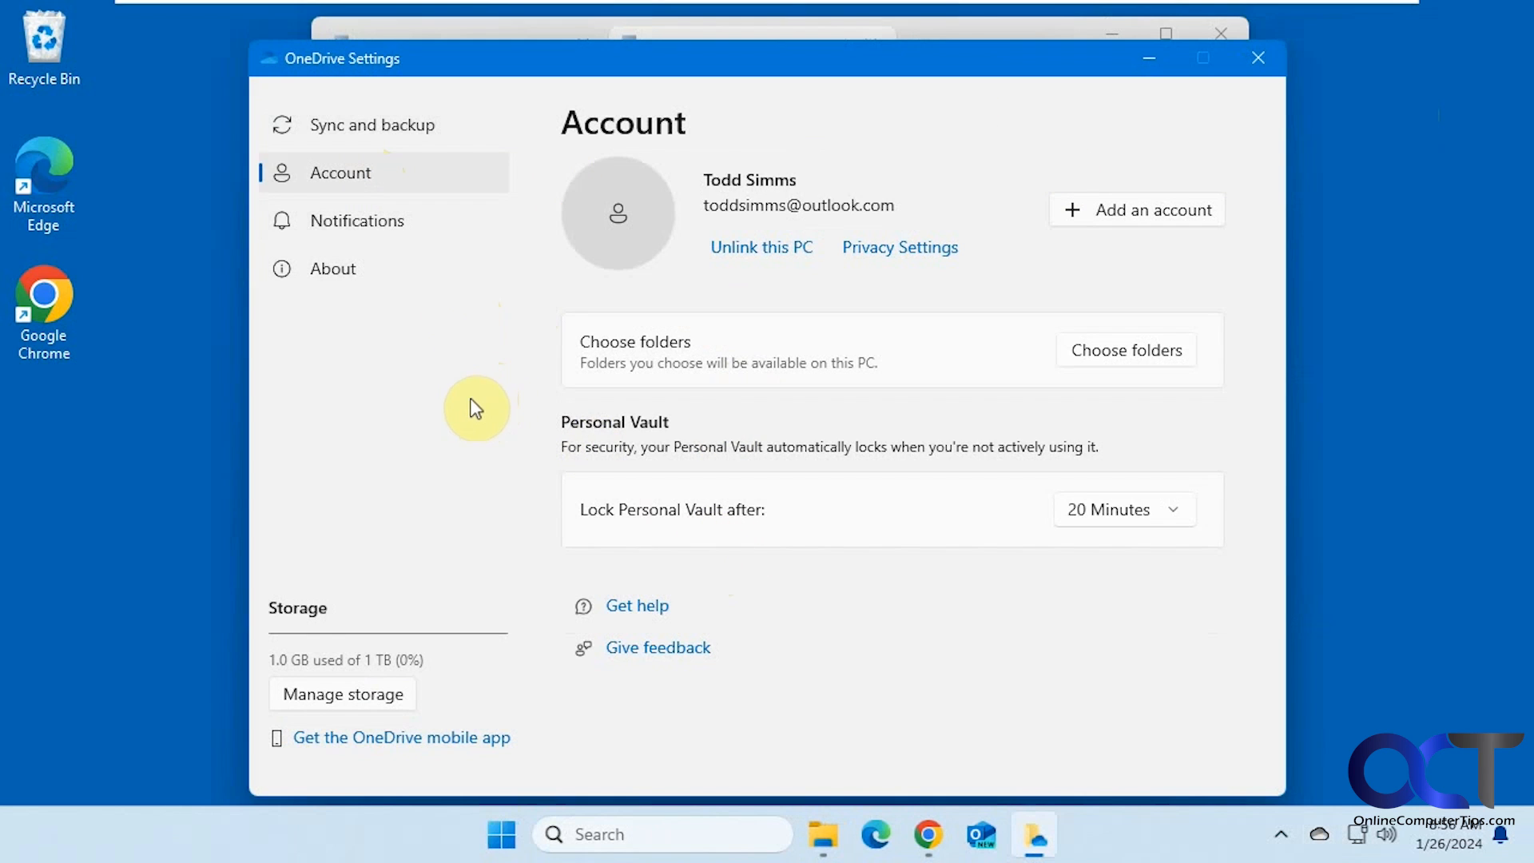
pyautogui.moveTo(435, 499)
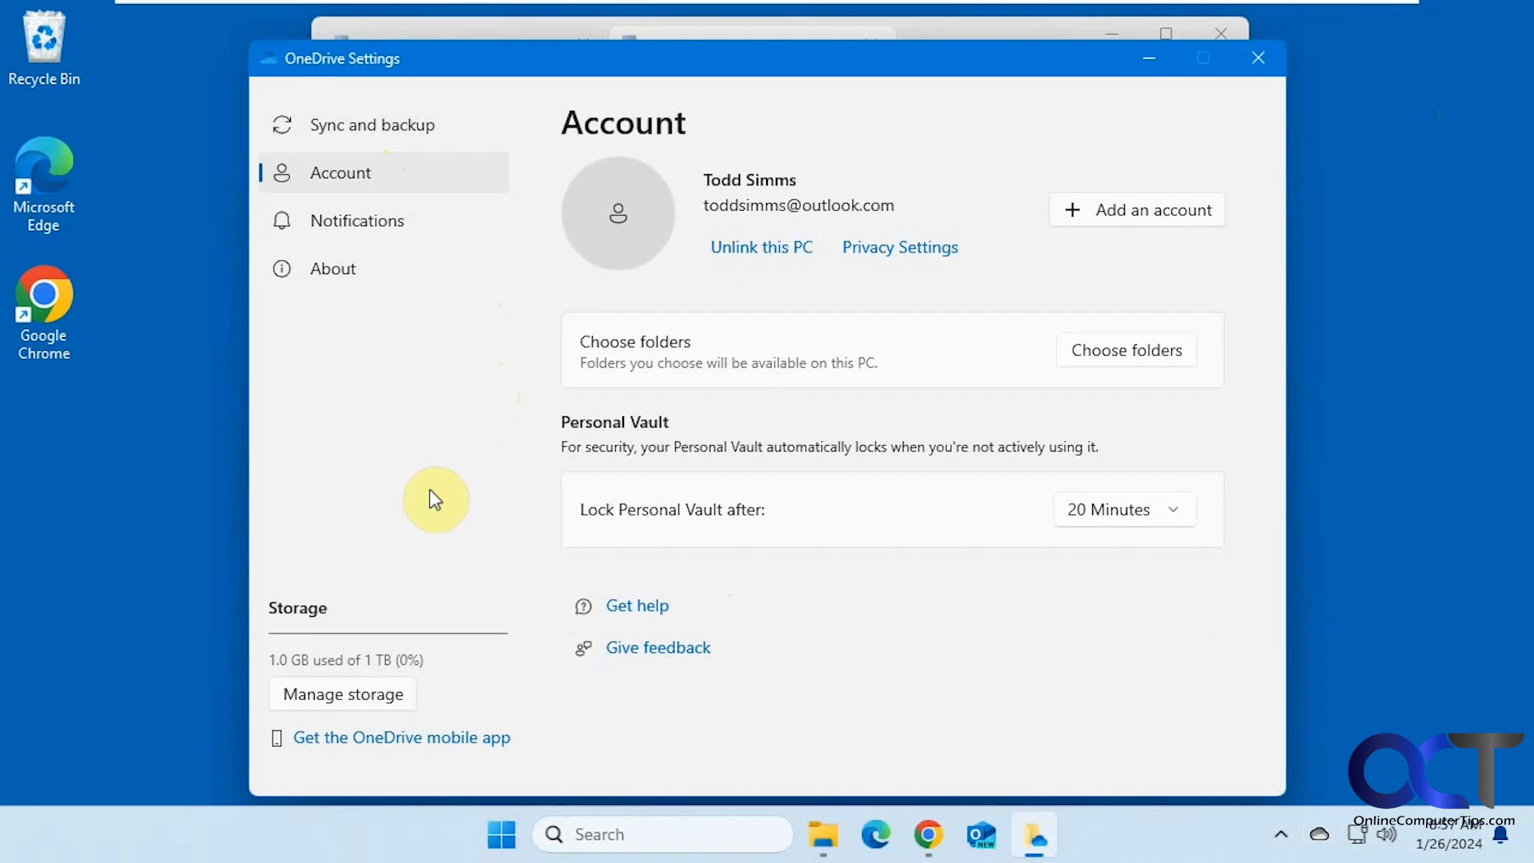
pyautogui.moveTo(910, 642)
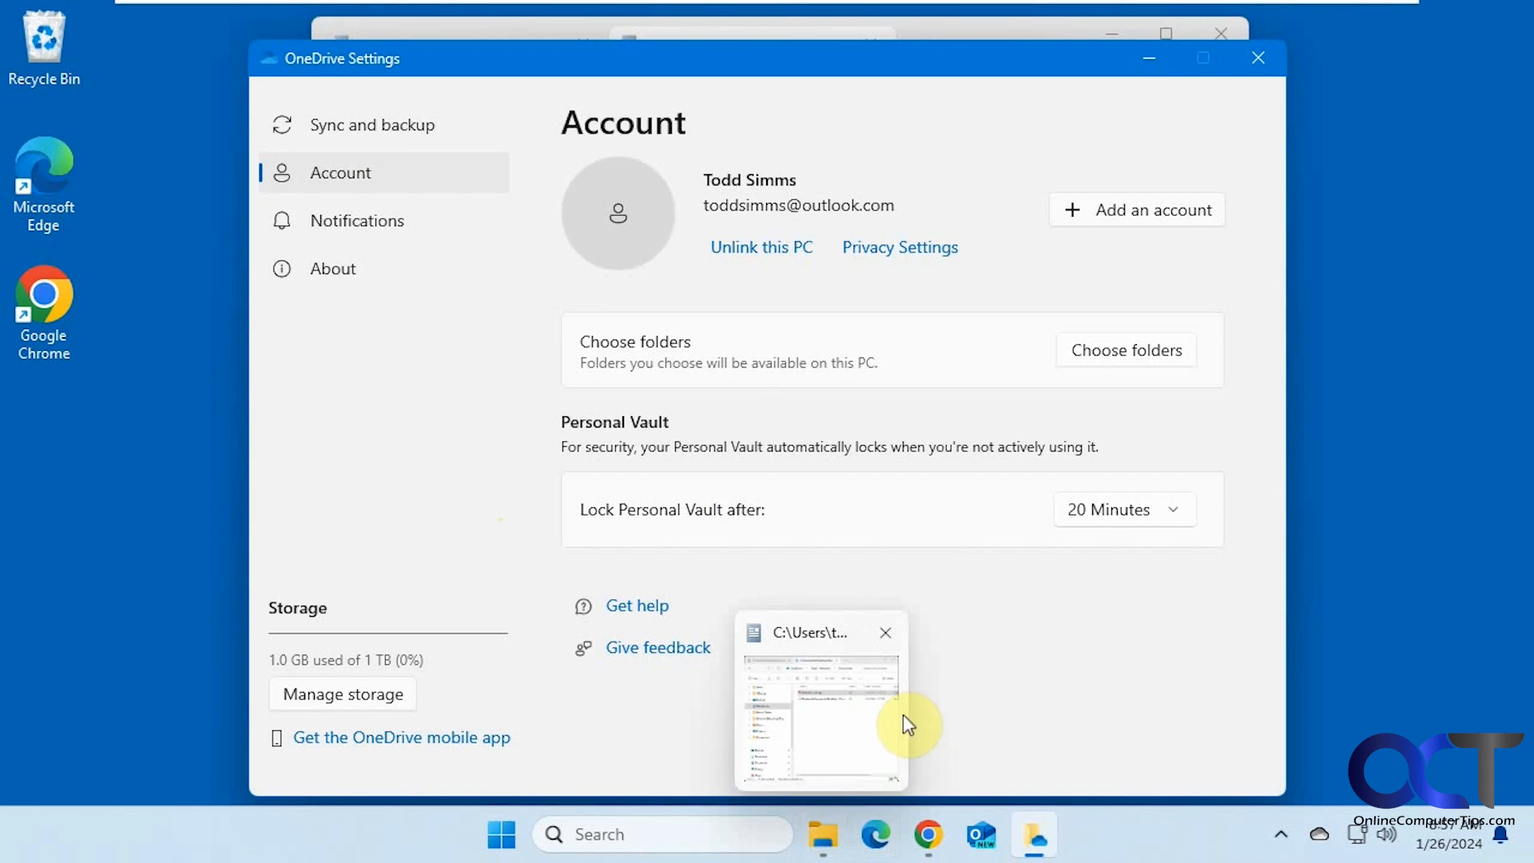
# Step: Unlink the personal OneDrive account from this PC and dismiss the Set up OneDrive prompt
pyautogui.click(761, 246)
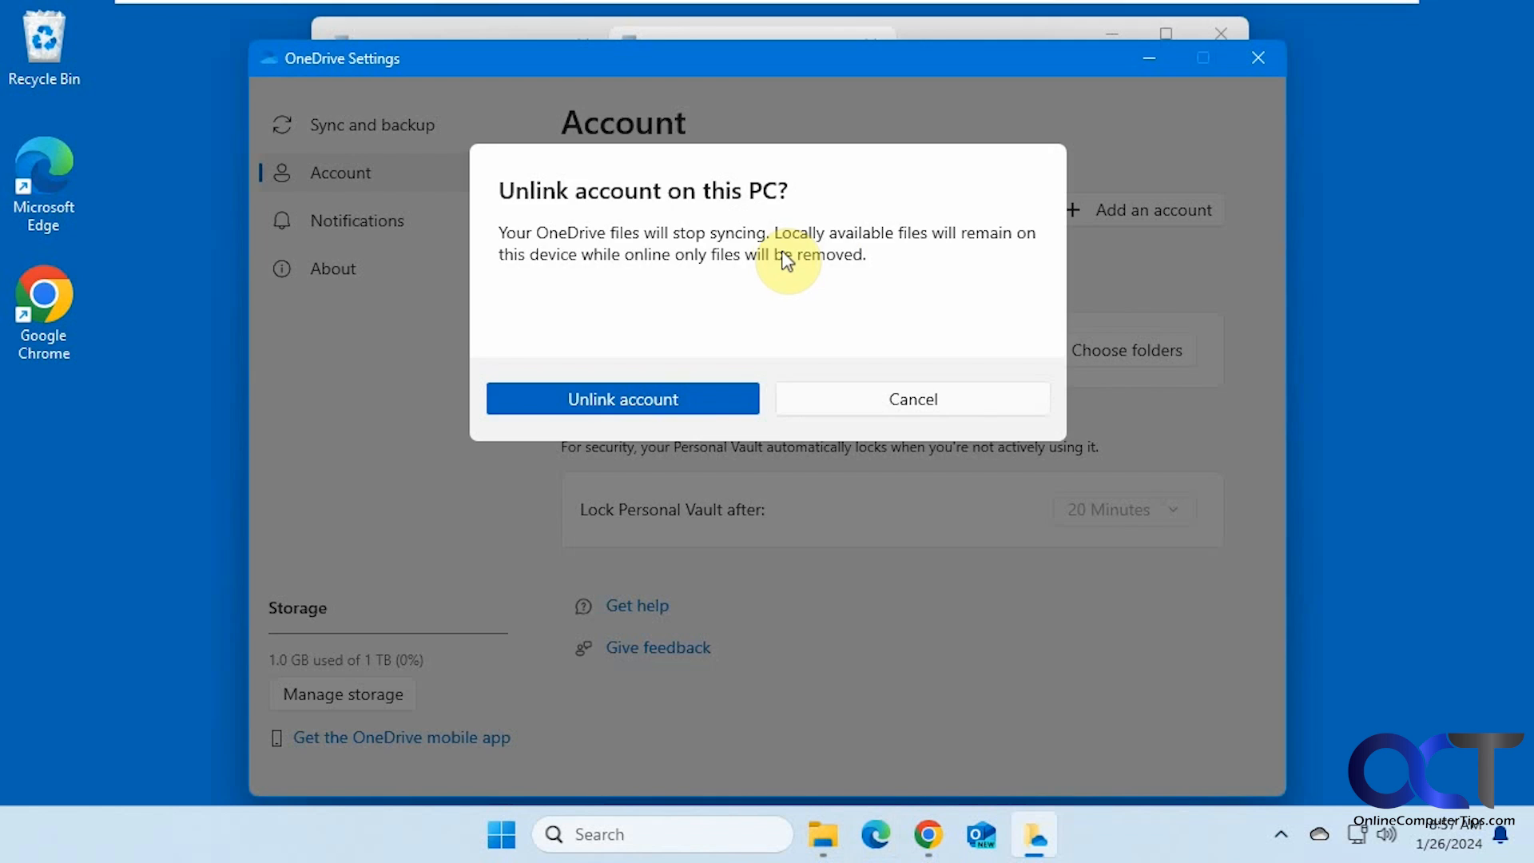
pyautogui.moveTo(854, 345)
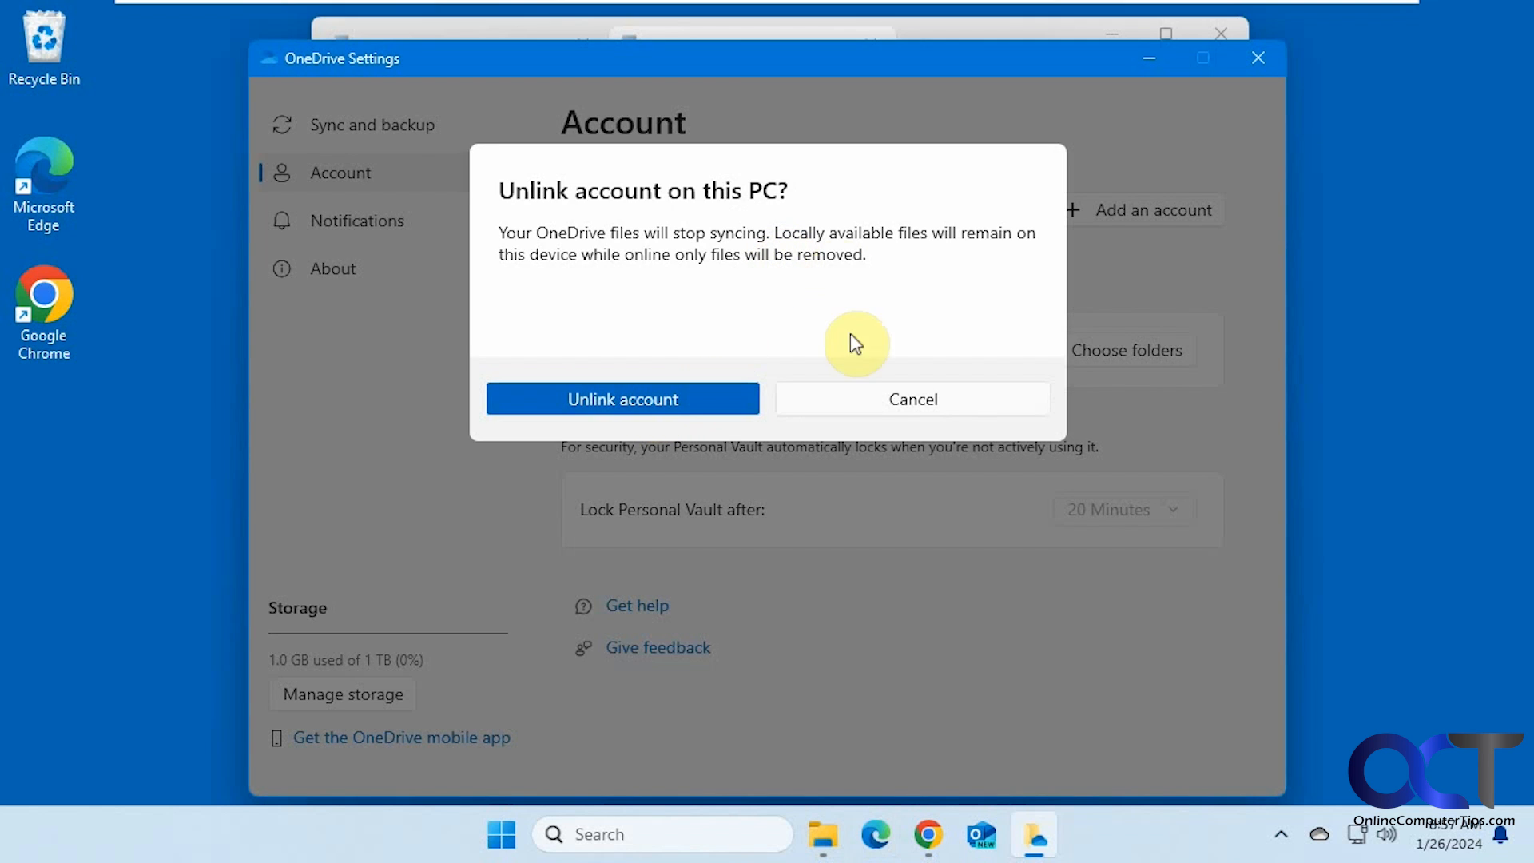
pyautogui.moveTo(783, 316)
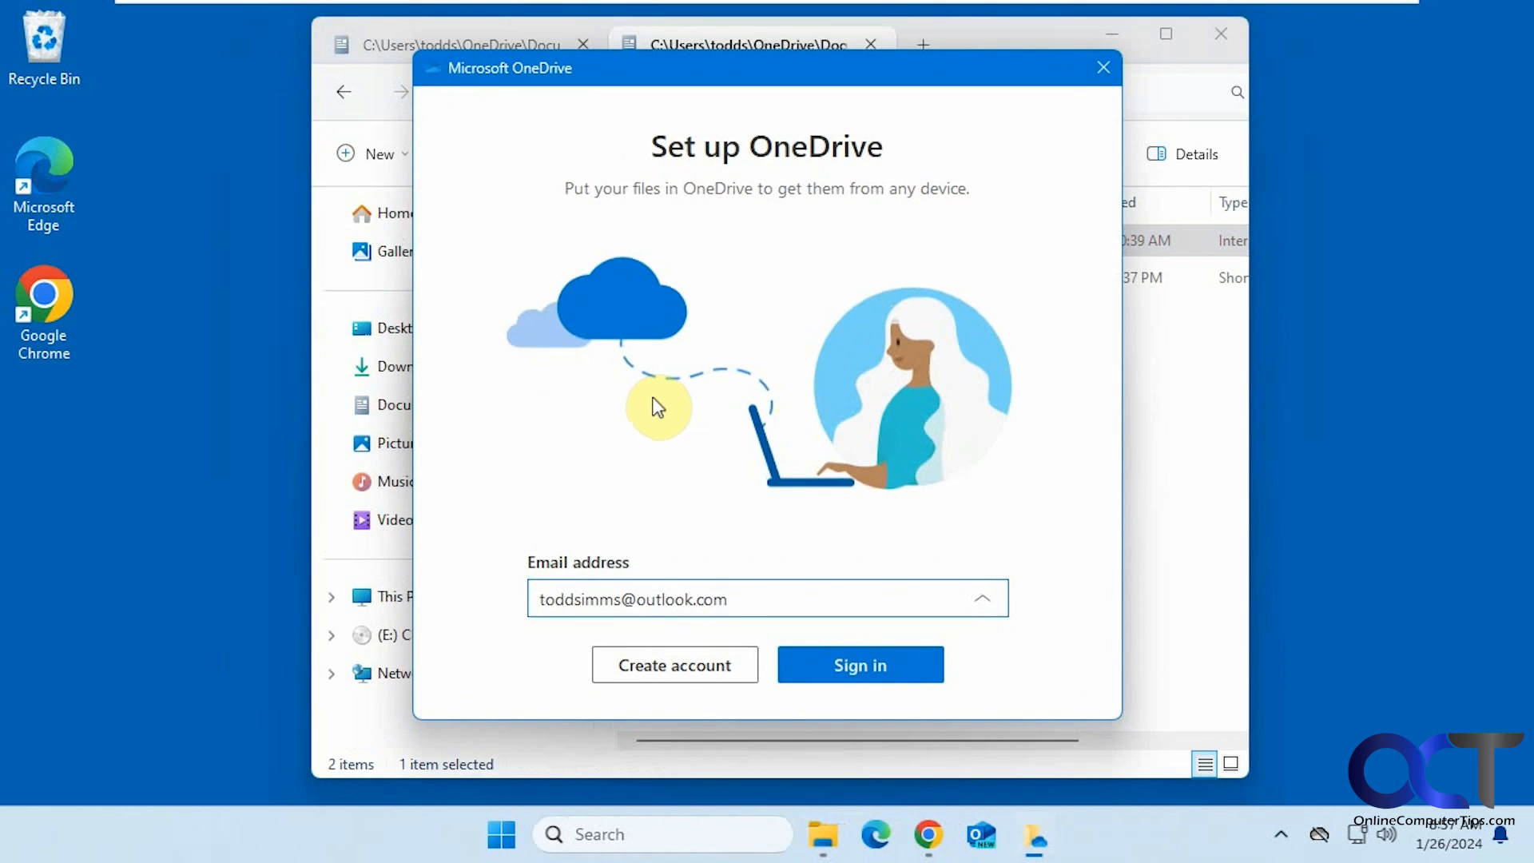
pyautogui.click(1104, 67)
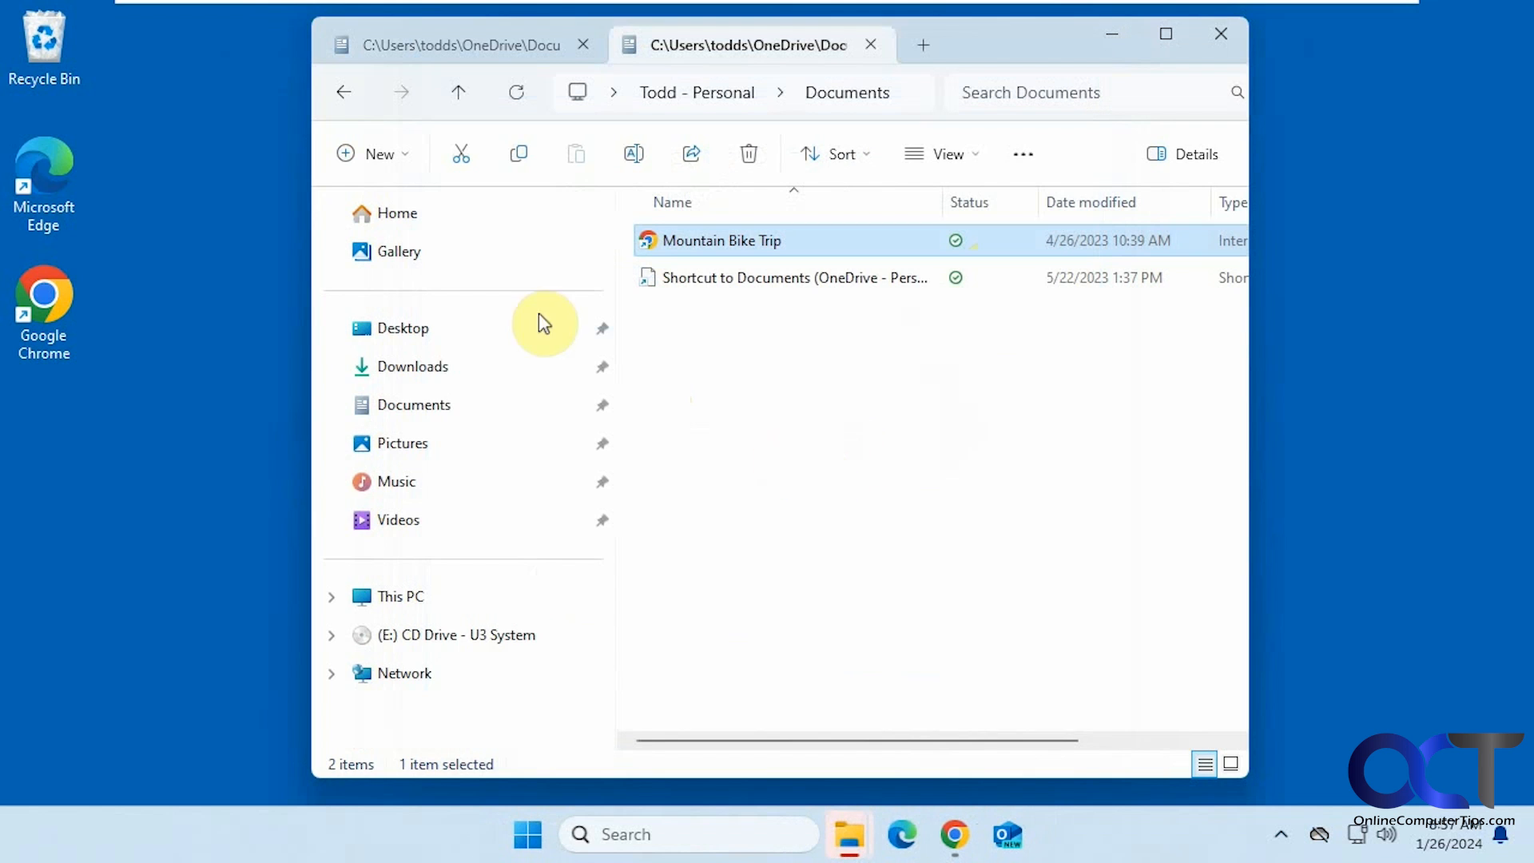
pyautogui.moveTo(412, 404)
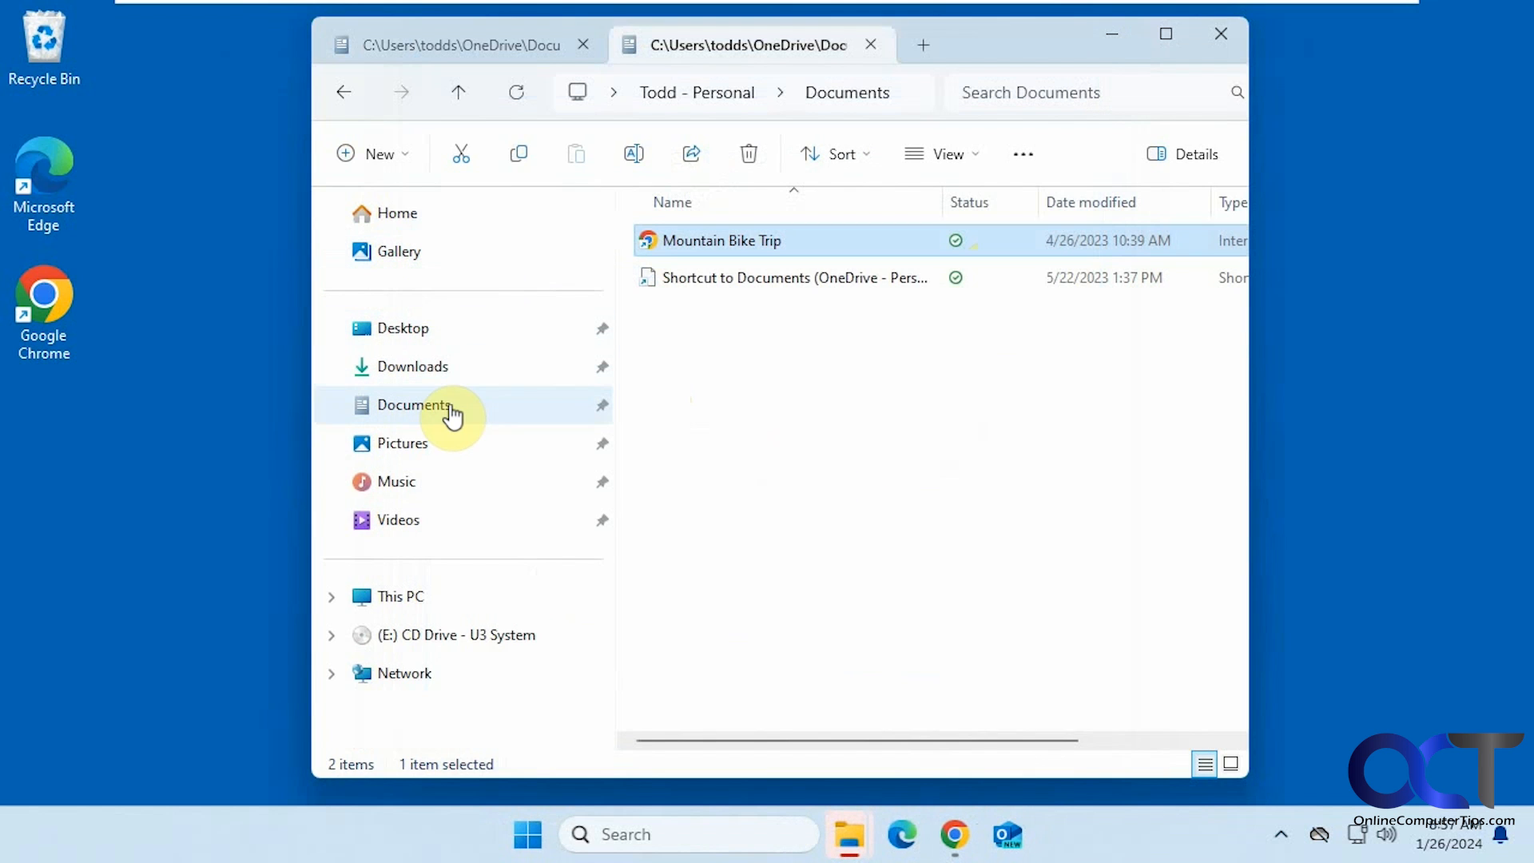
# Step: Show the local Documents folder from Quick access, now listing the 87 moved items
pyautogui.click(412, 404)
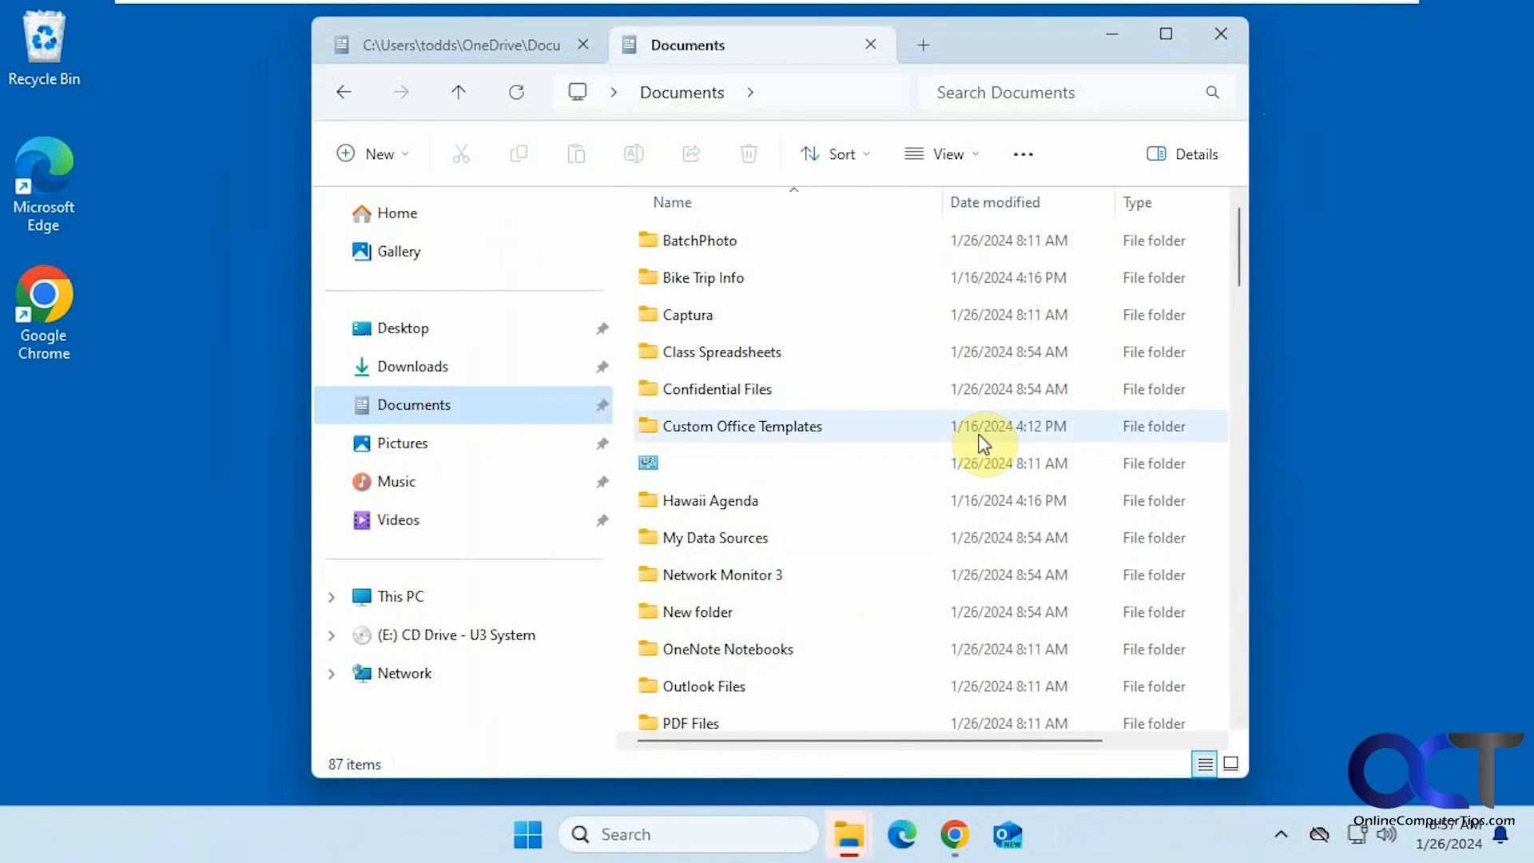
pyautogui.moveTo(1317, 836)
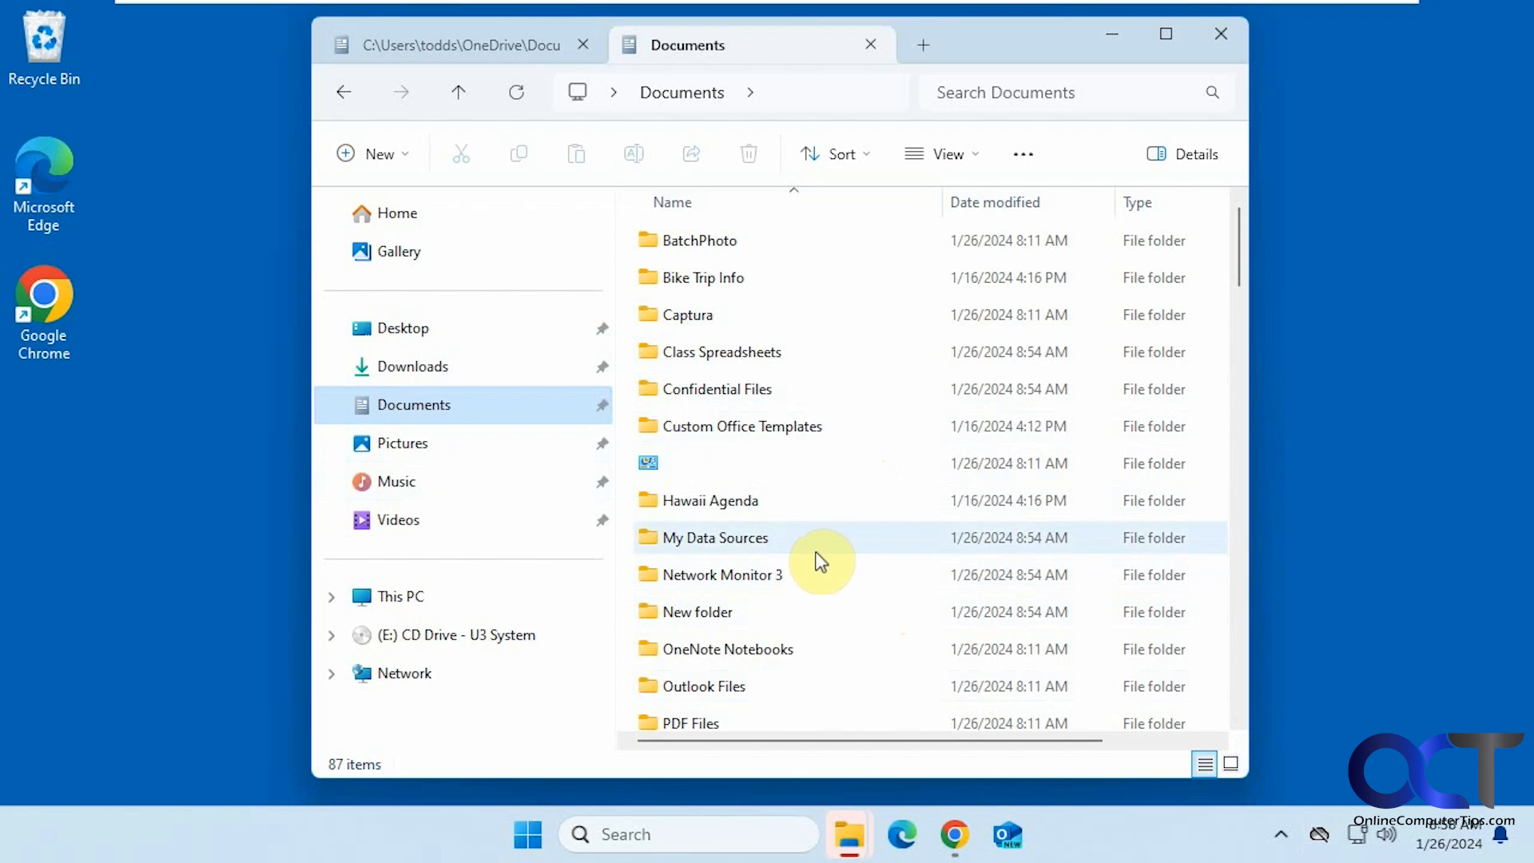
pyautogui.moveTo(1022, 38)
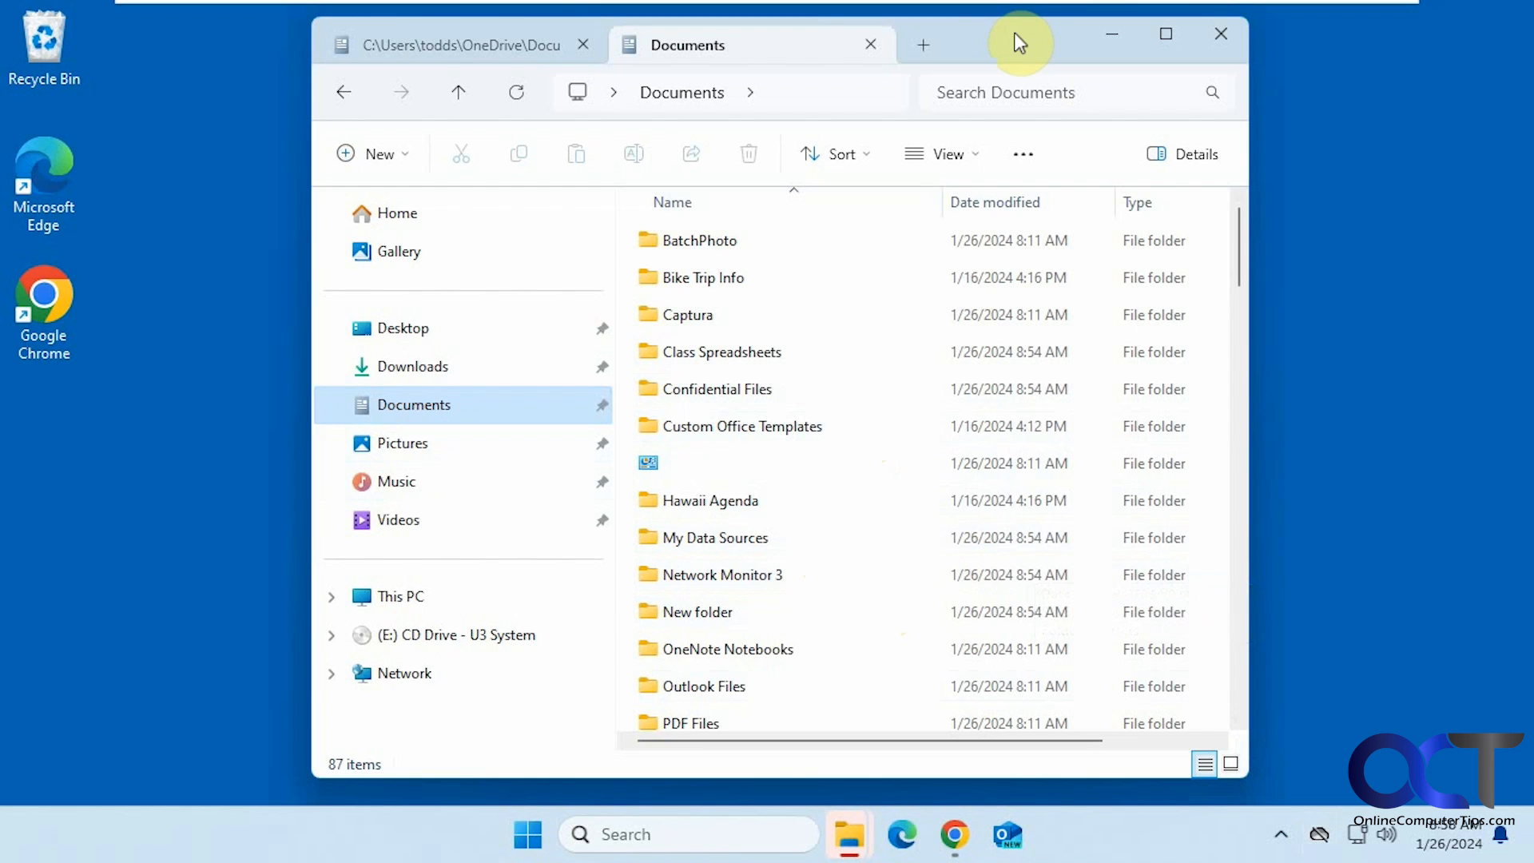
pyautogui.moveTo(1441, 596)
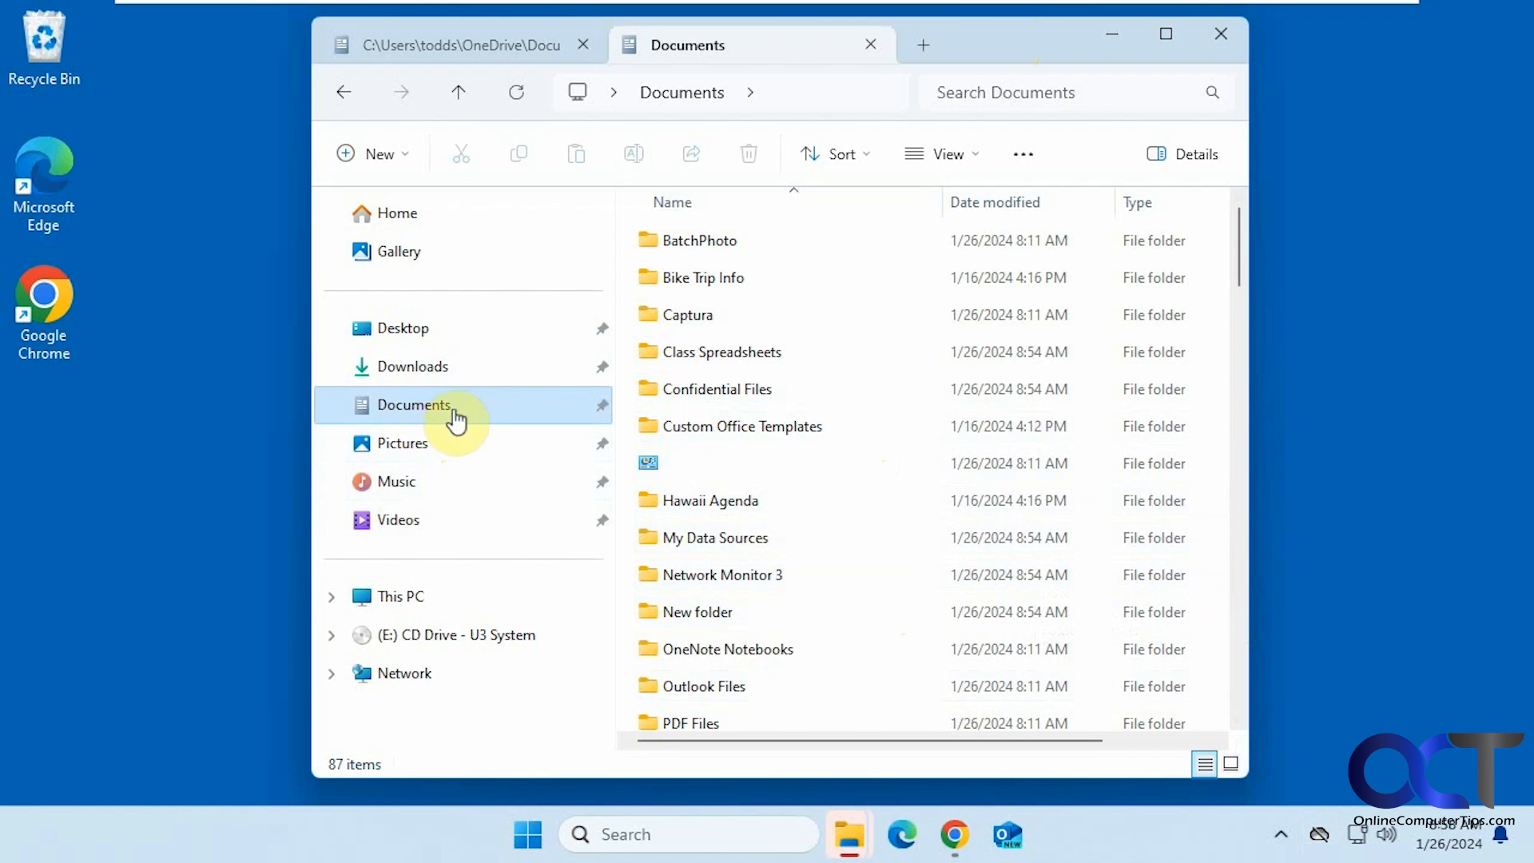
pyautogui.moveTo(987, 70)
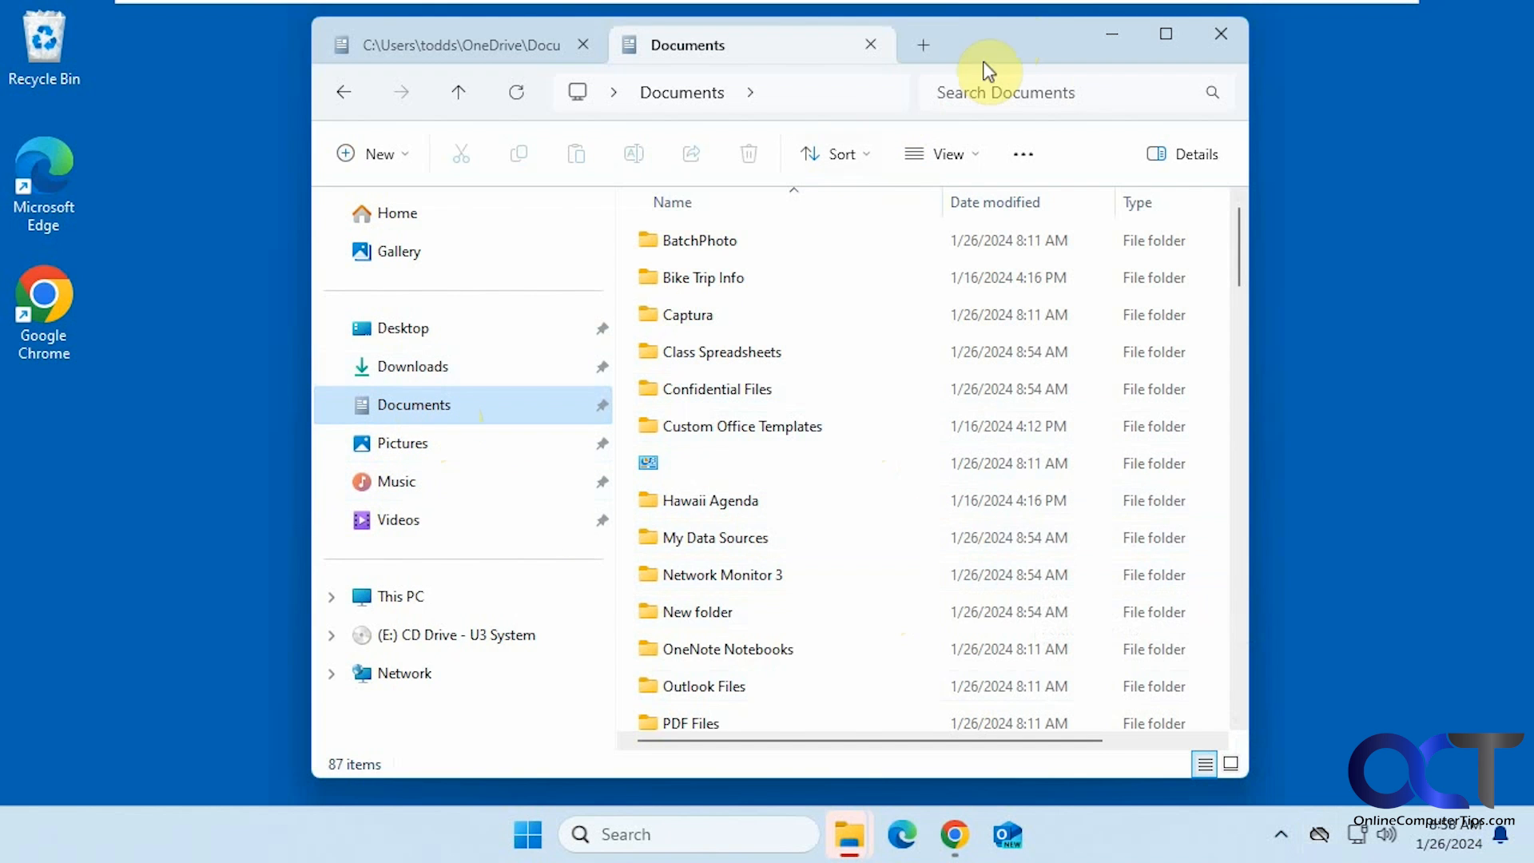